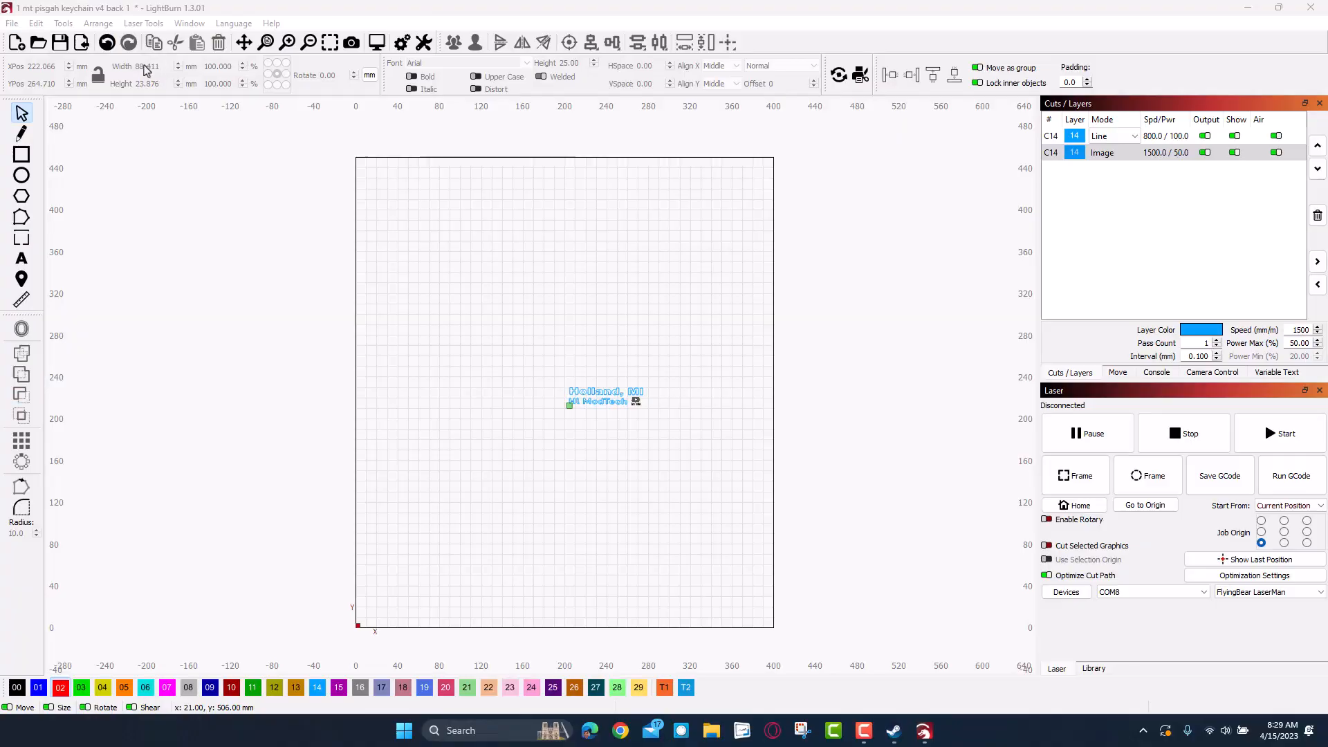
Close the back-side Holland project without saving, returning to the two Mt. Pisgah keychains
left_click(12, 22)
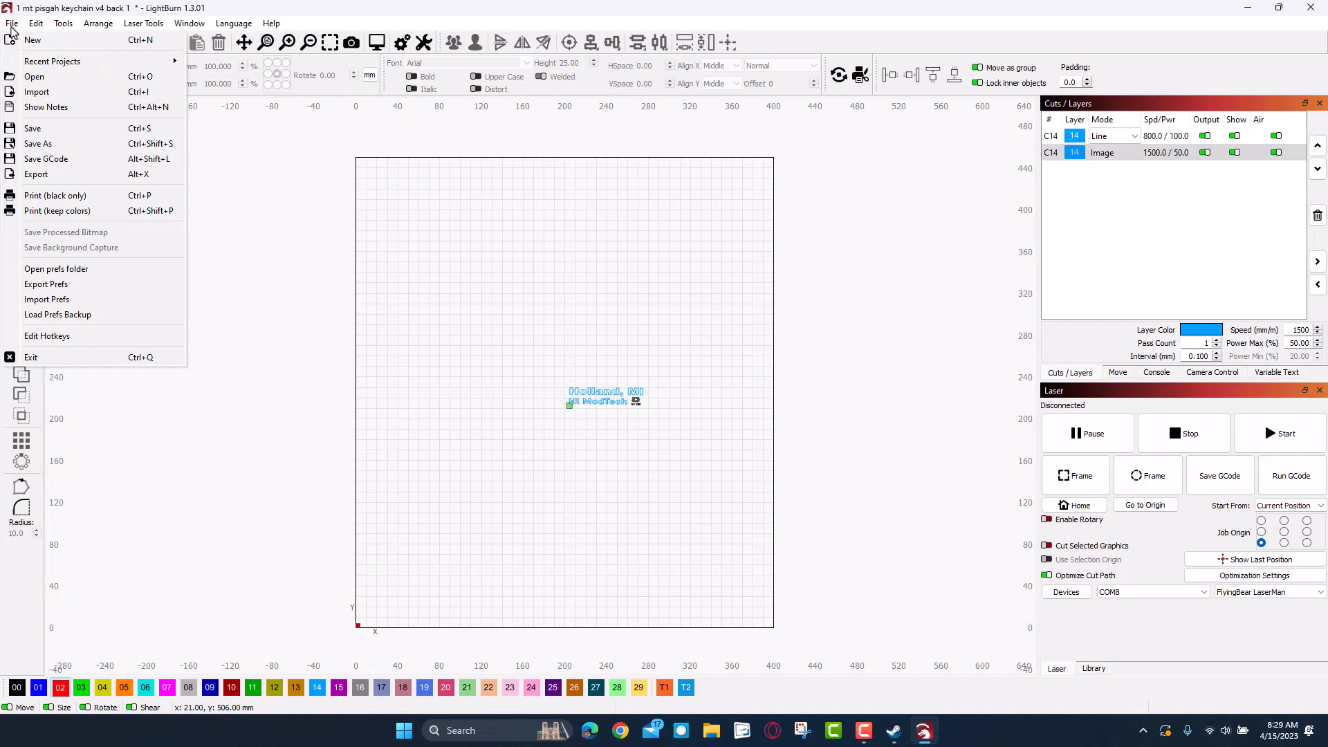
mouse_move(46, 107)
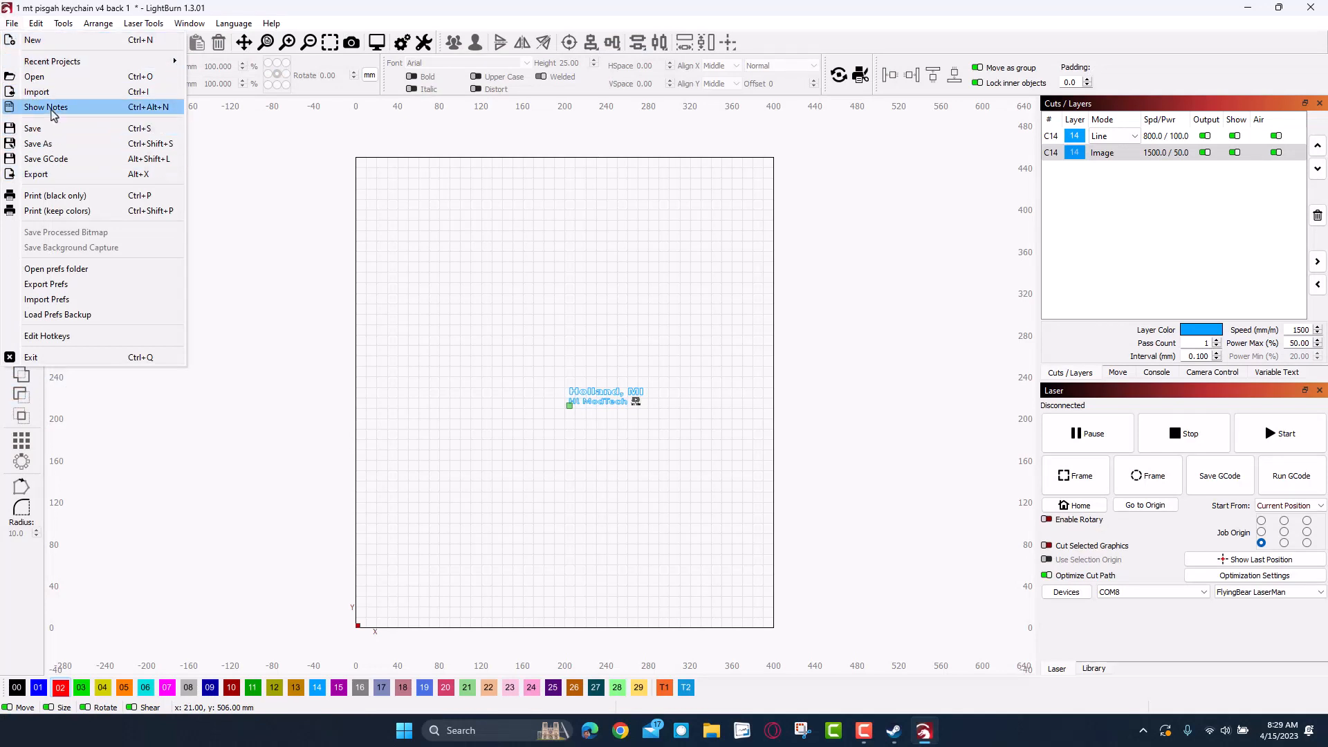
left_click(34, 76)
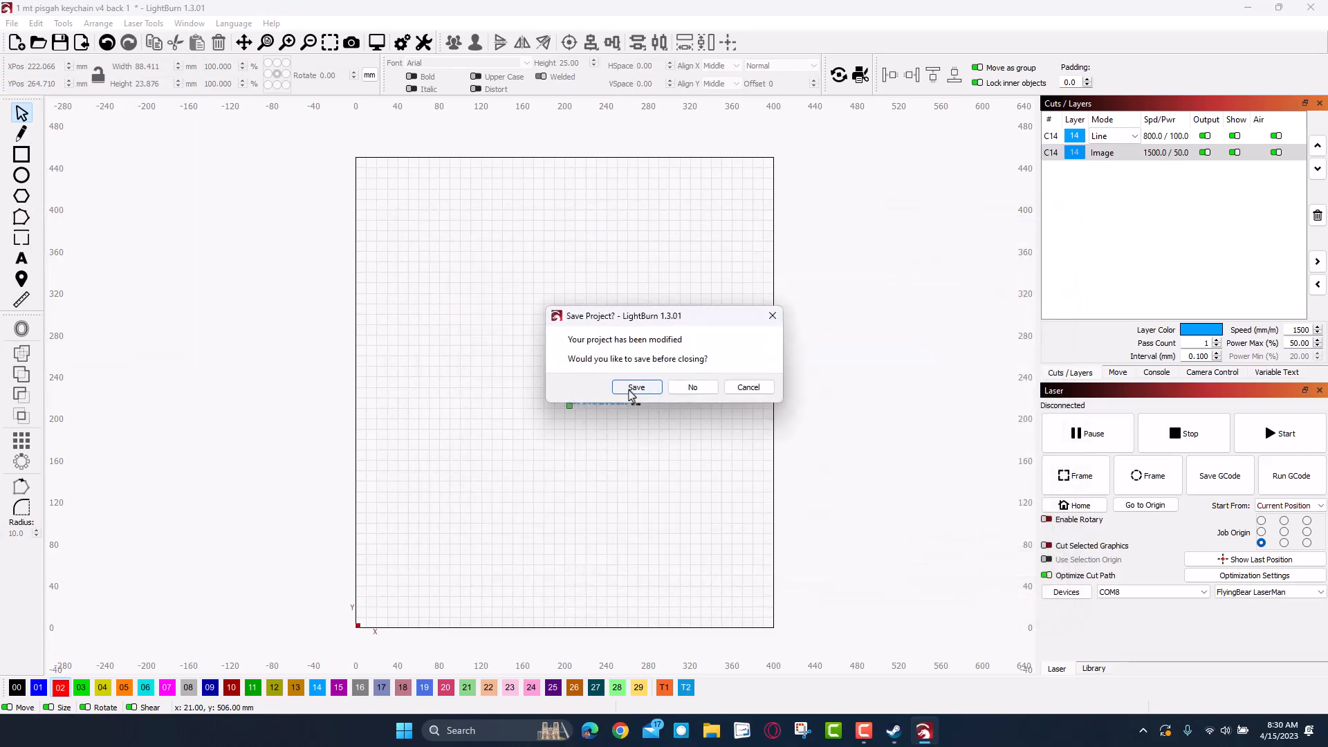
mouse_move(646, 377)
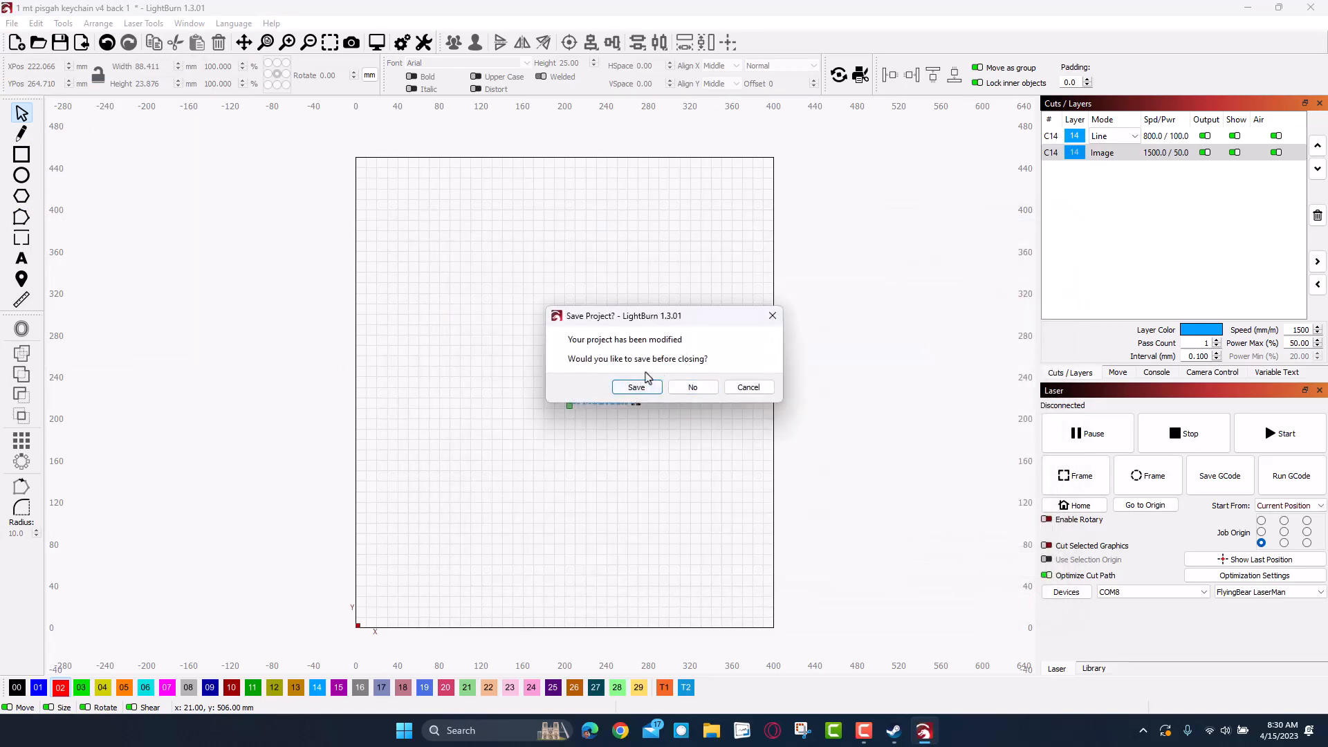
mouse_move(692, 387)
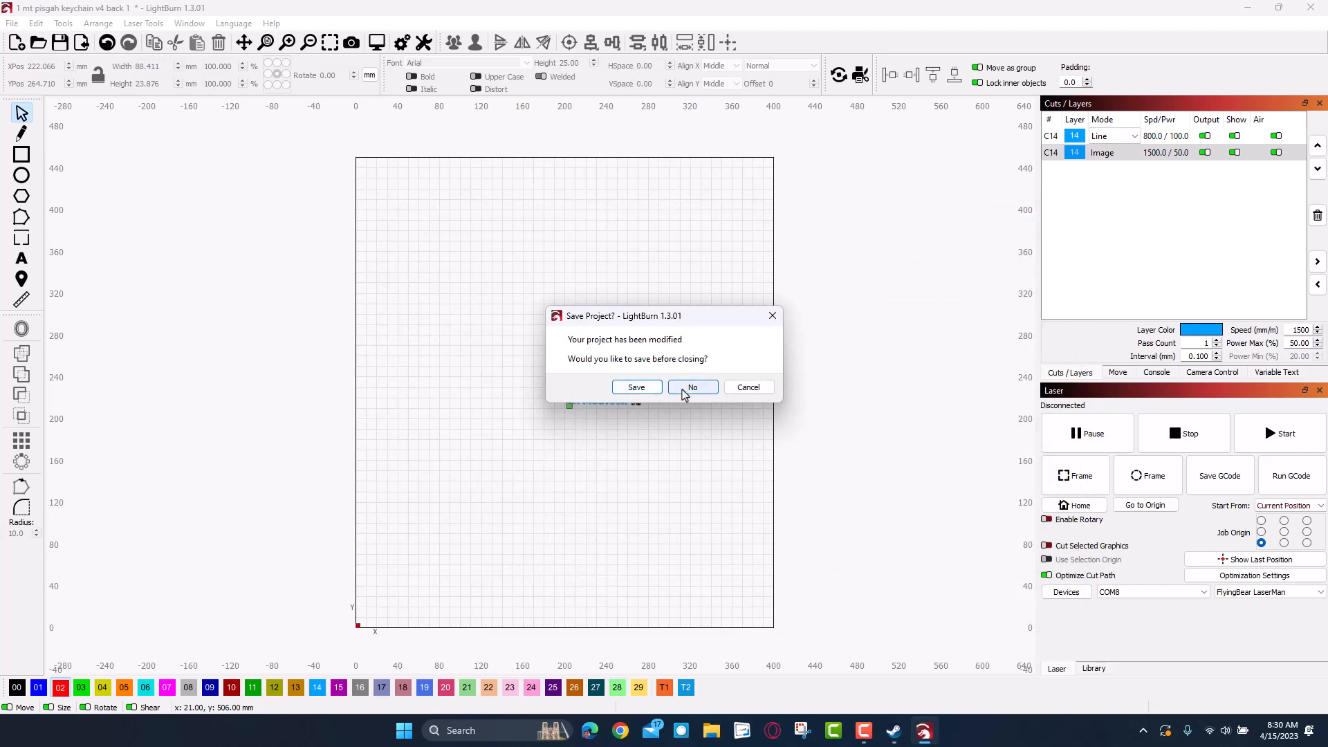
left_click(692, 387)
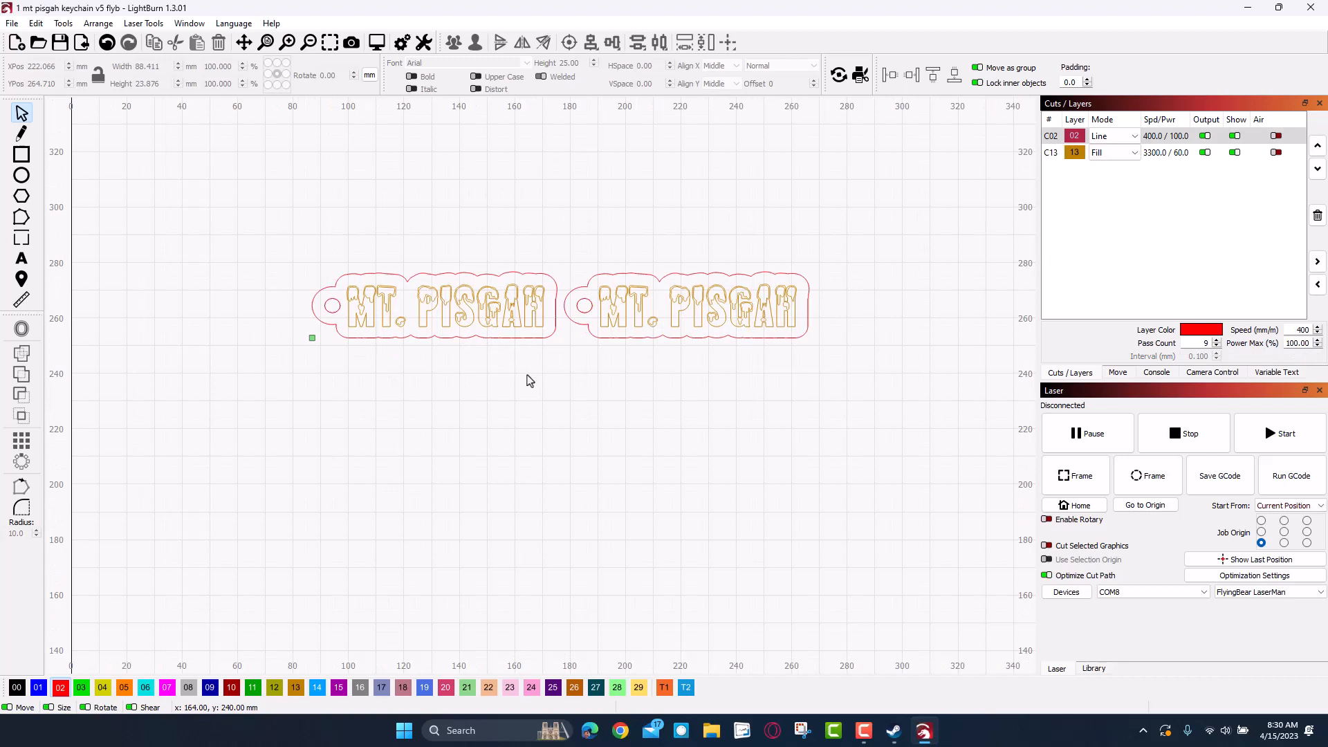
Add a 'Hello' text object and set its font to Roboto Slab Black
left_click(1073, 152)
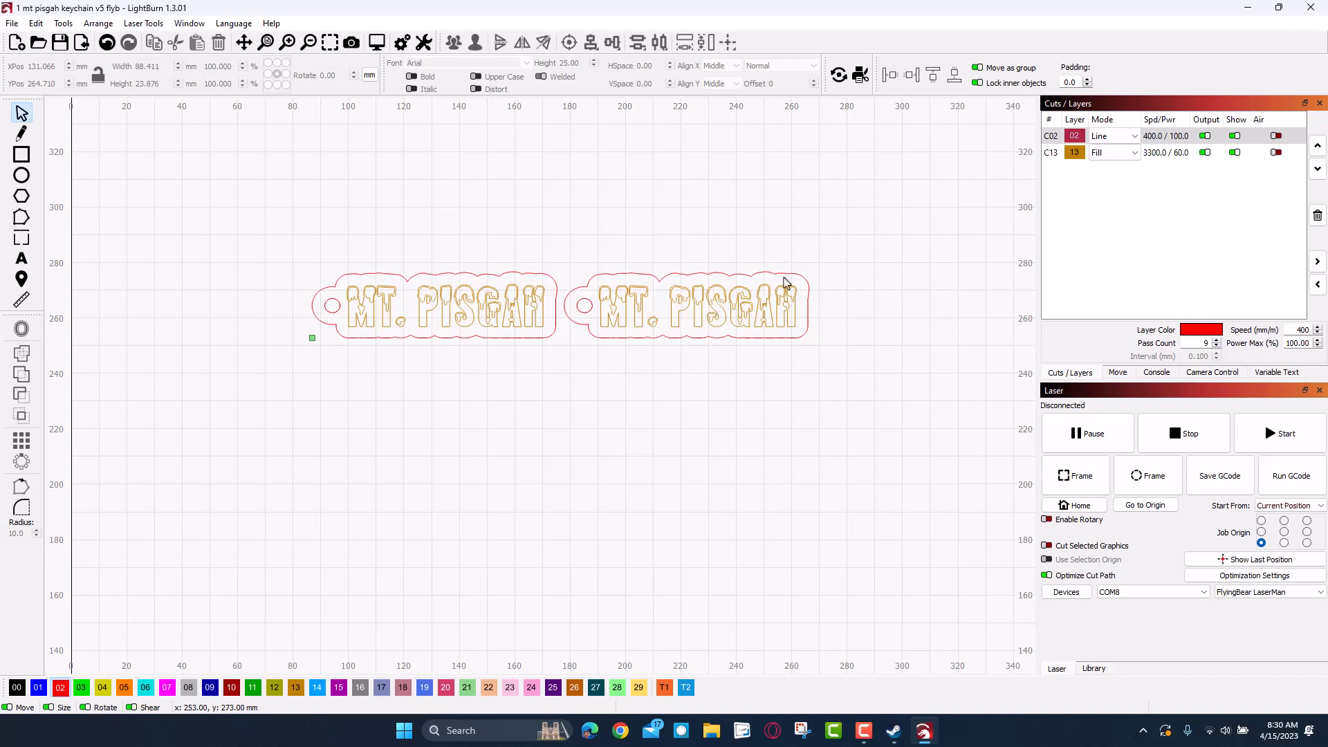
mouse_move(772, 221)
type("H")
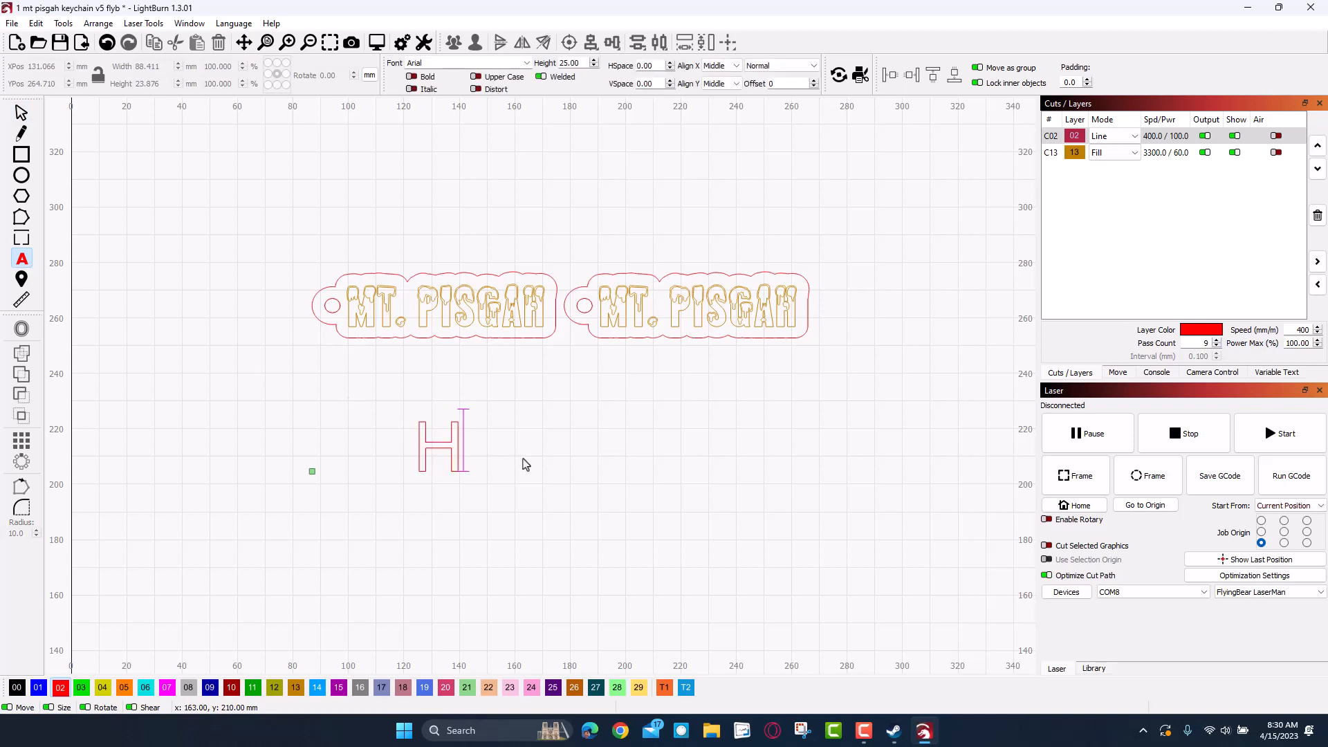
type("ello")
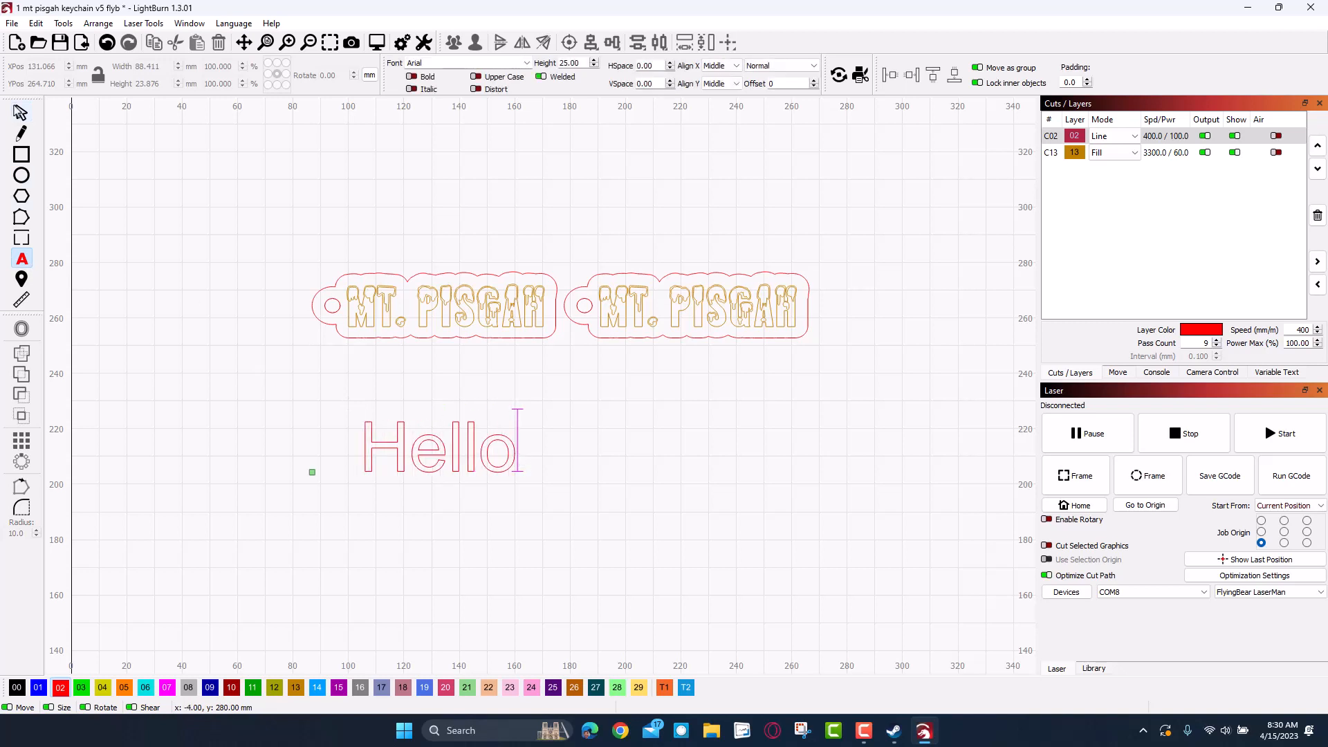
left_click(440, 445)
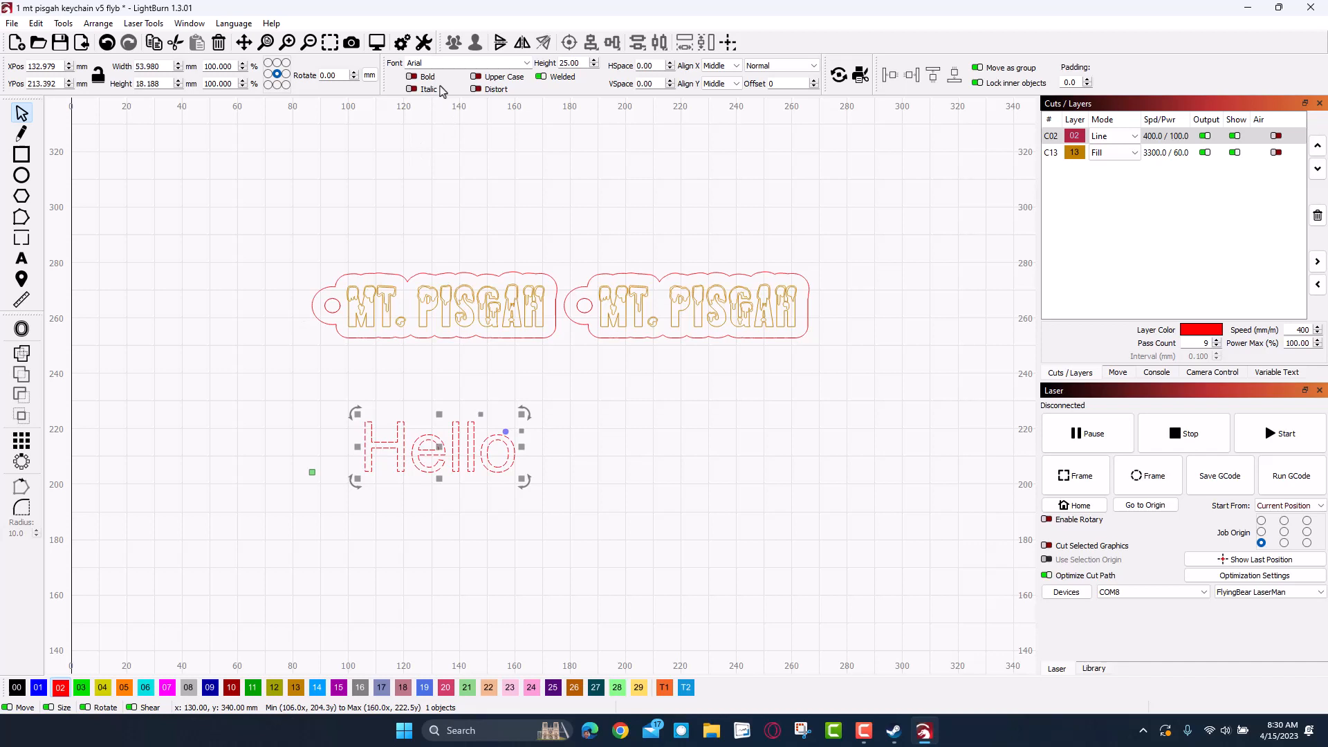
left_click(527, 62)
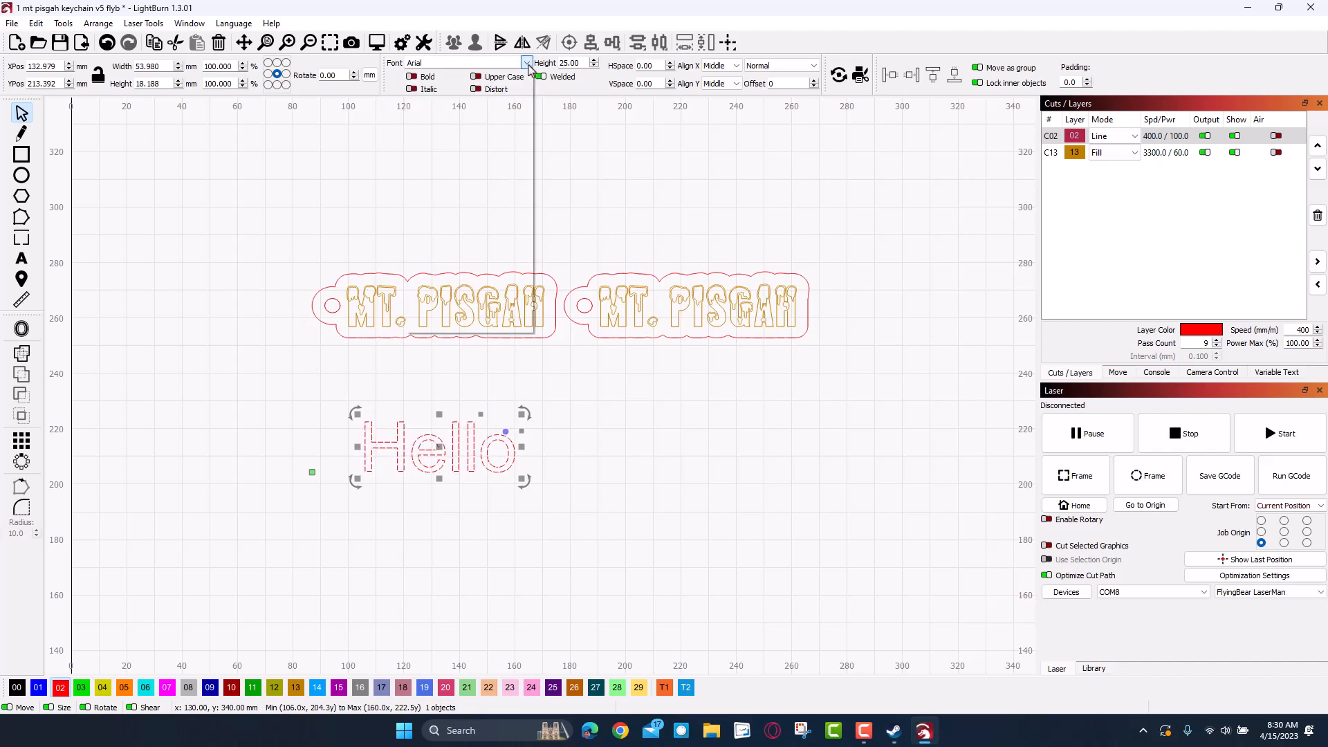
left_click(525, 63)
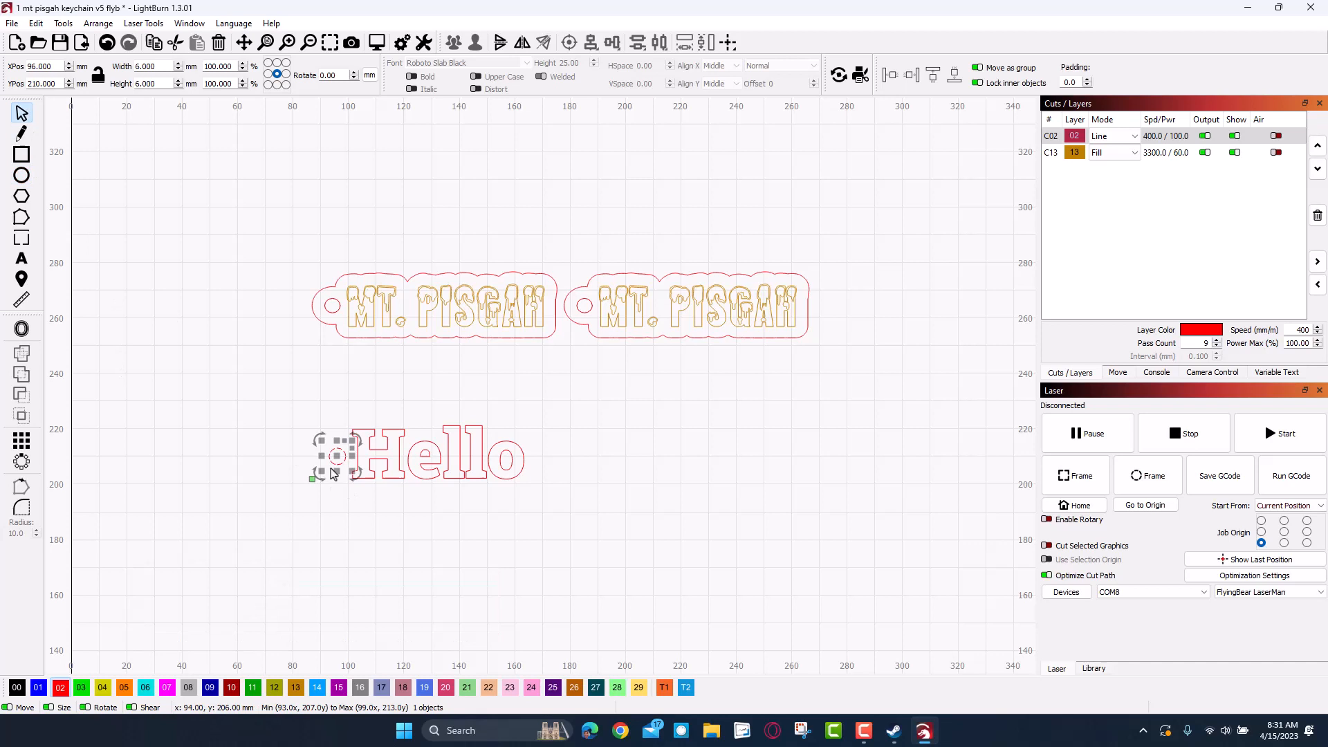
Preview Offset Shapes outlines around Hello and its circle at several distances, then cancel
left_click(272, 407)
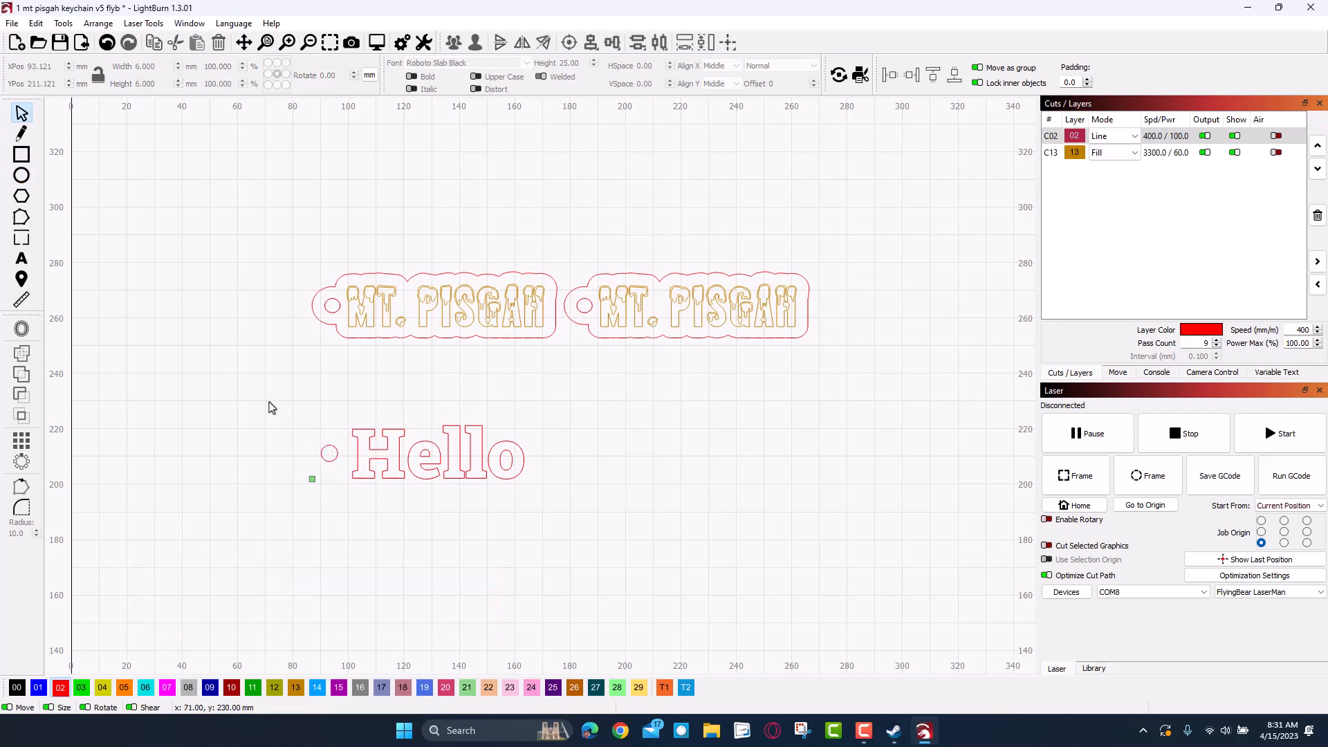
left_click(421, 457)
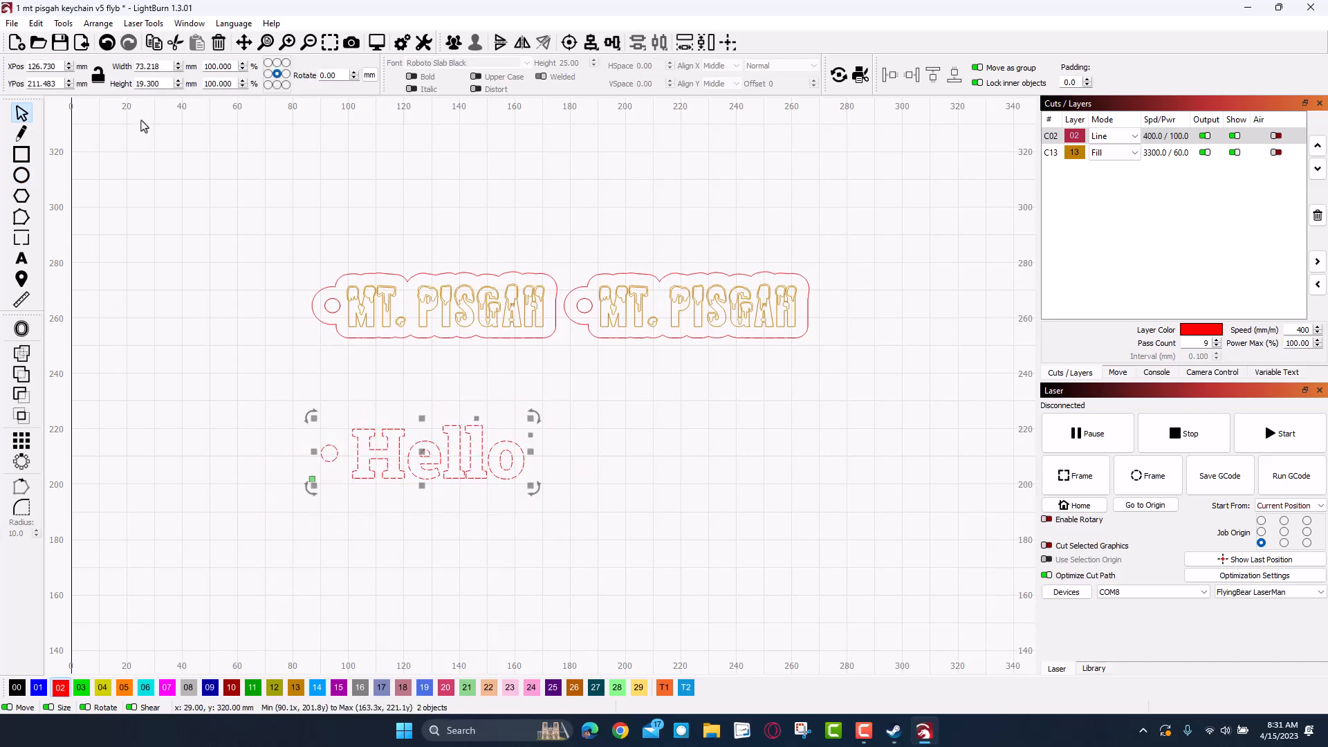
left_click(63, 22)
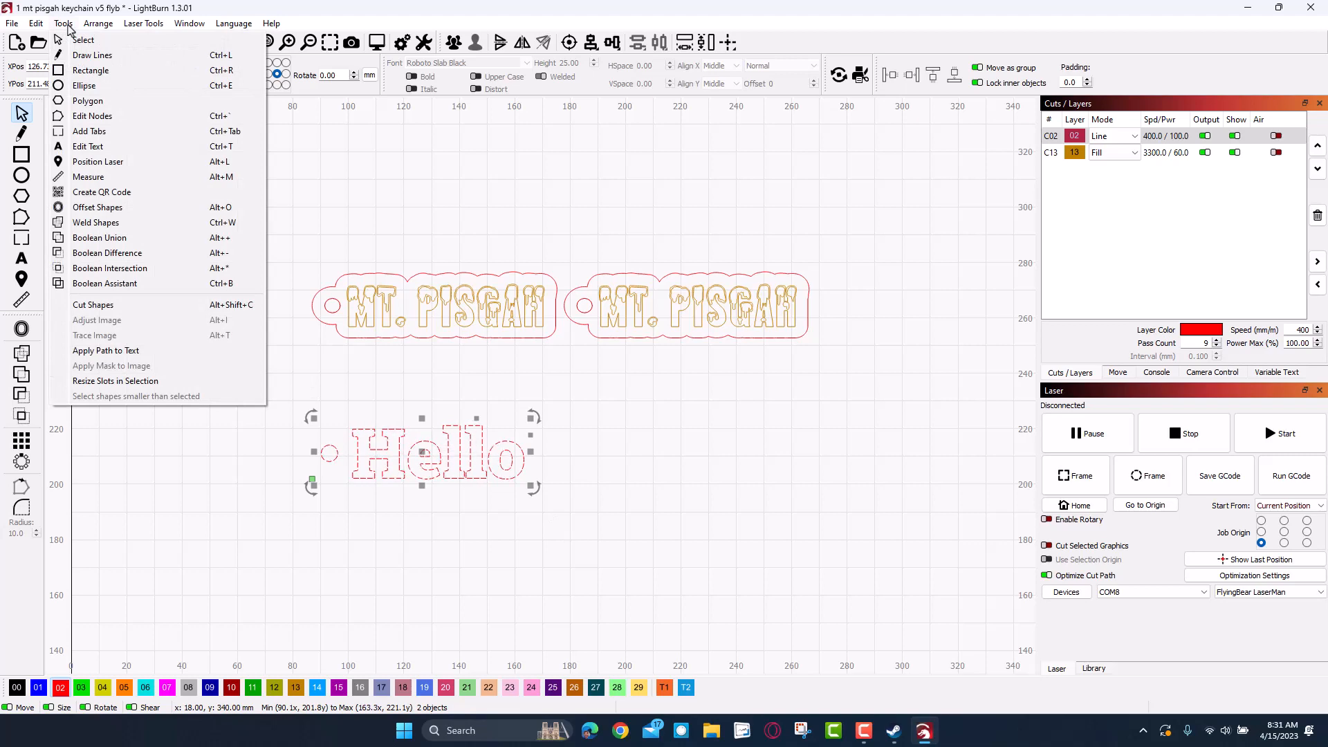
mouse_move(92, 56)
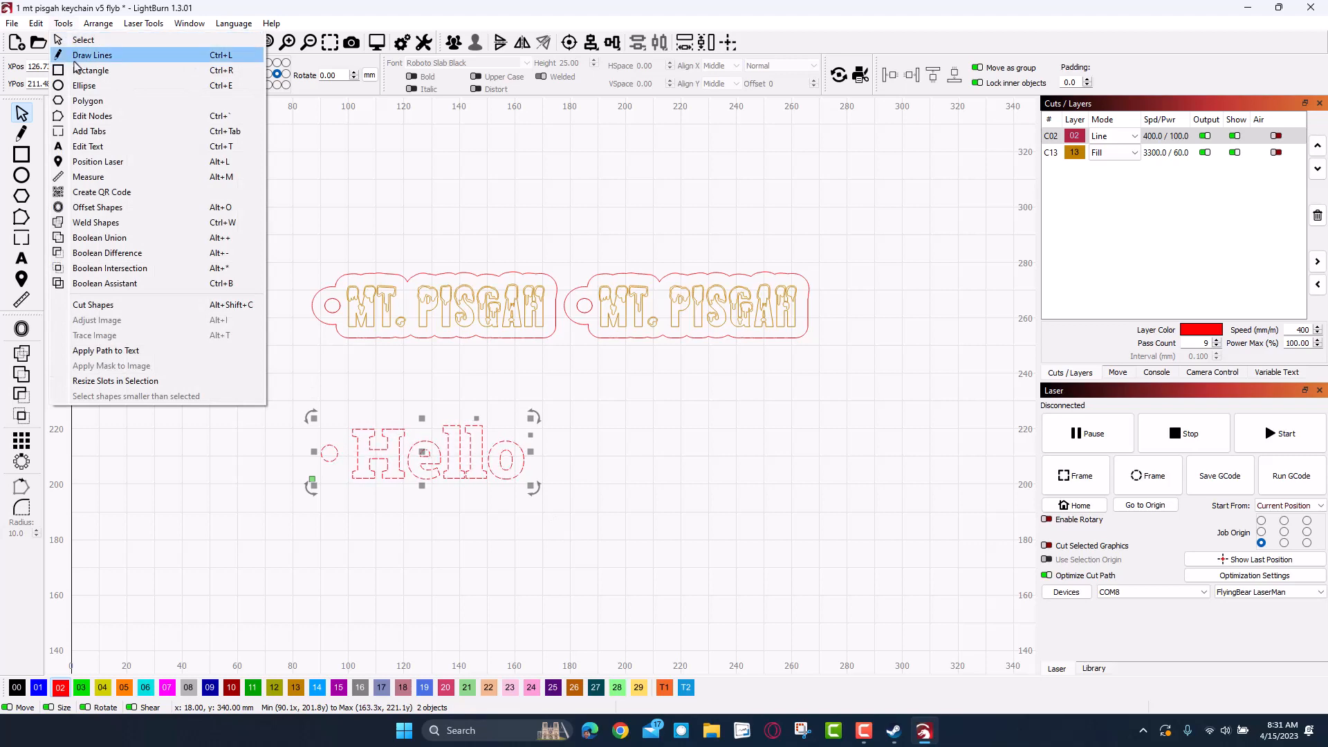
left_click(97, 212)
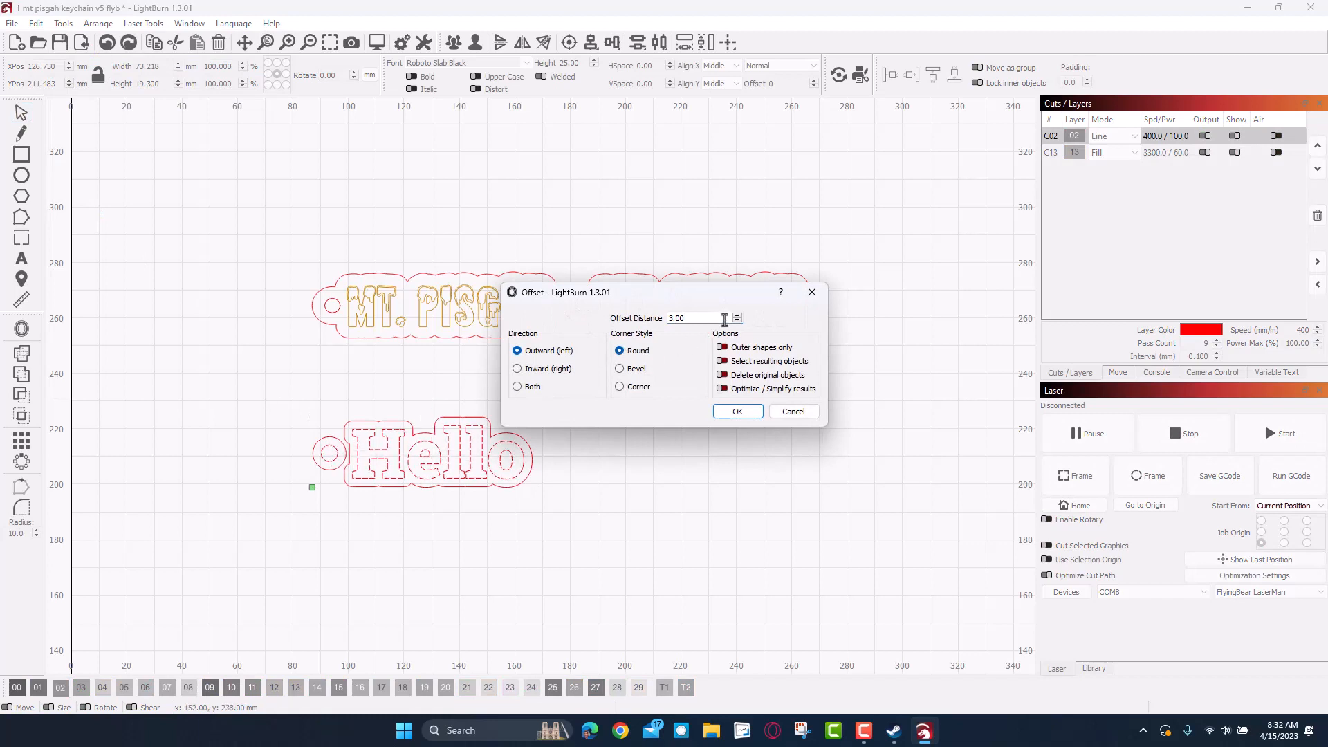
left_click(735, 321)
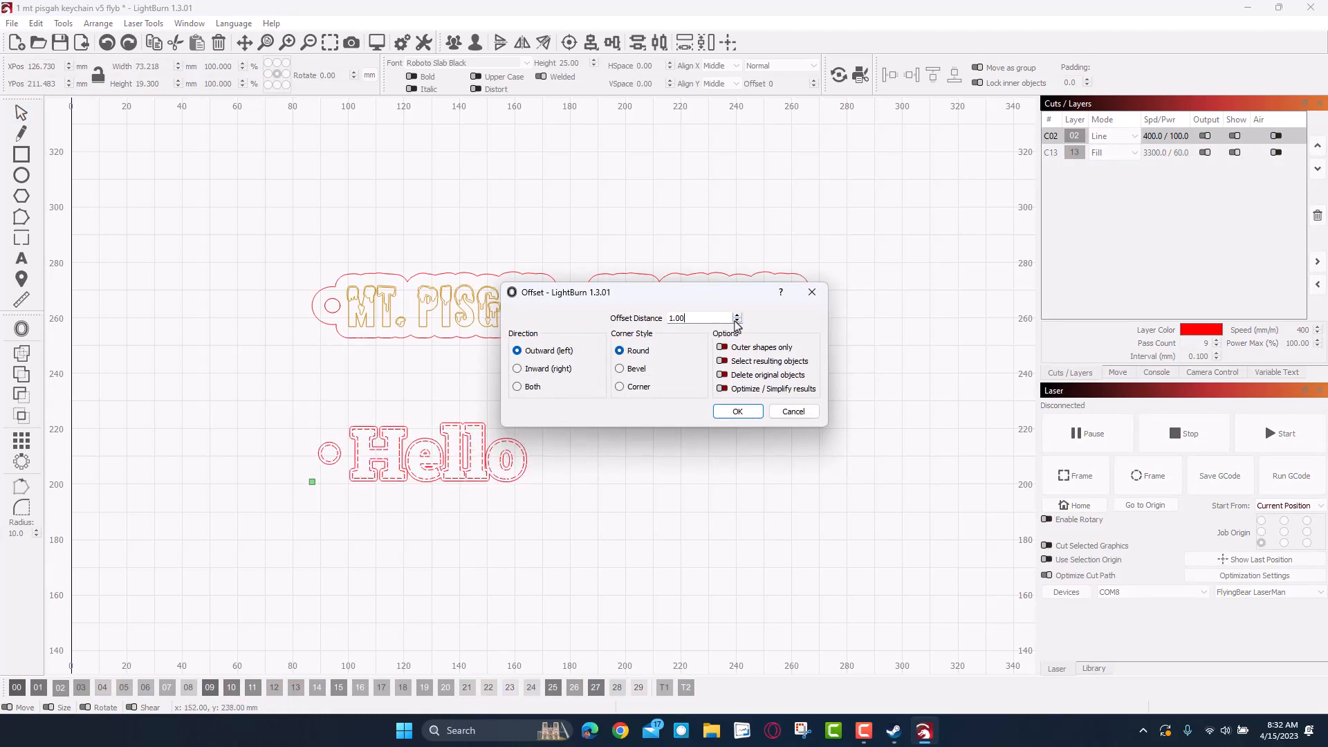
left_click(736, 316)
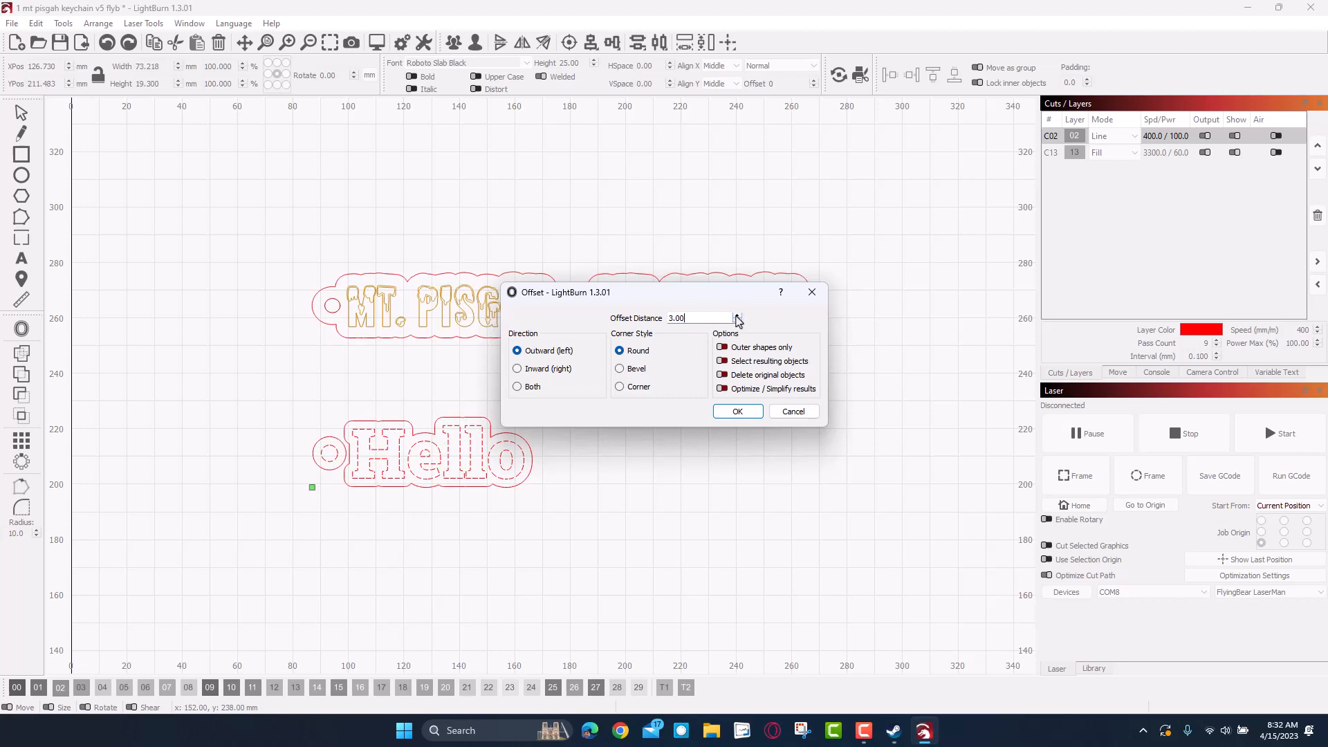
left_click(735, 314)
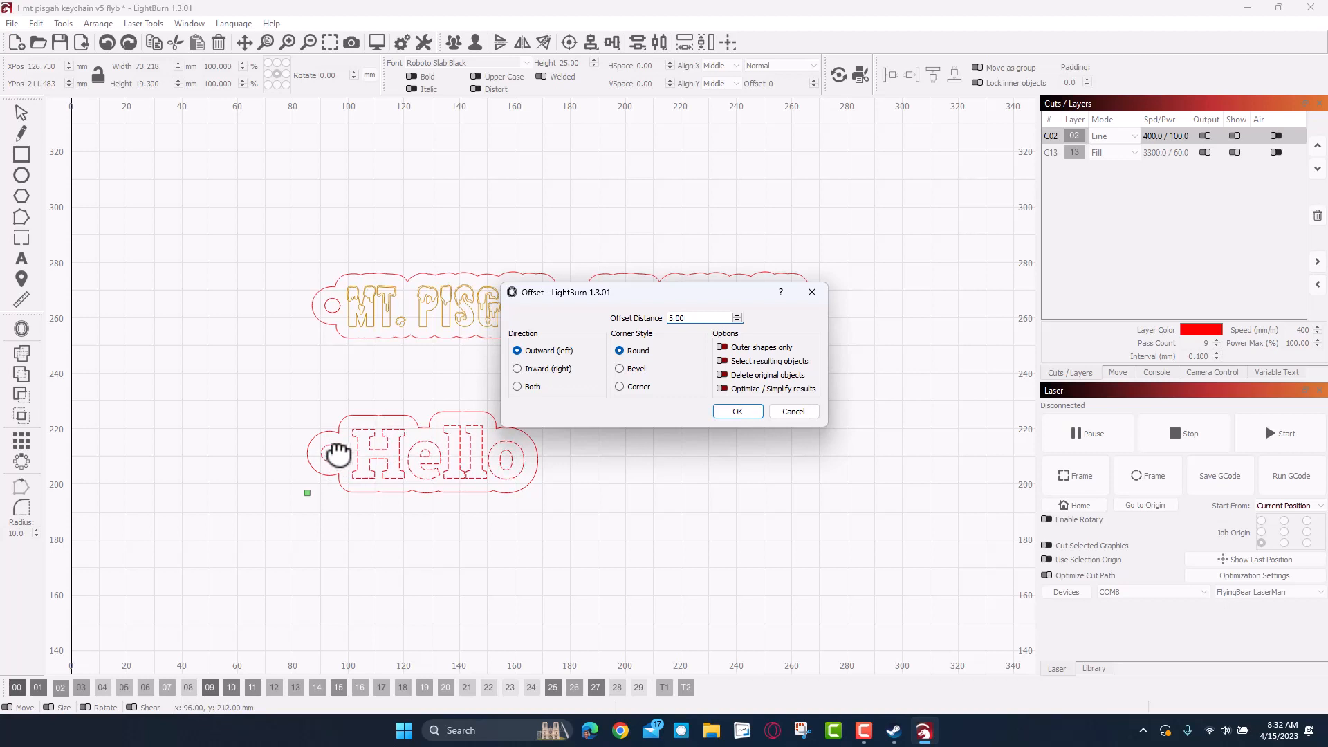
left_click(735, 411)
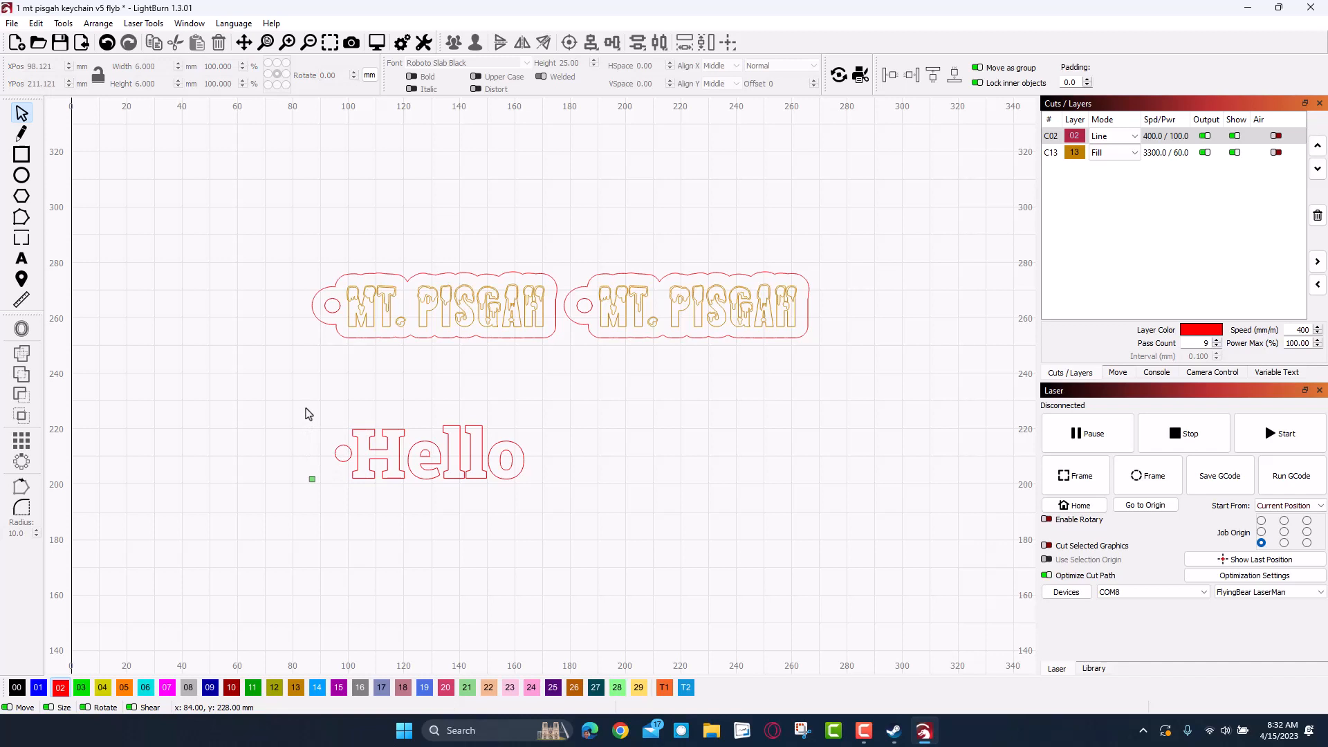
Apply a 3 mm rounded offset outline around Hello and its circle
left_click(428, 457)
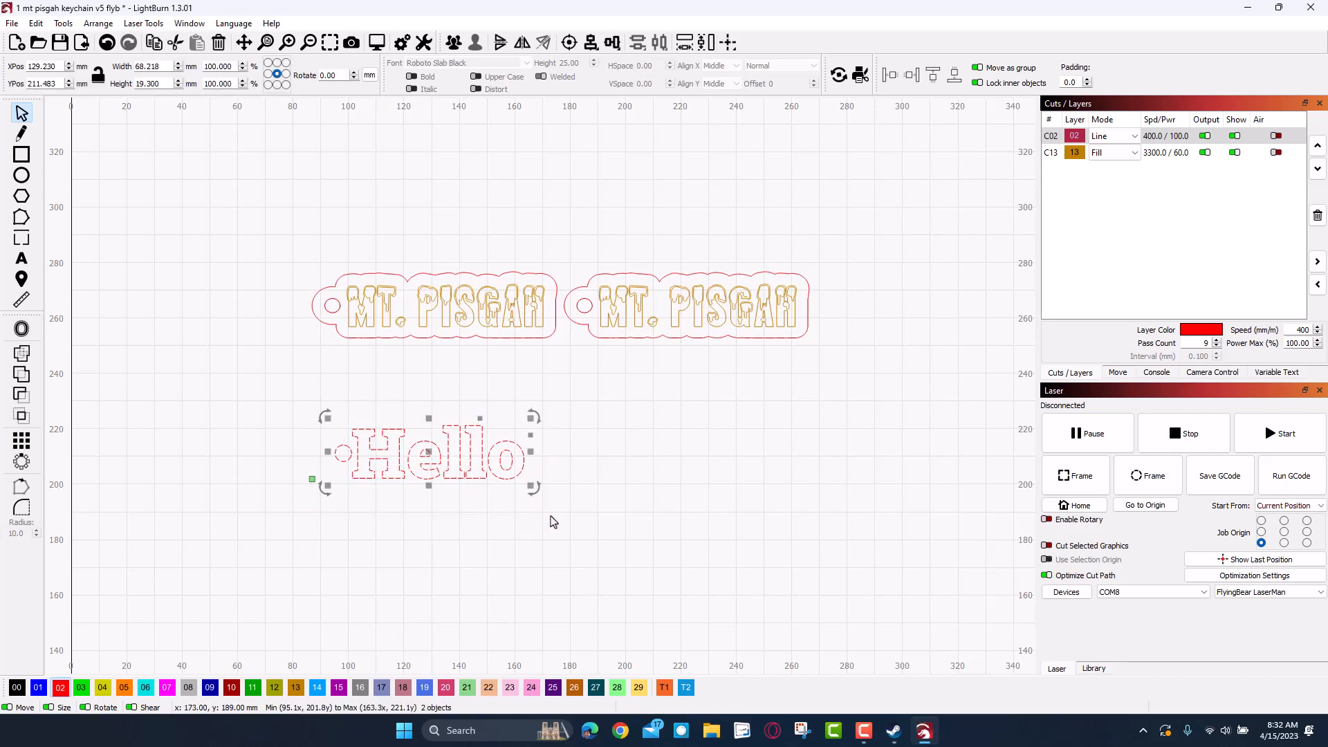
left_click(63, 23)
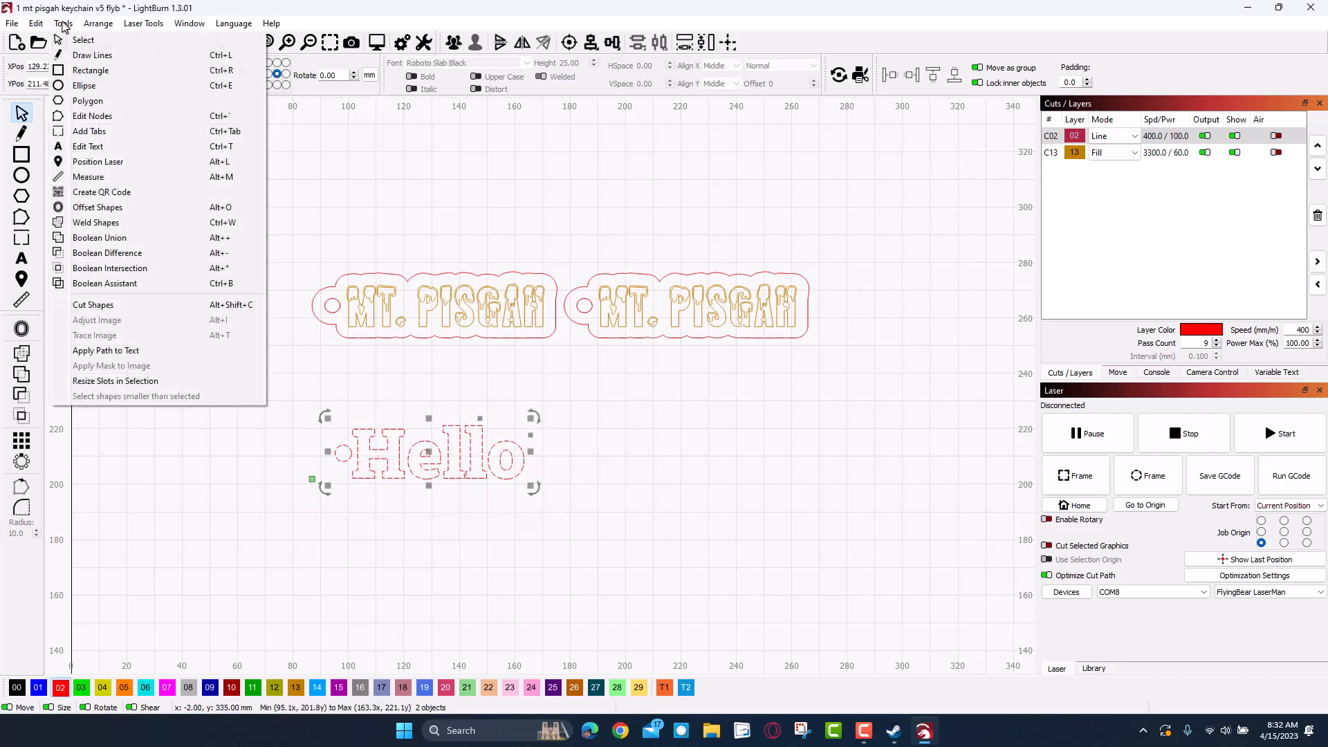
mouse_move(98, 208)
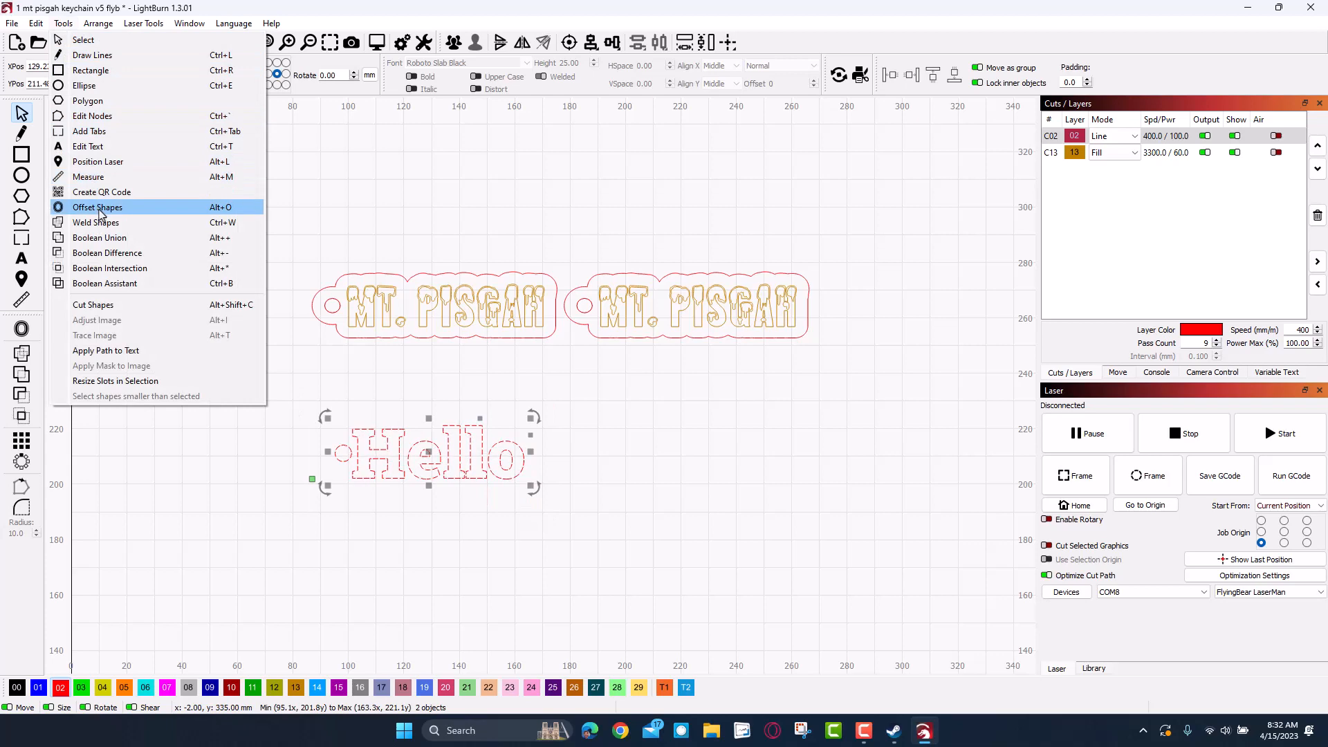
left_click(97, 206)
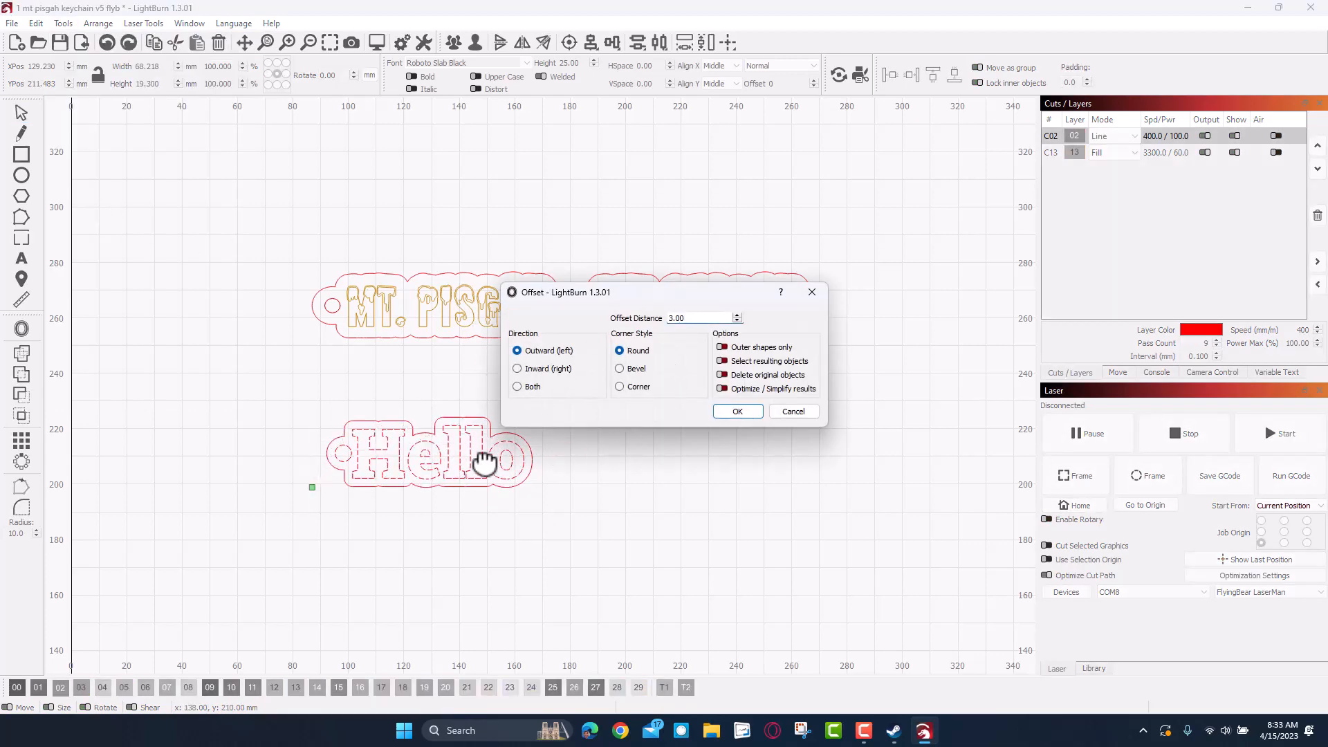
left_click(735, 411)
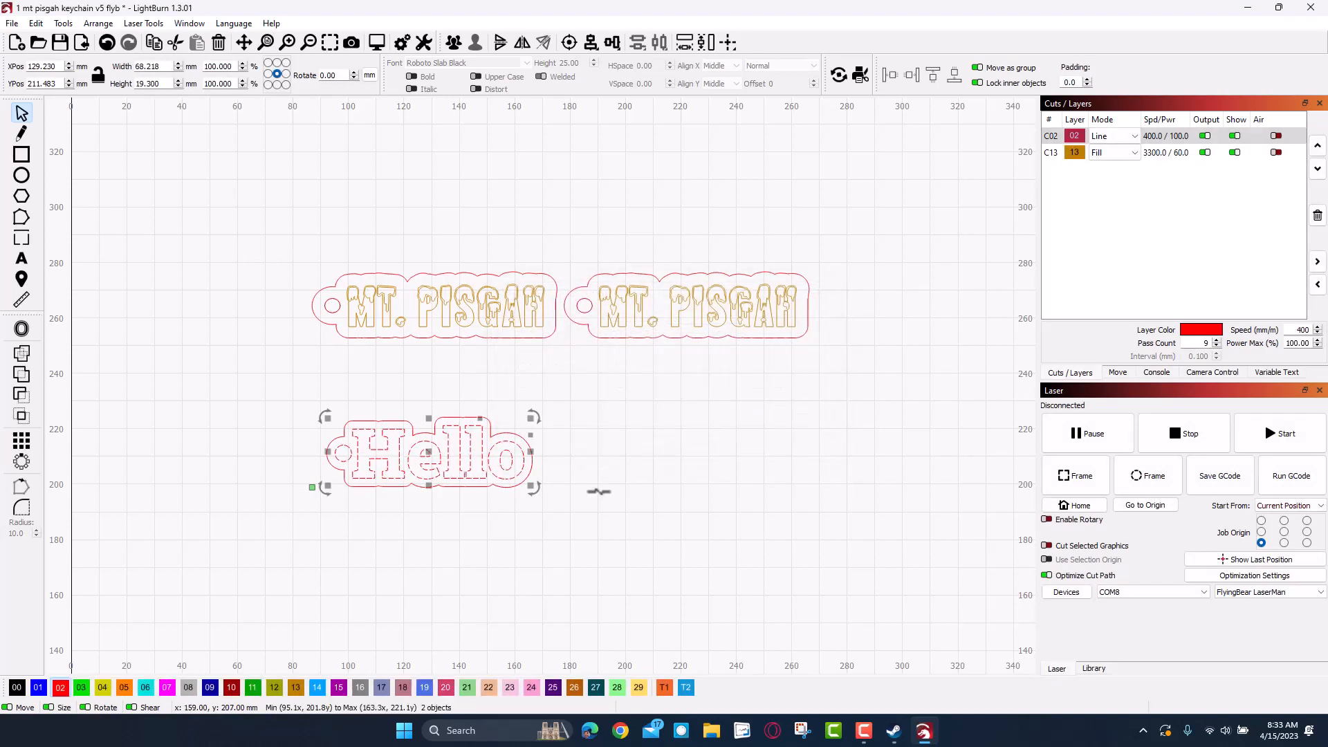
Select the Hello keychain design and delete it
left_click(300, 427)
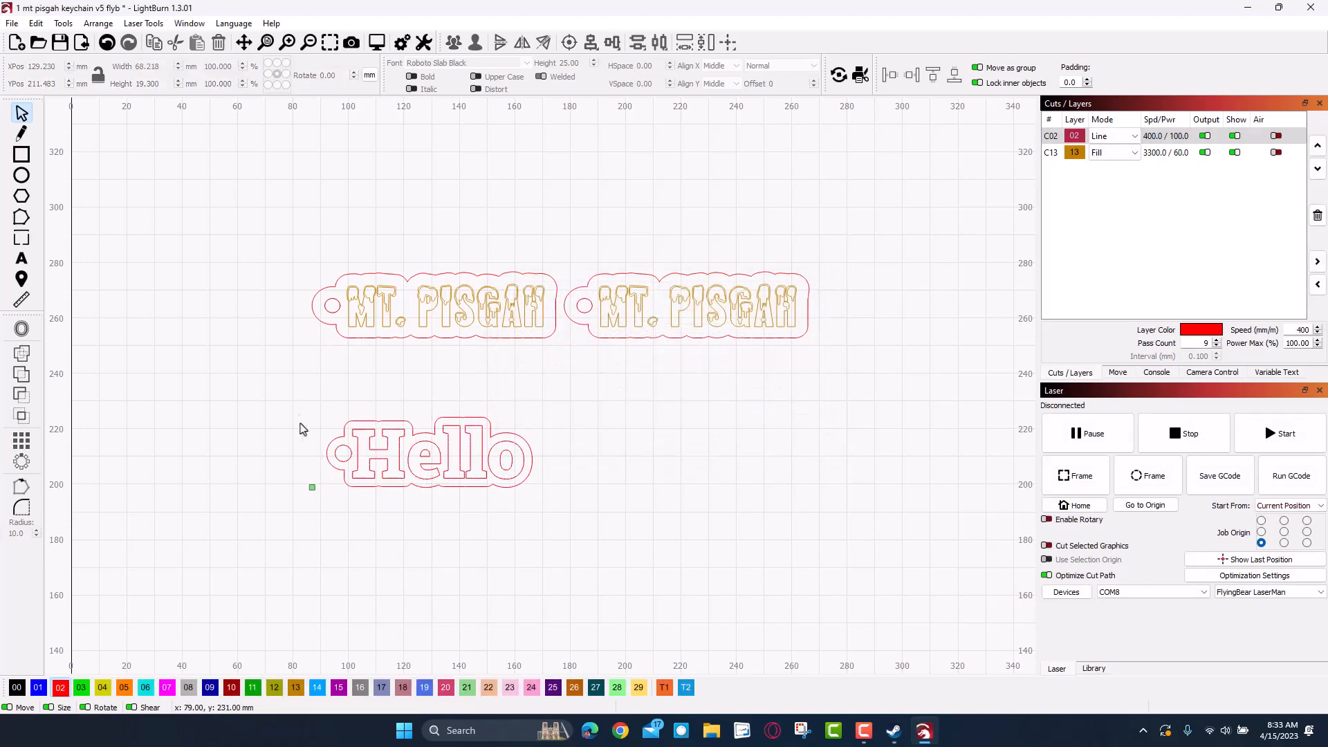
left_click(427, 453)
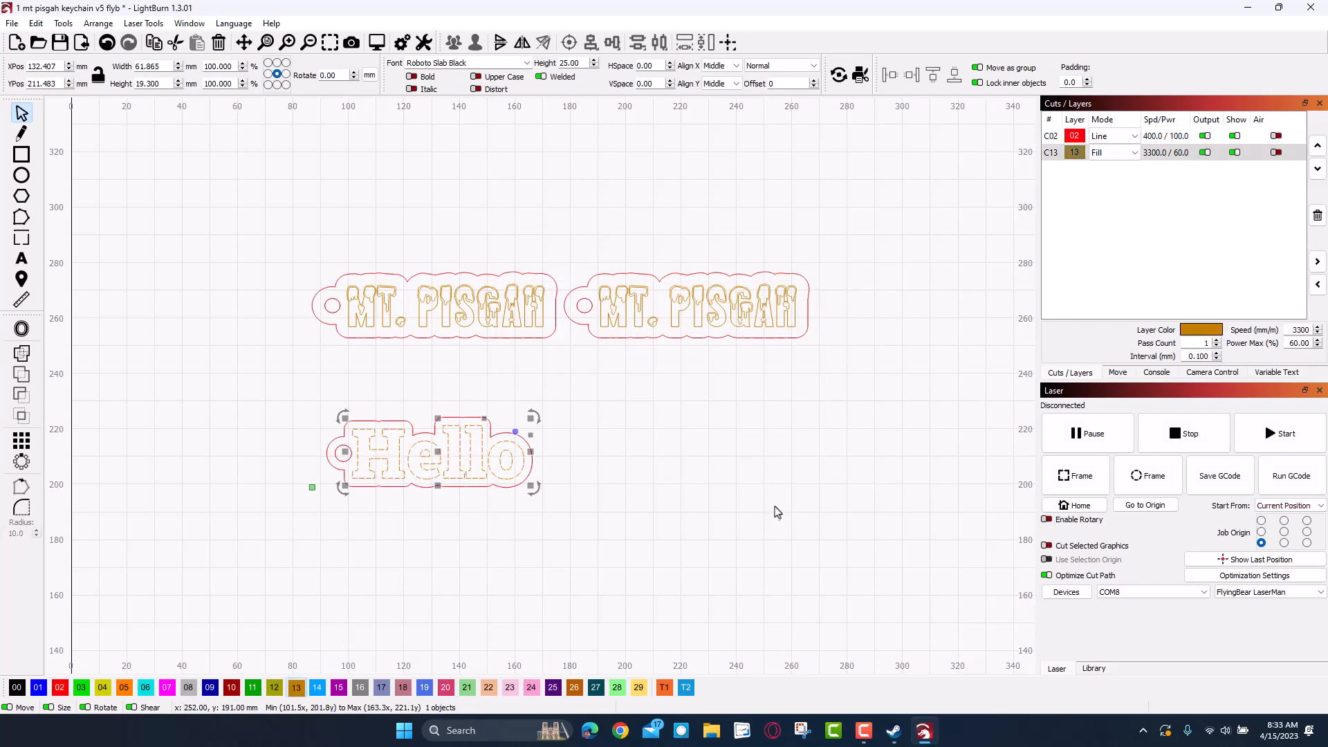
left_click(373, 482)
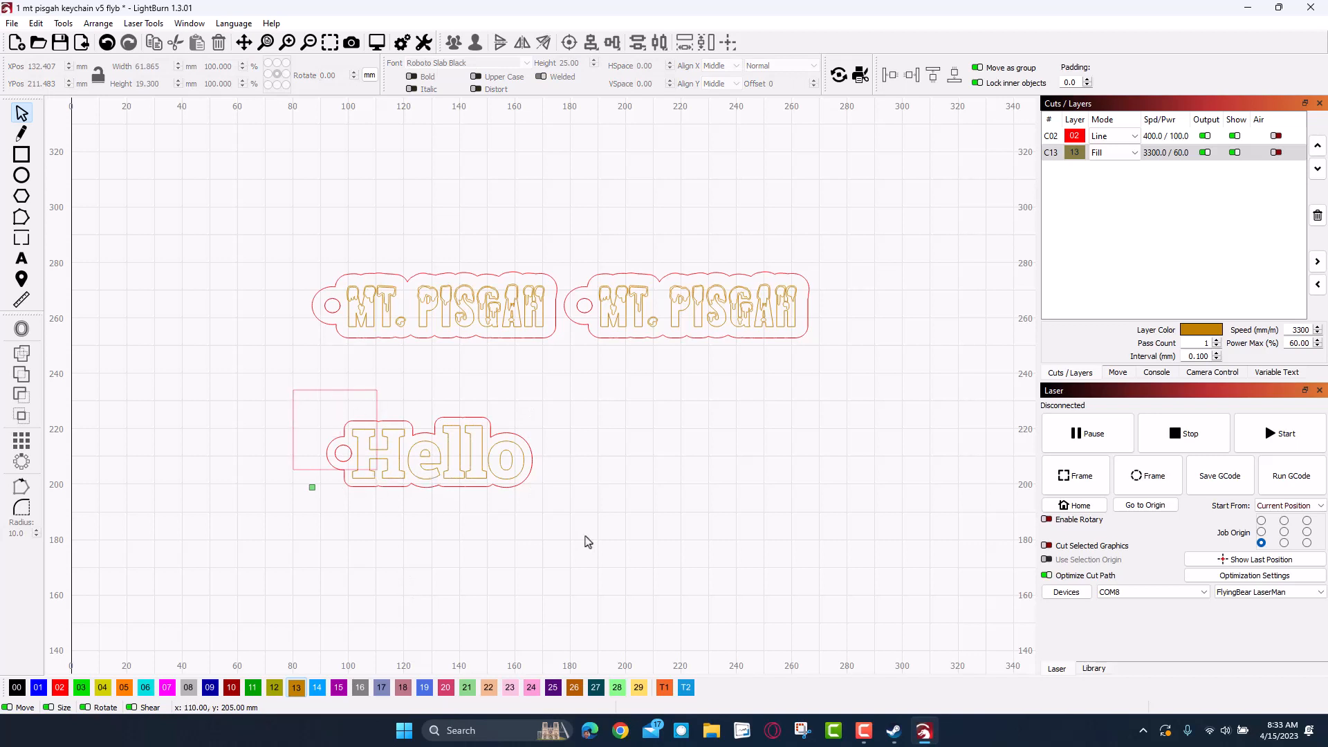
key("Delete")
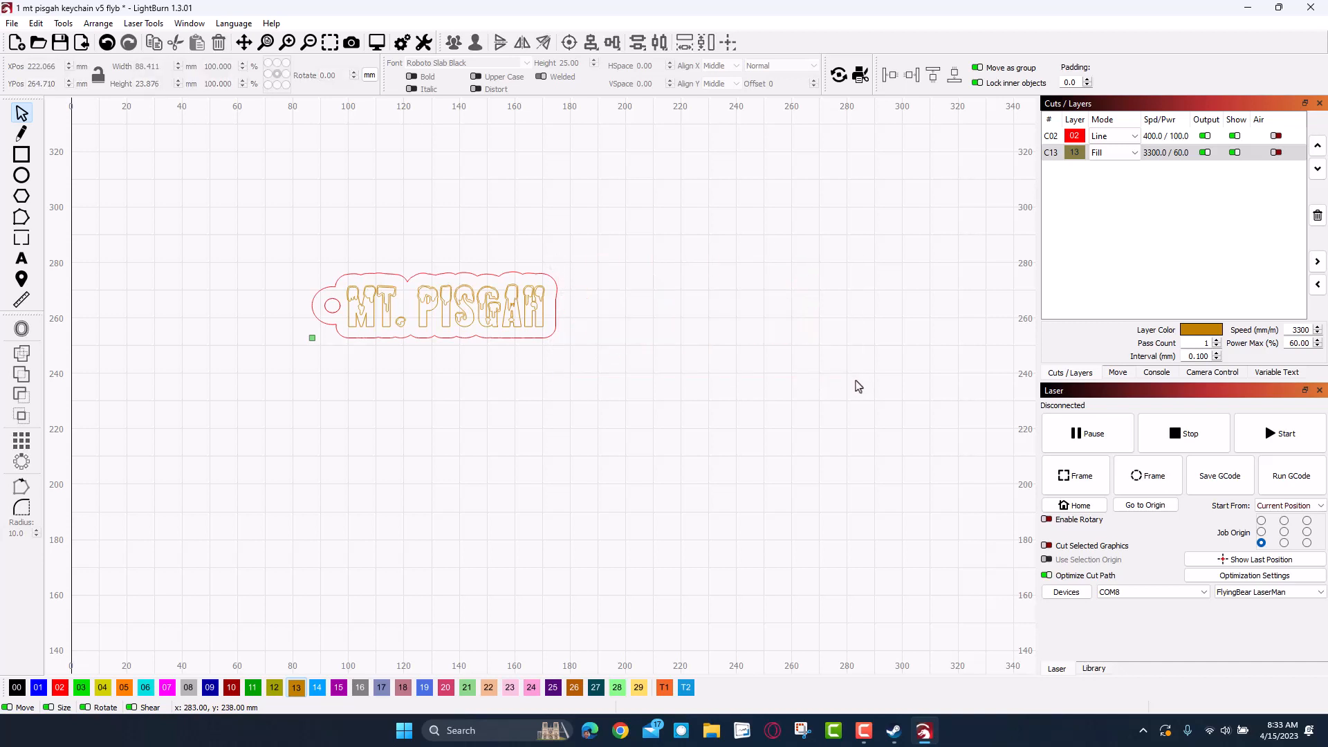
mouse_move(448, 412)
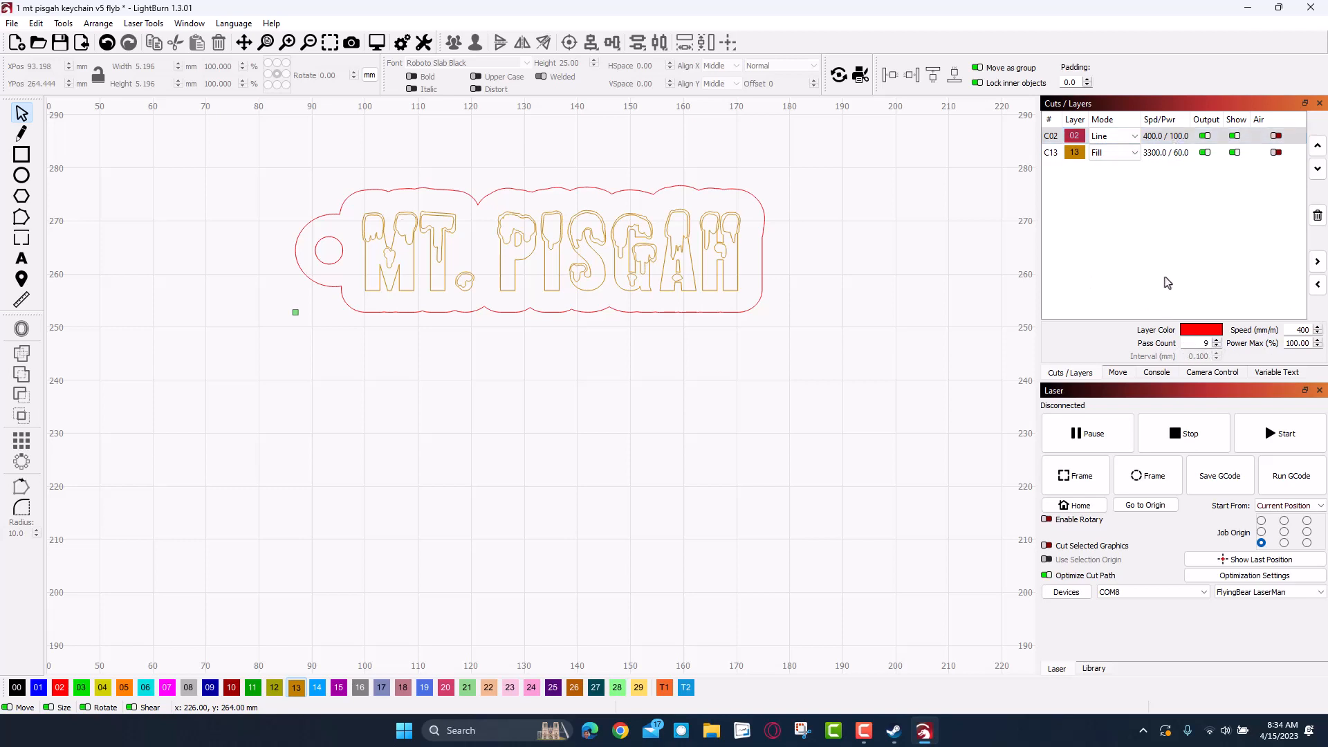
mouse_move(794, 286)
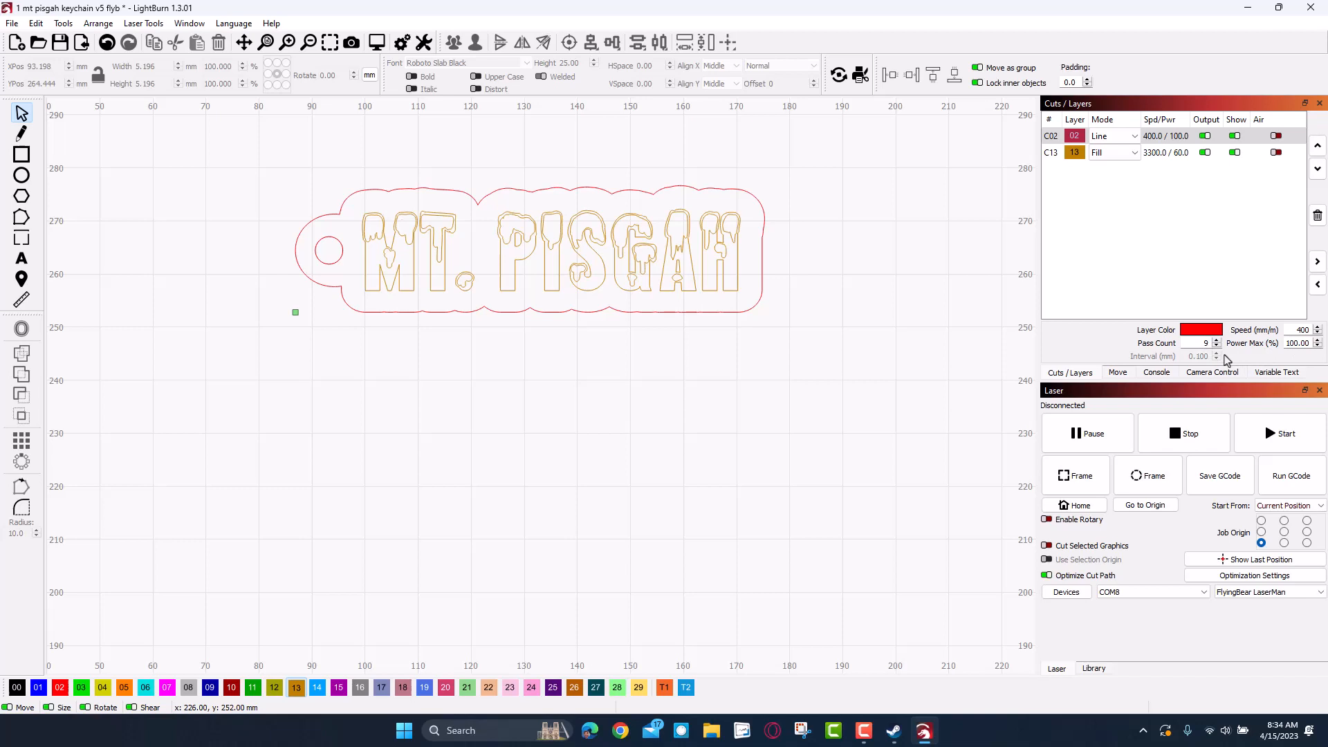
mouse_move(694, 283)
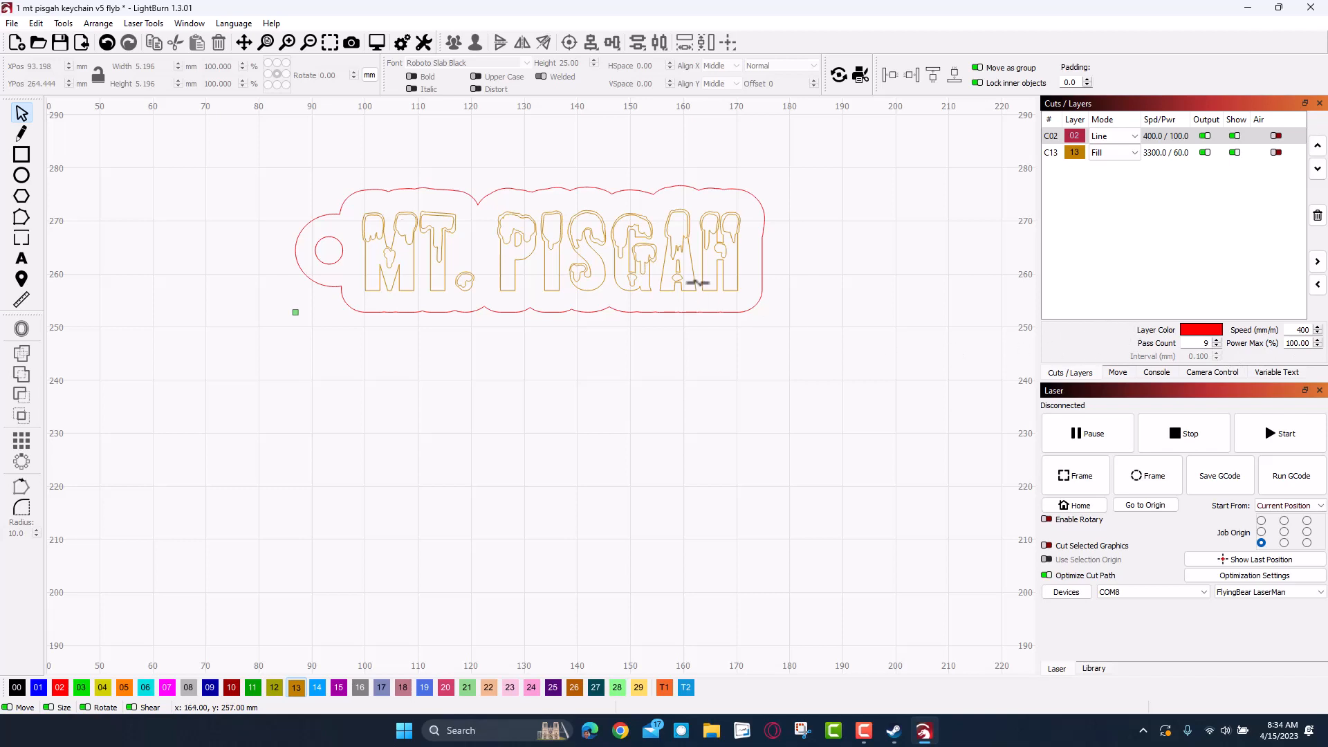
Select the MT. PISGAH lettering on the Fill layer
left_click(551, 254)
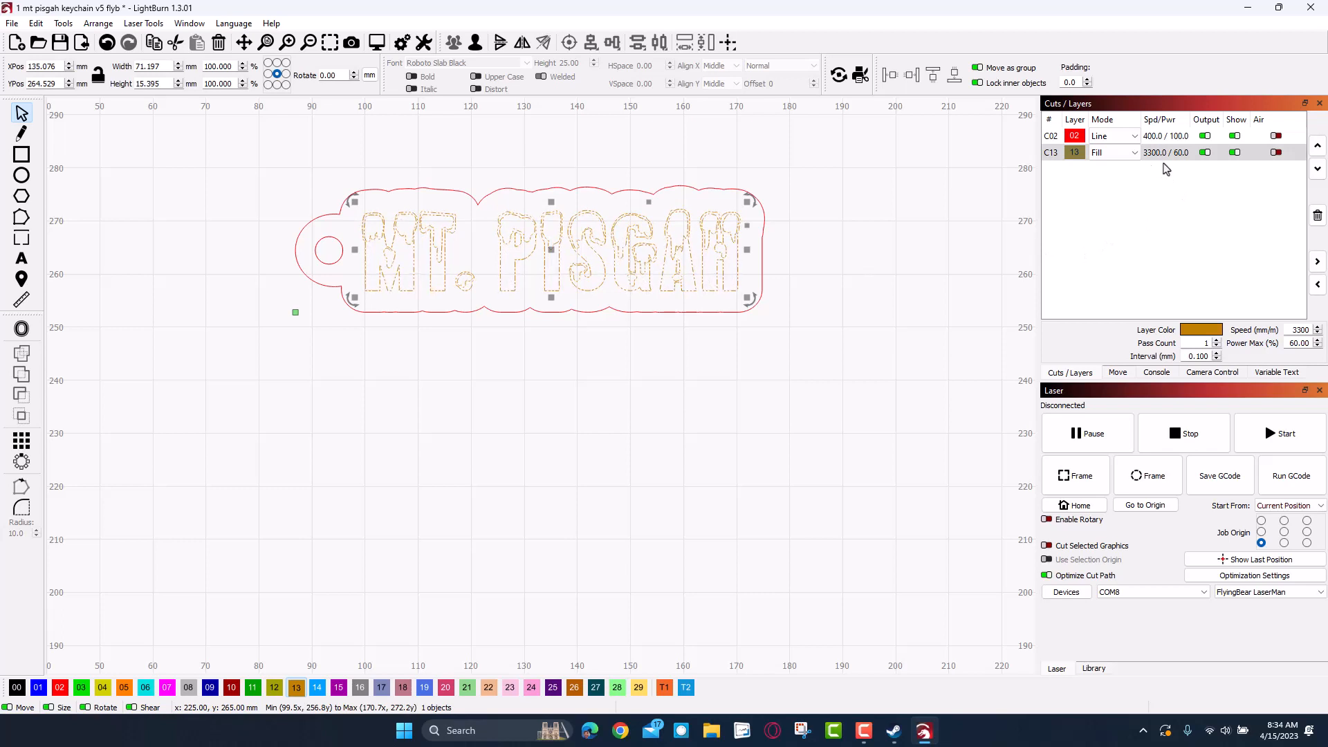
mouse_move(1188, 198)
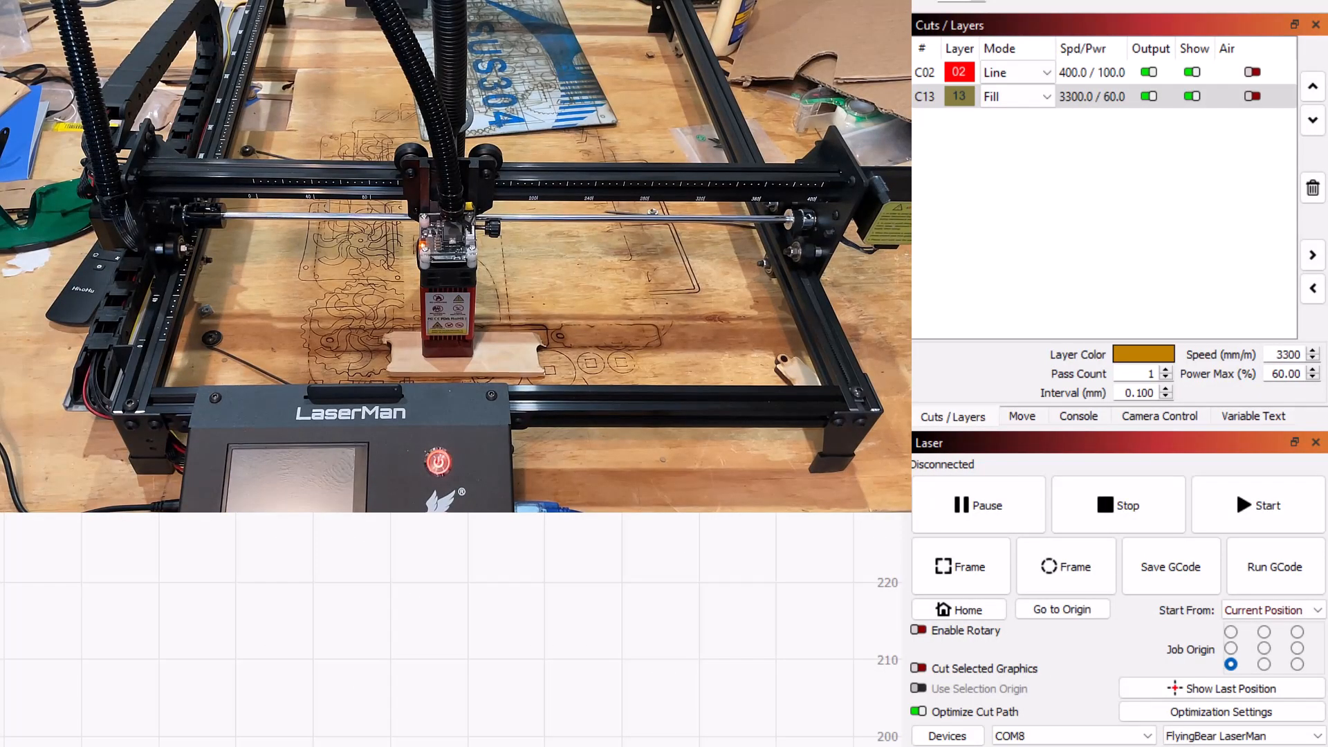
Jog the laser head over the wooden keychain blank to X 131, Y 101
left_click(1077, 415)
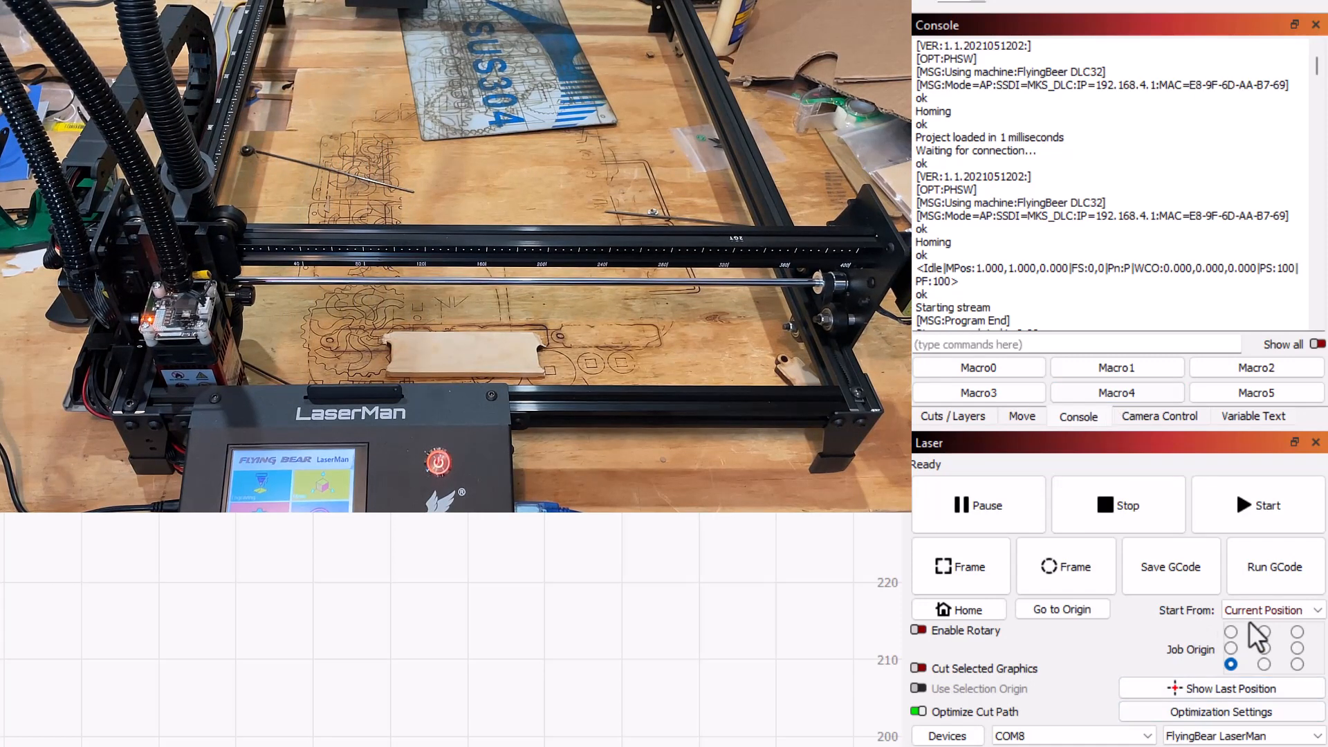
mouse_move(982, 691)
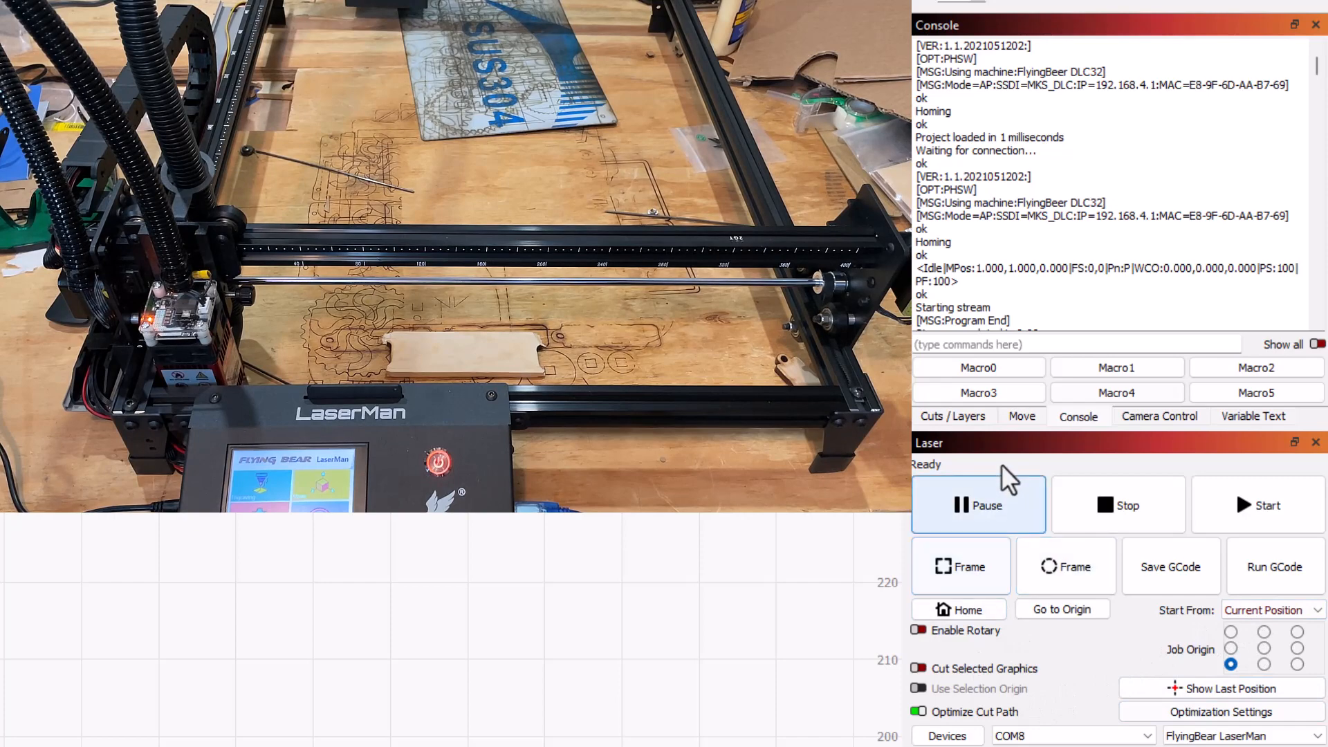
left_click(1021, 416)
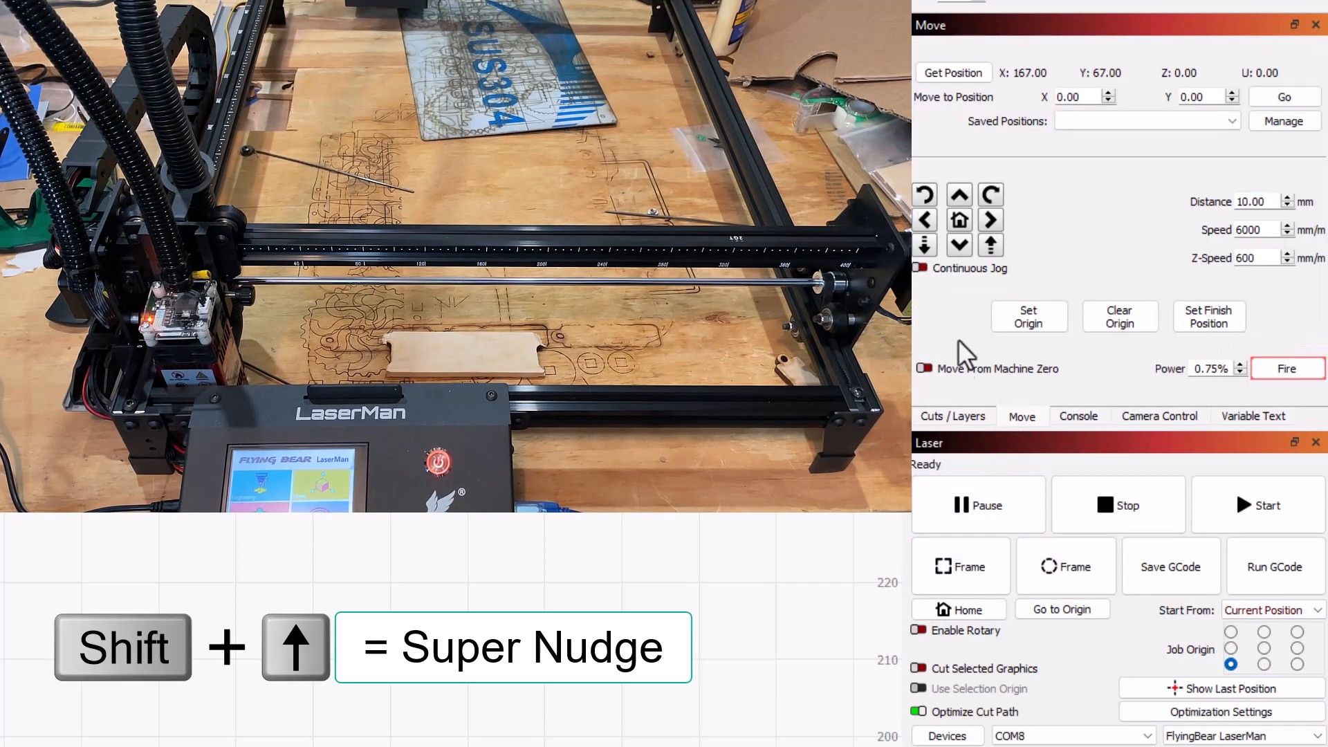
left_click(958, 195)
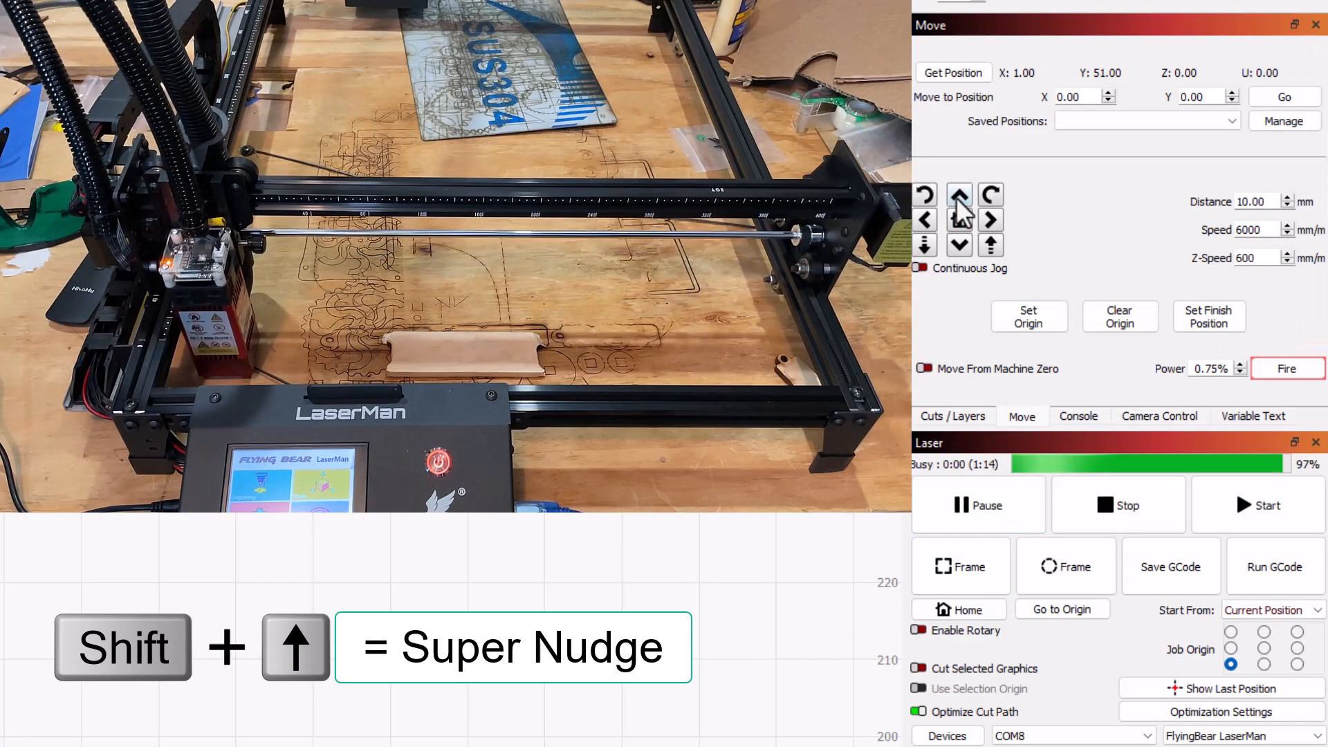
left_click(959, 197)
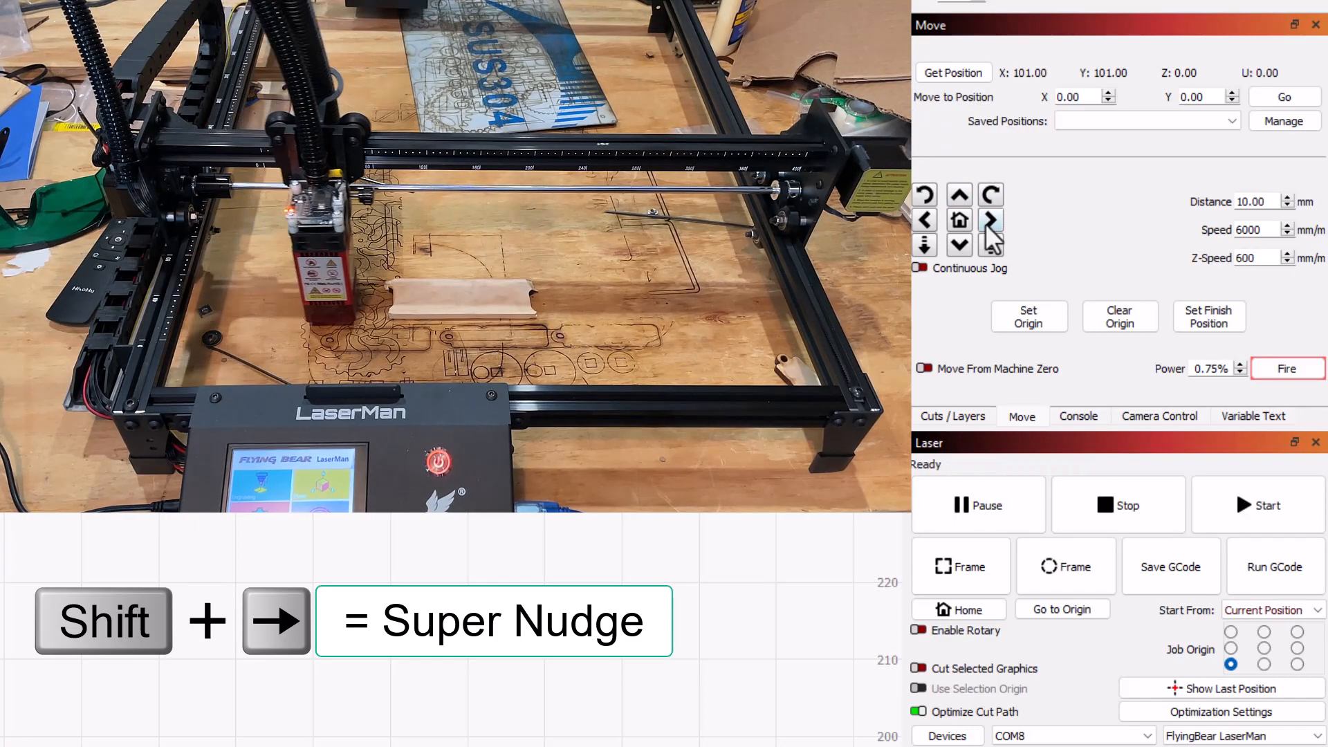
left_click(990, 219)
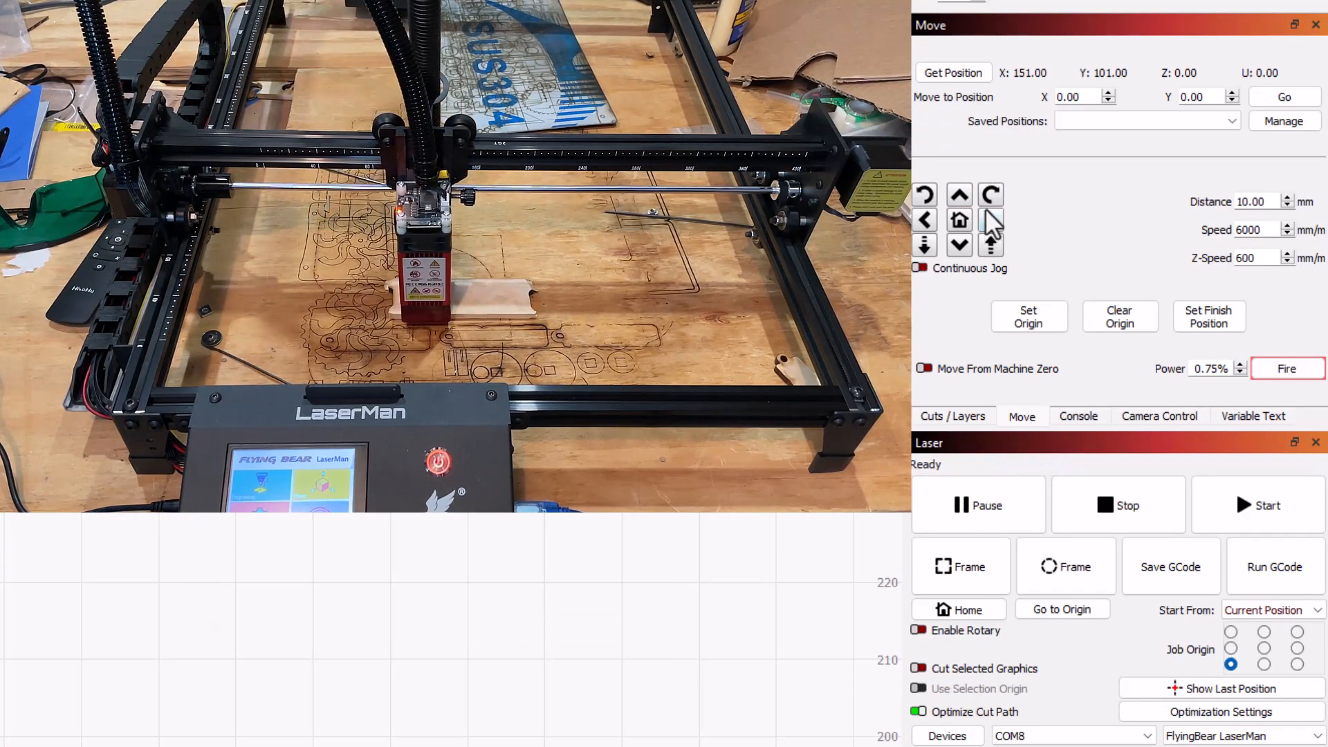
mouse_move(1106, 197)
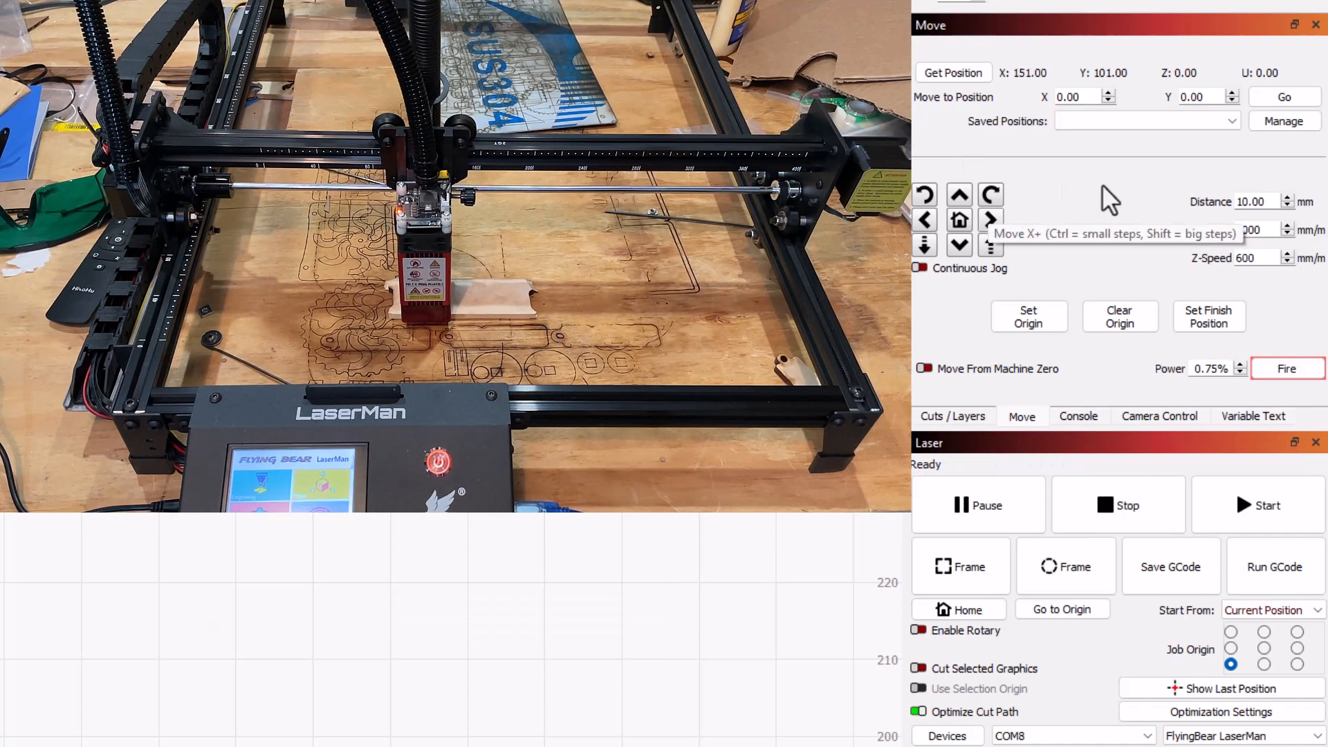
left_click(924, 219)
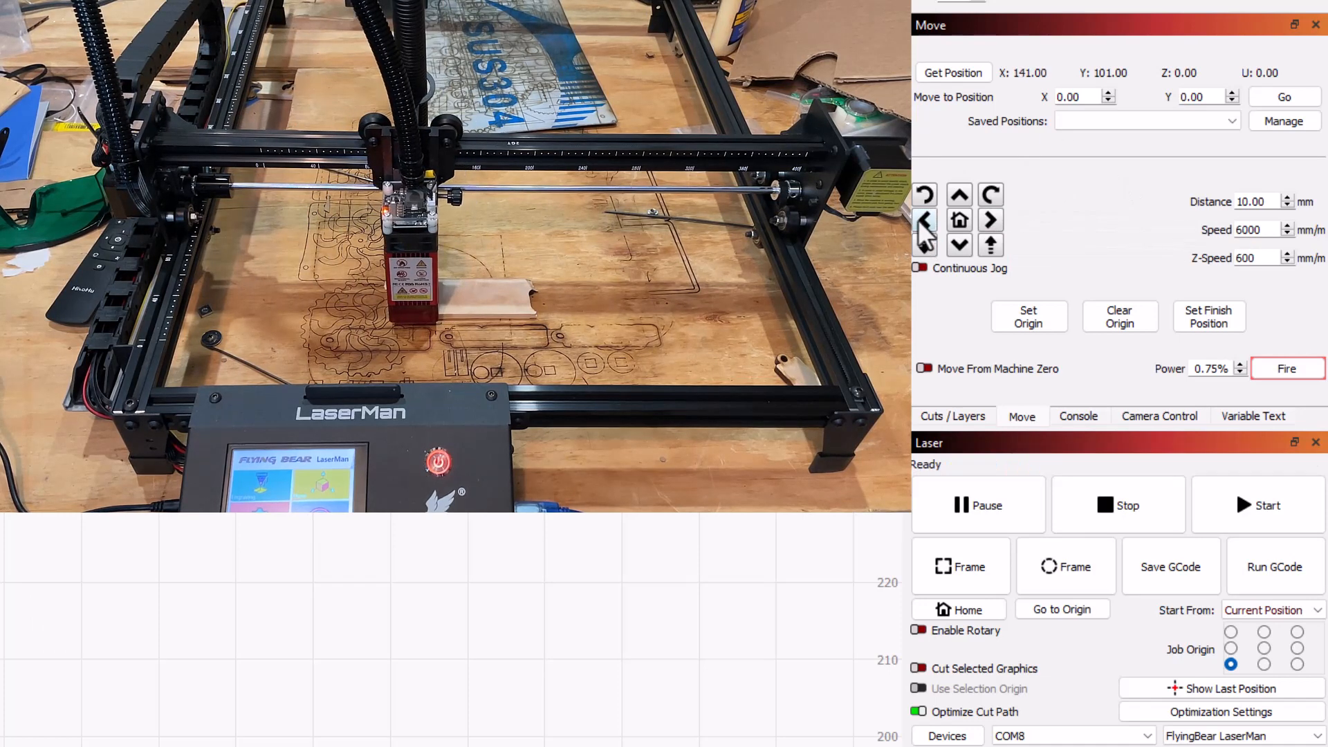
left_click(924, 219)
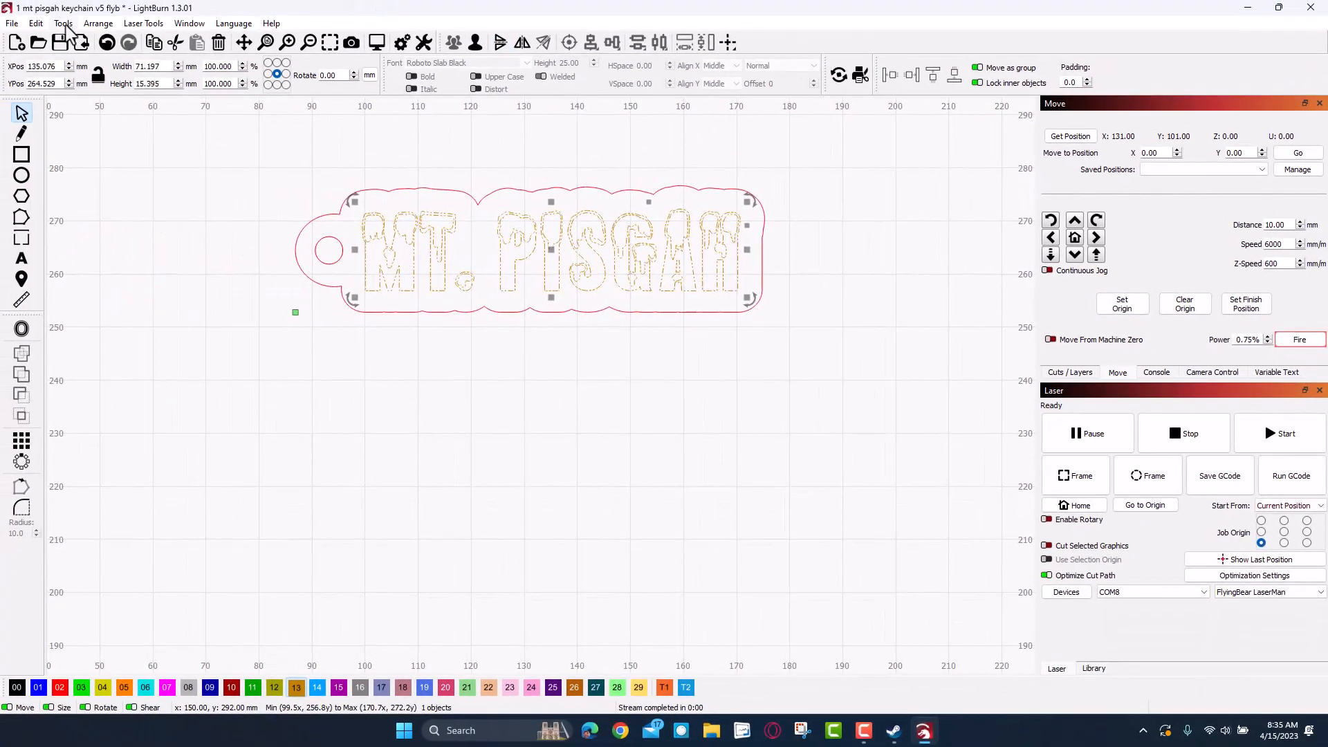
left_click(62, 23)
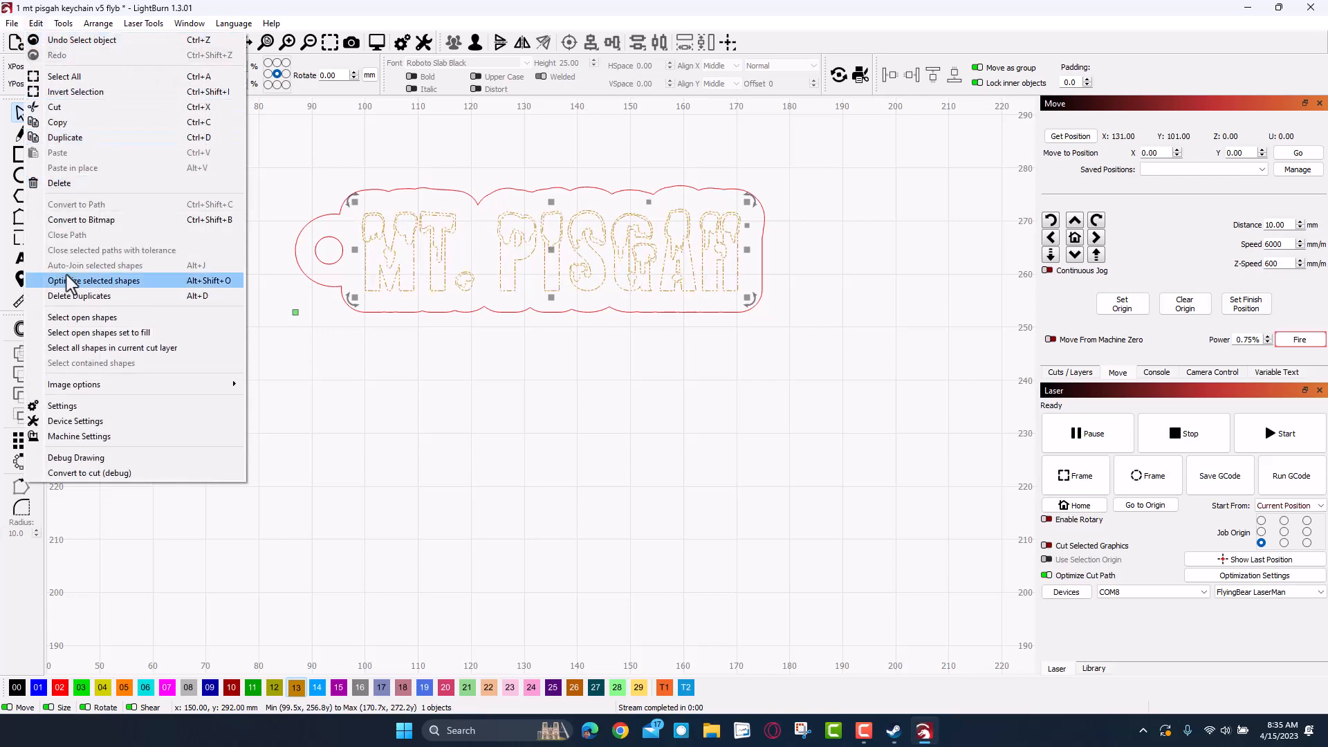
left_click(74, 421)
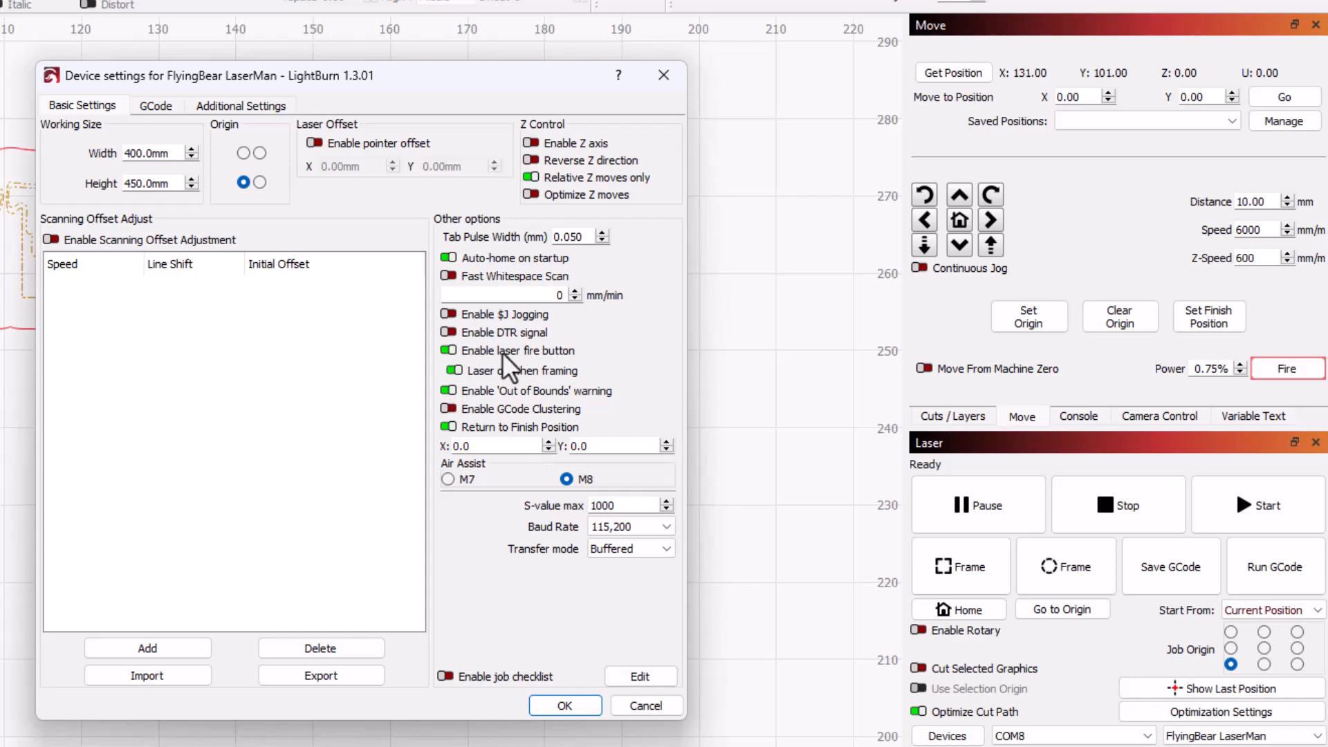
mouse_move(515, 389)
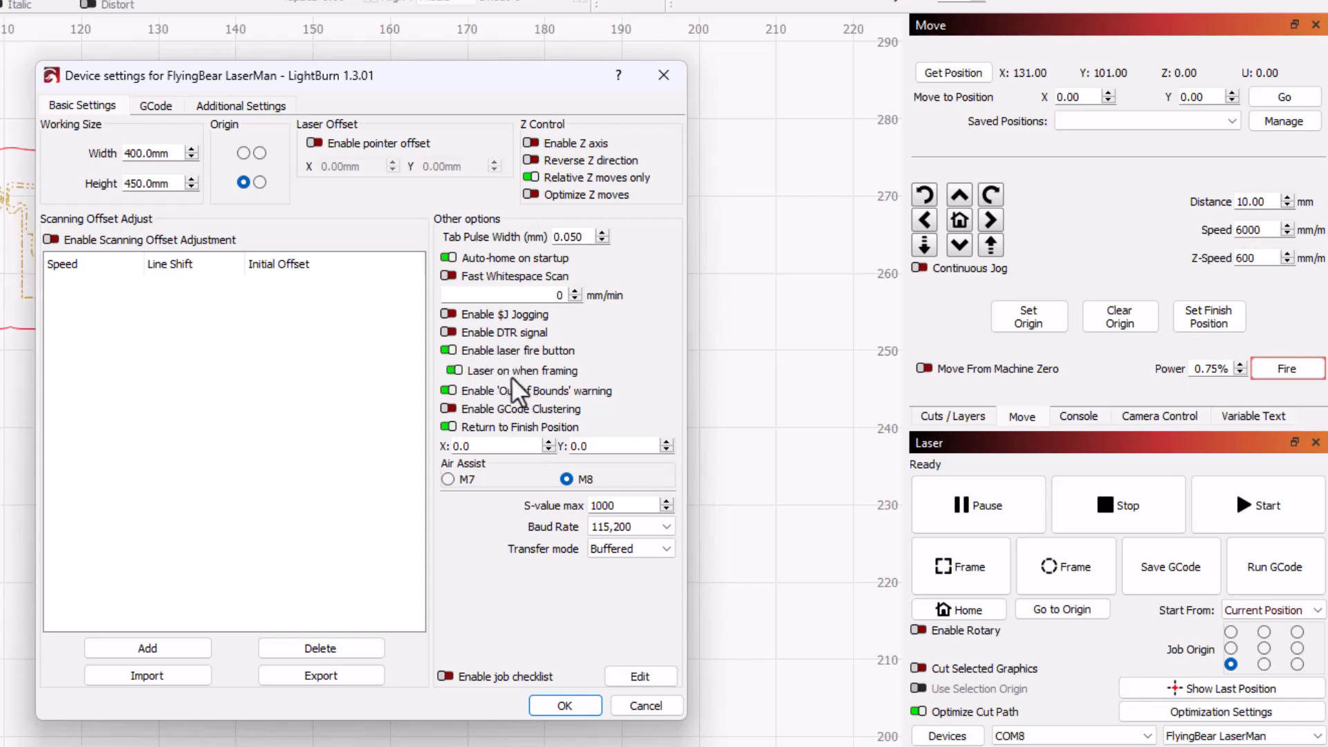
left_click(564, 705)
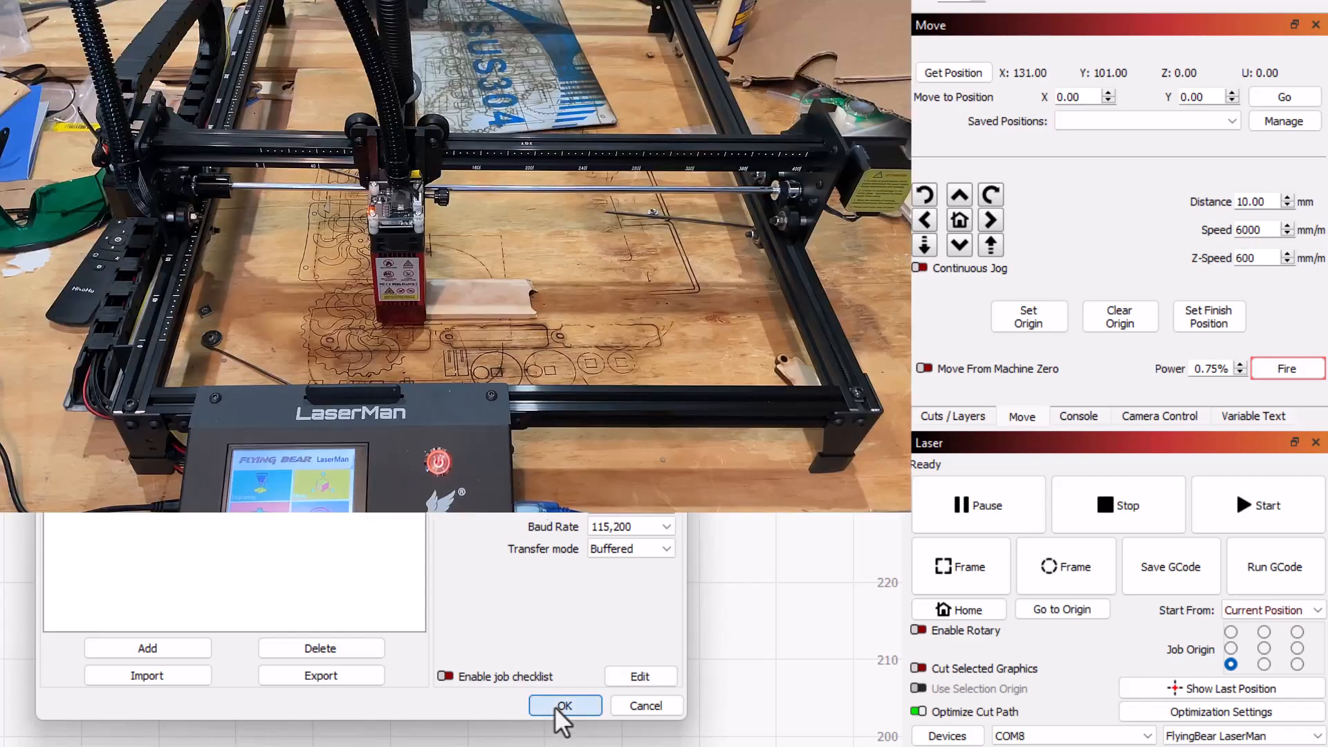
Save the device settings and fire a 0.75% aiming dot onto the blank
left_click(565, 705)
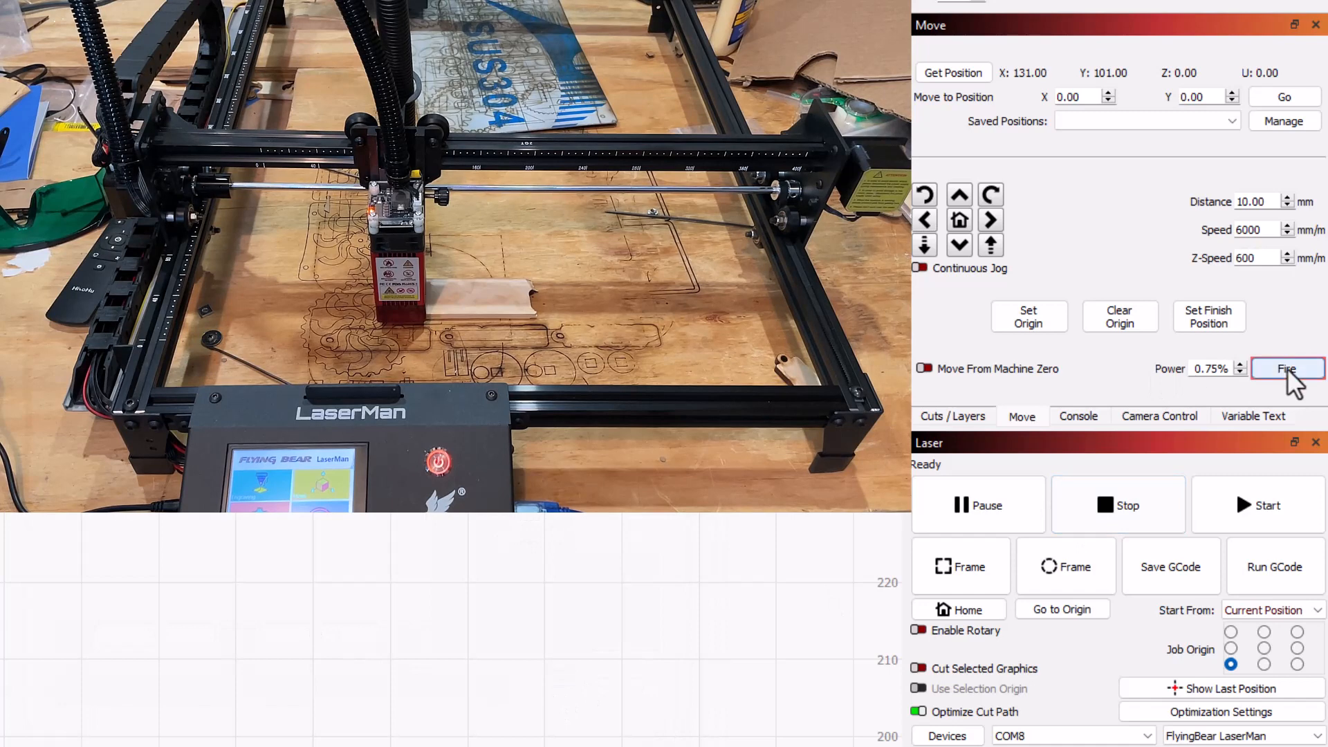
left_click(1287, 369)
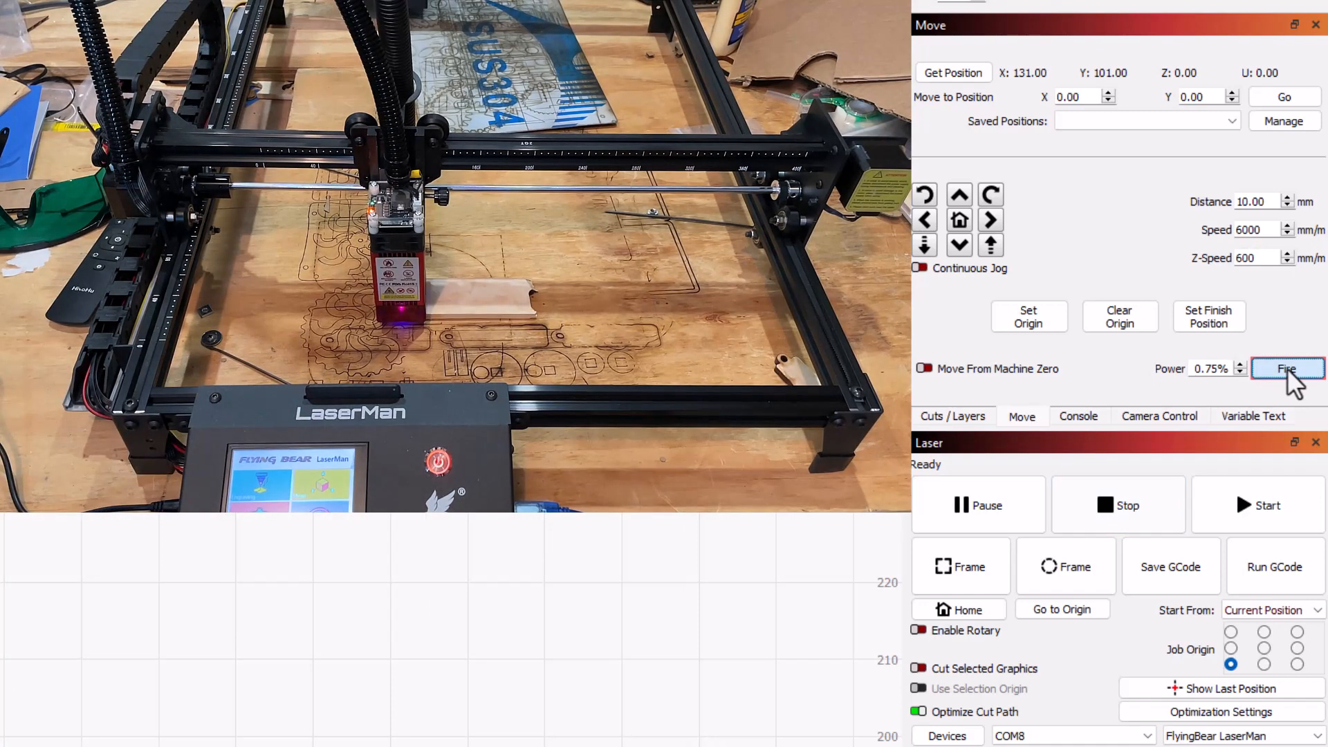
left_click(960, 565)
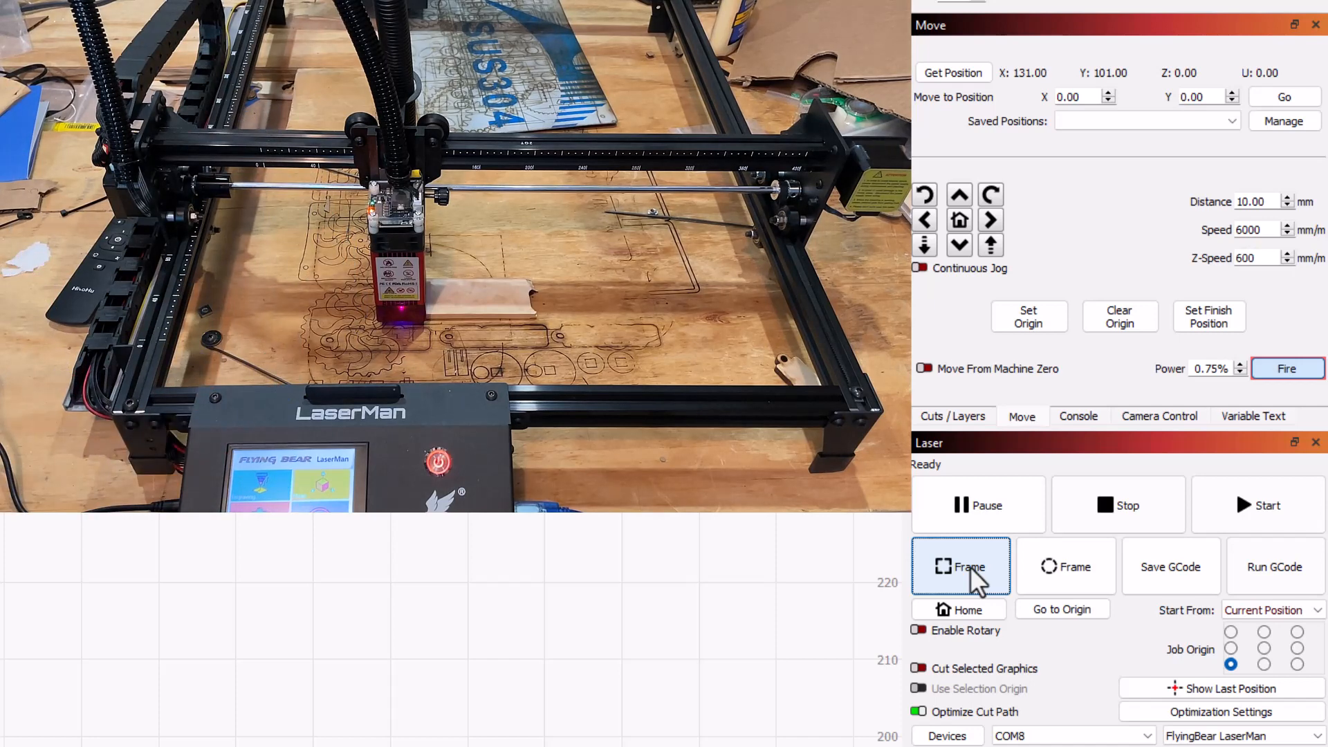
mouse_move(1300, 436)
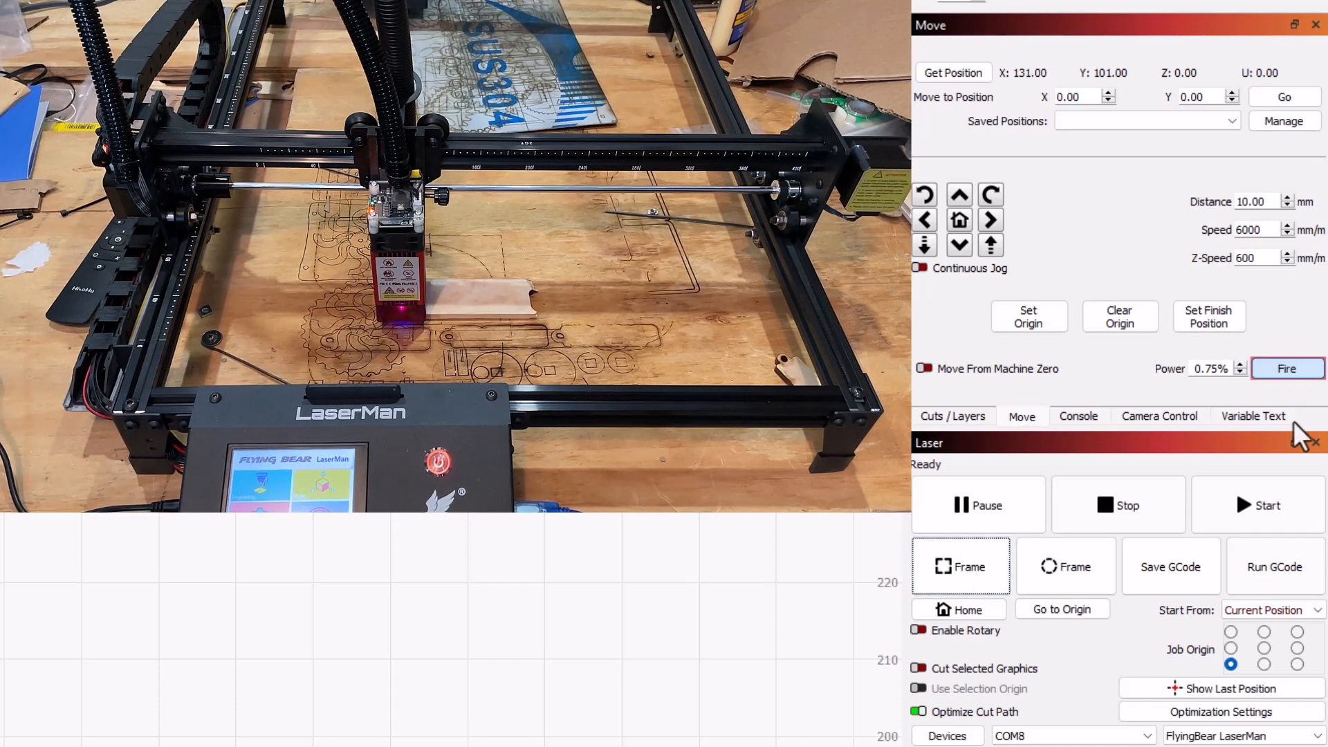
mouse_move(1267, 505)
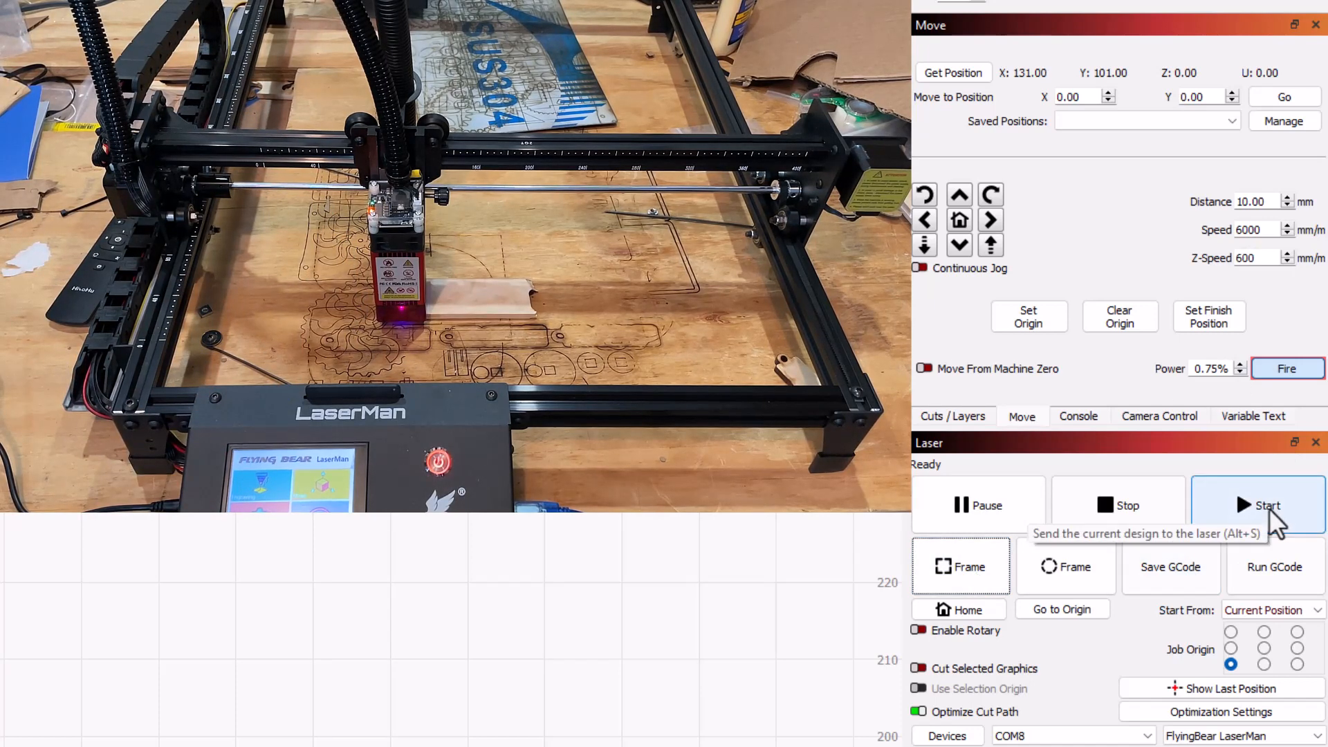
left_click(1260, 505)
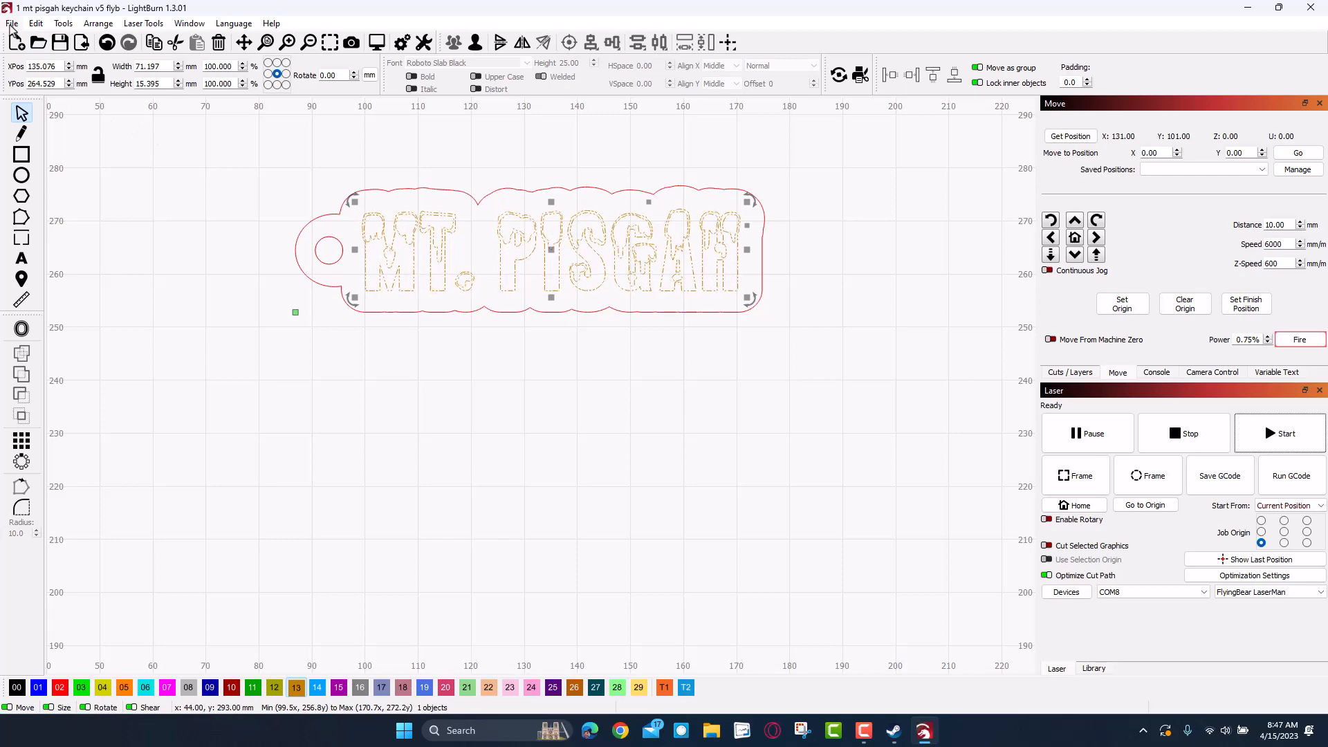
Open the project '1 mt pisgah keychain v4 back 1 .lbrn2'
left_click(12, 23)
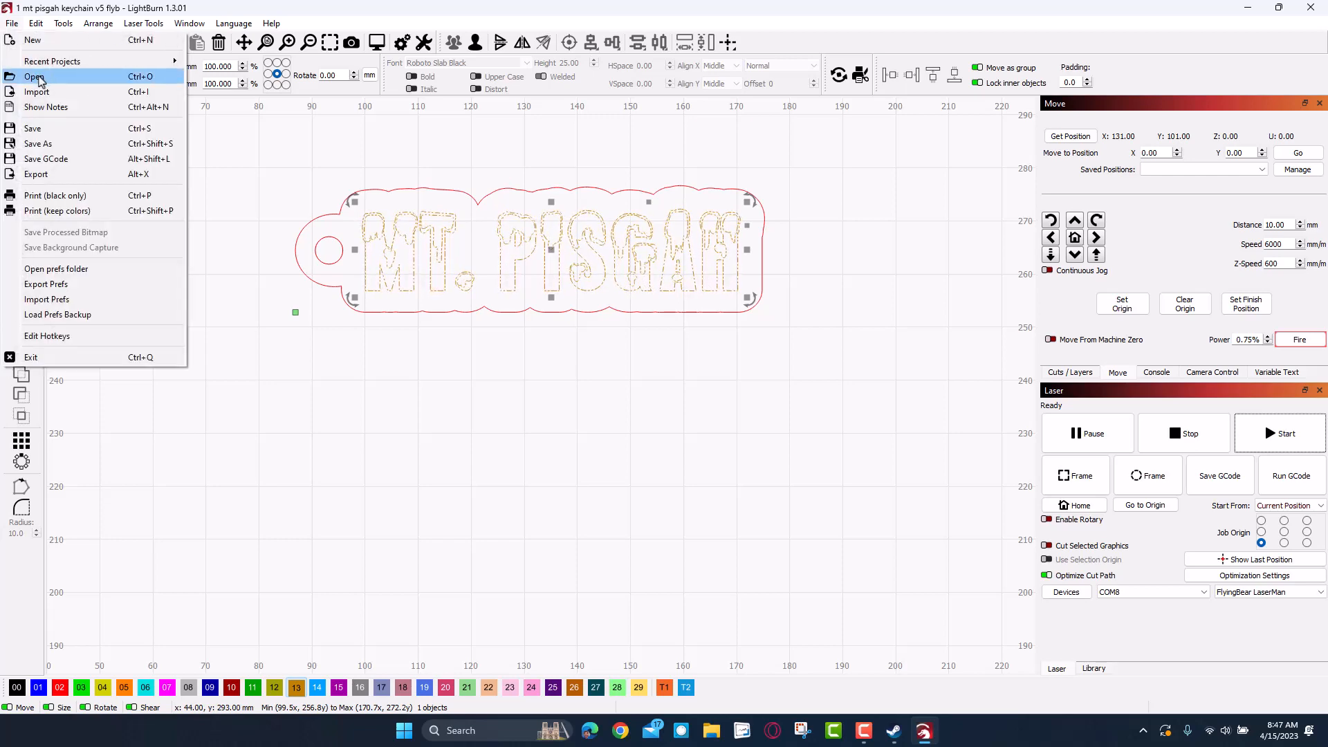
left_click(33, 76)
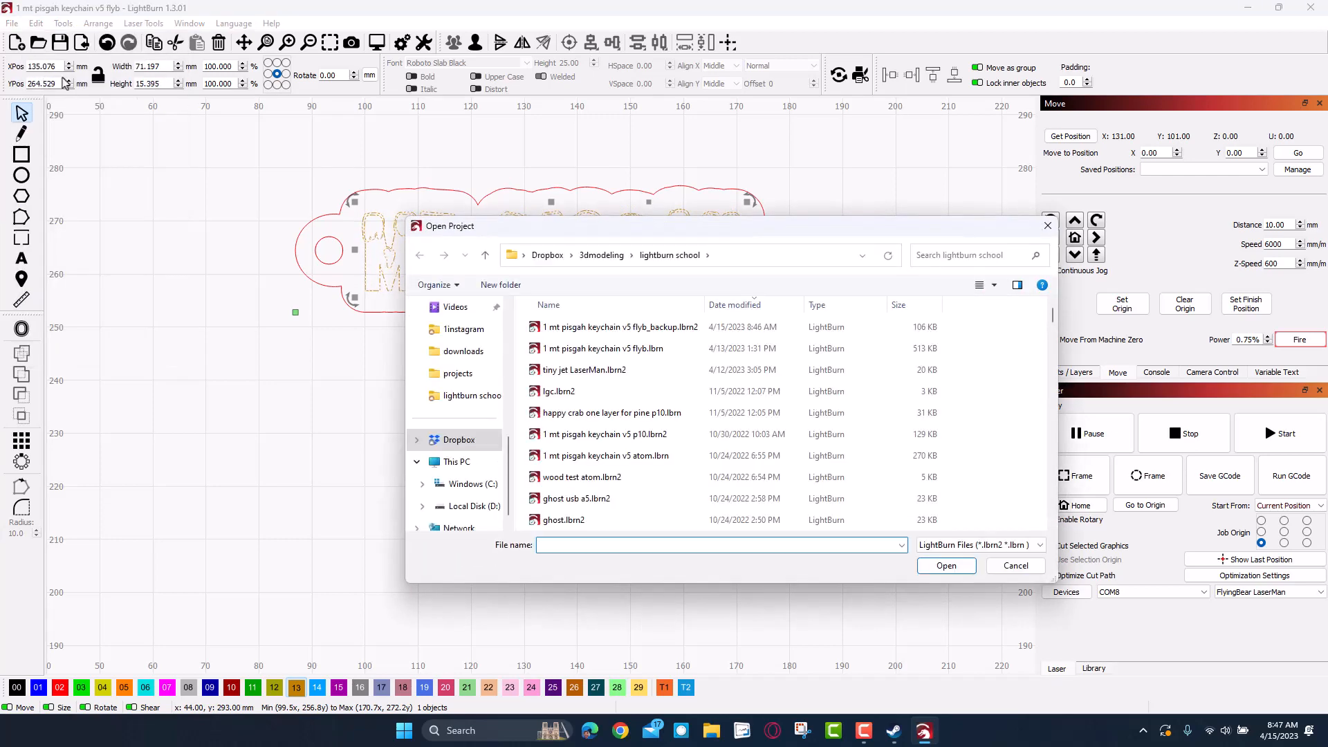
left_click(610, 498)
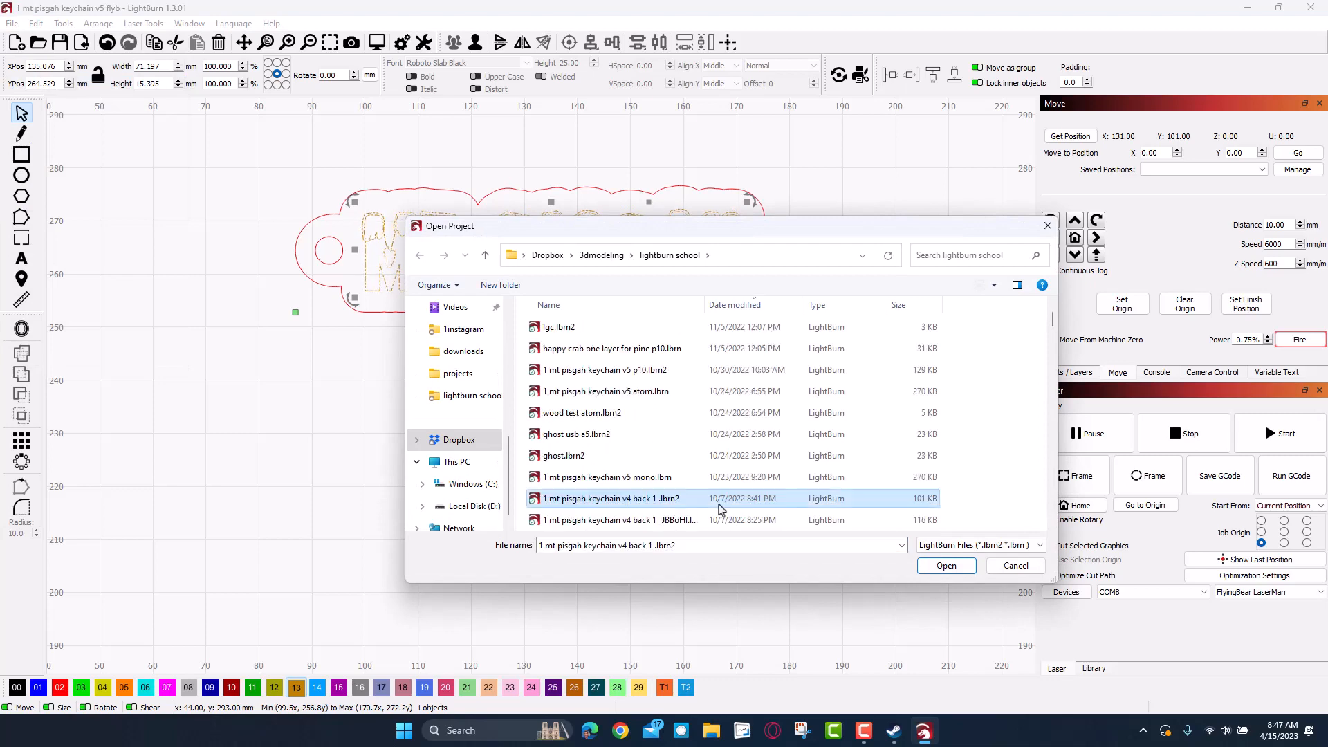
left_click(946, 566)
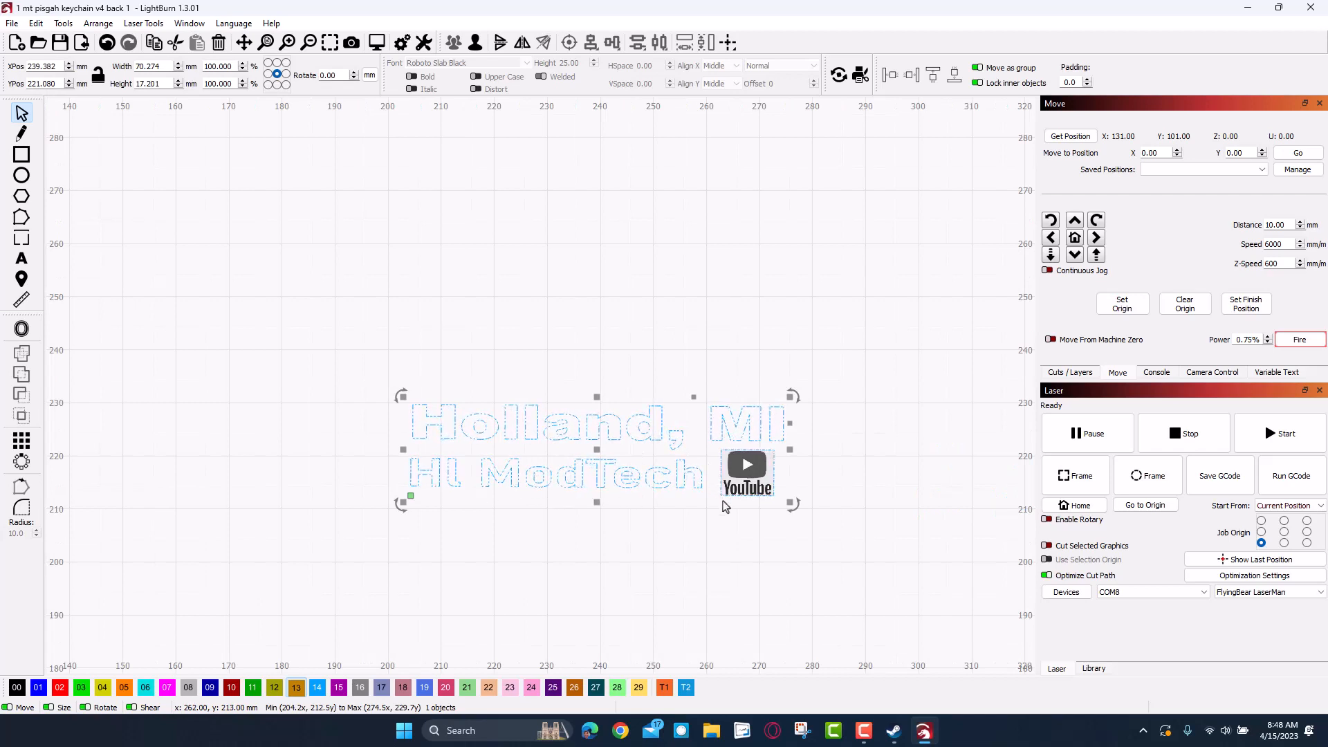
mouse_move(736, 507)
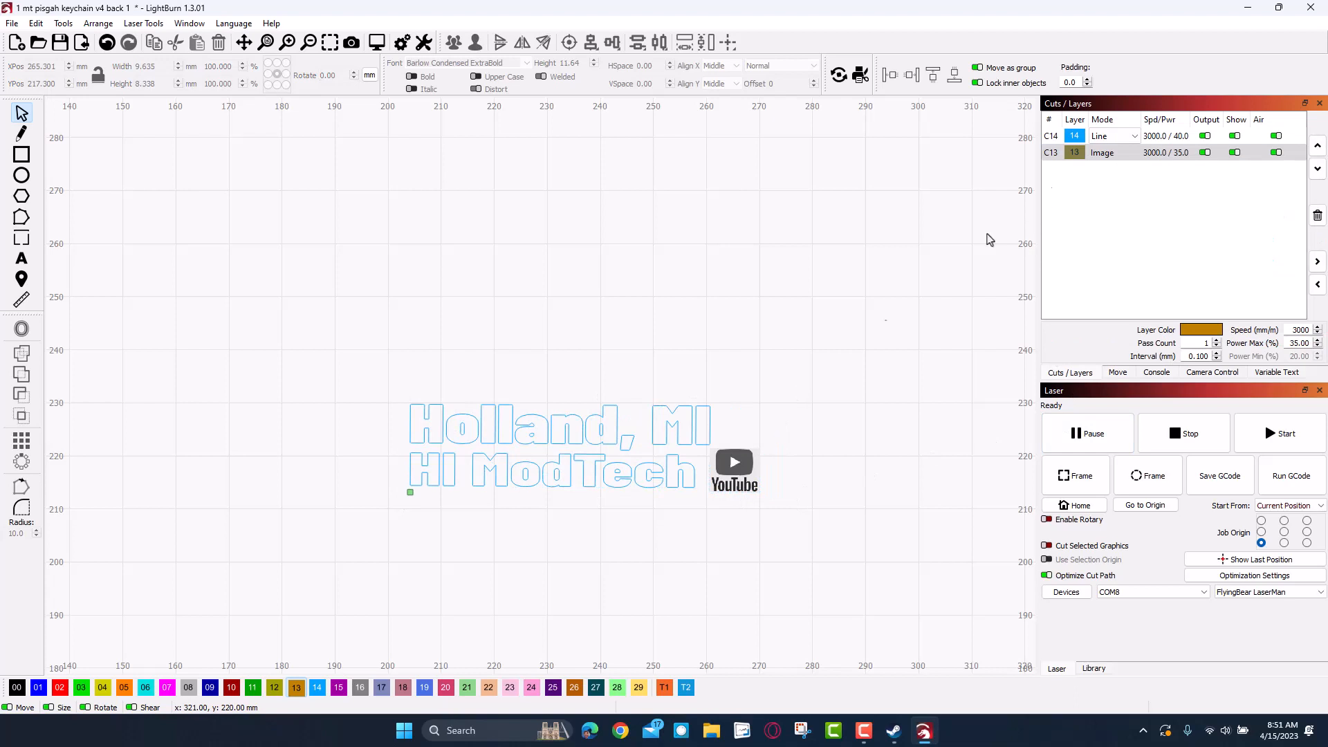
left_click(559, 426)
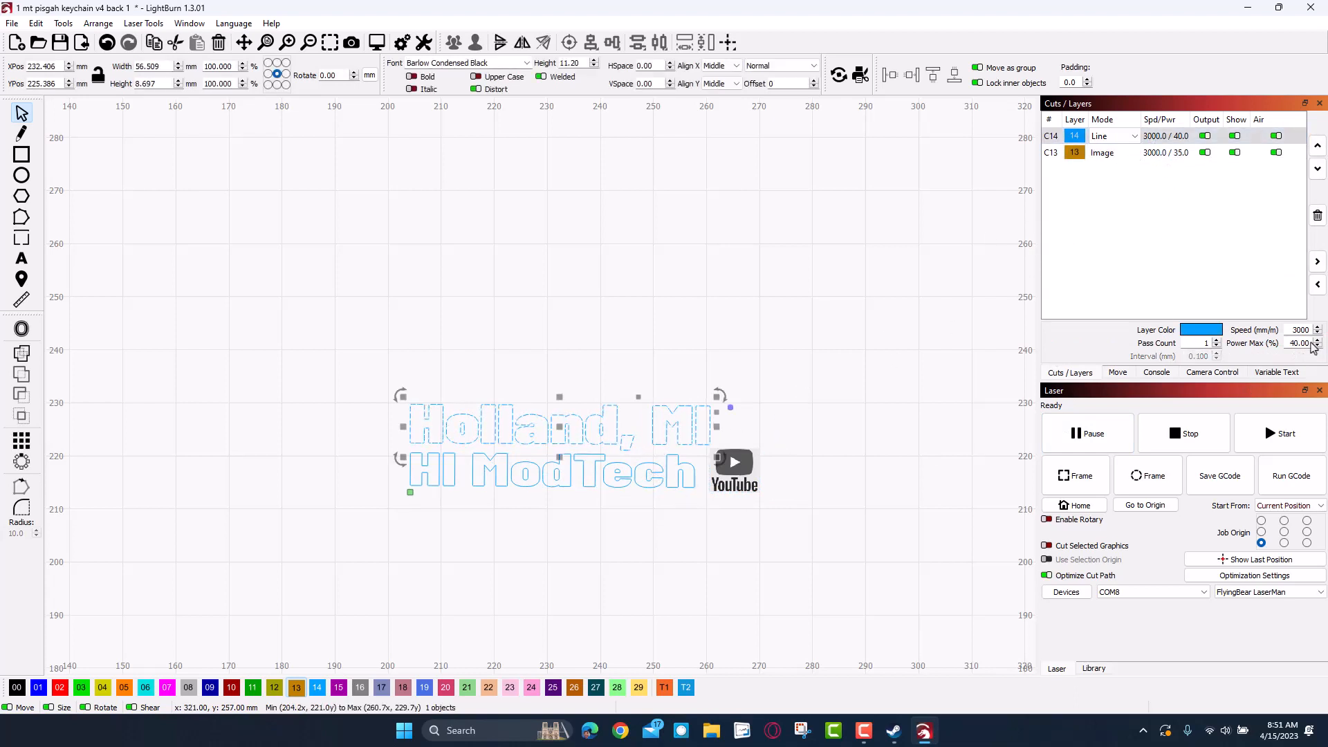
mouse_move(696, 457)
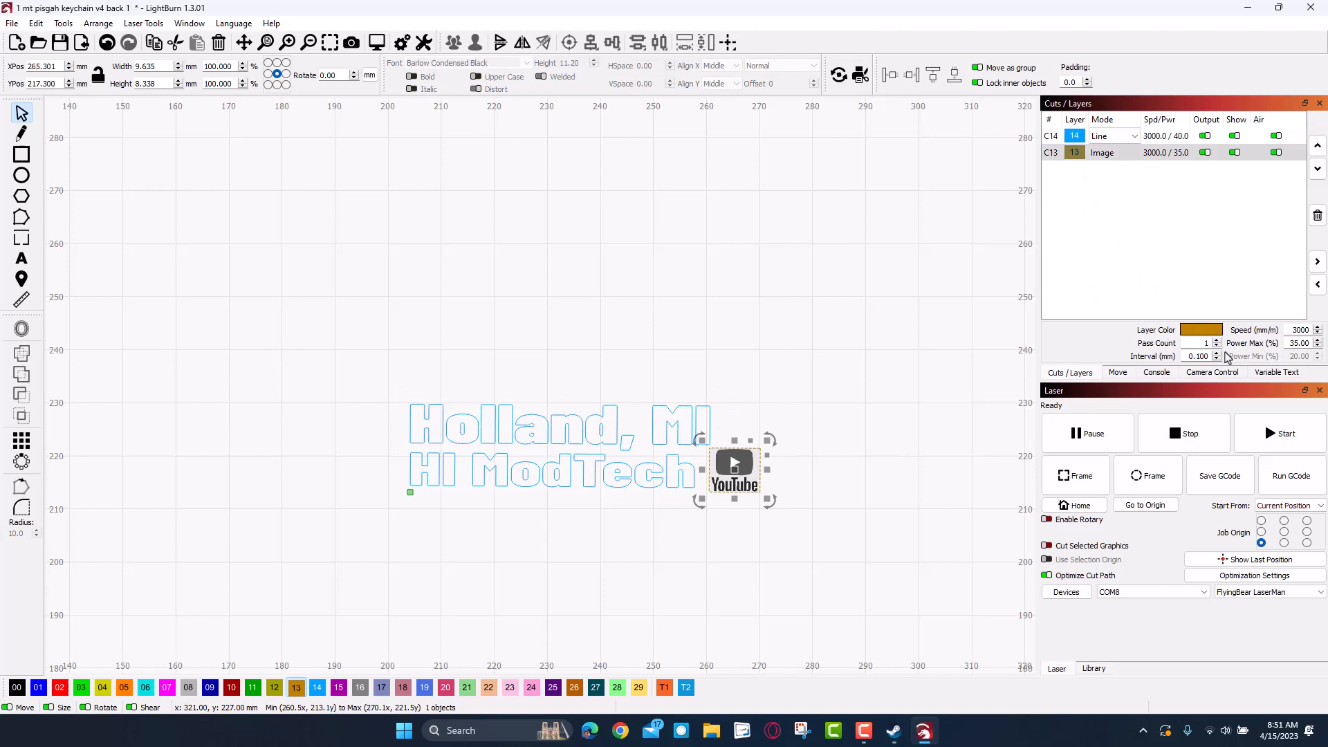
mouse_move(1278, 355)
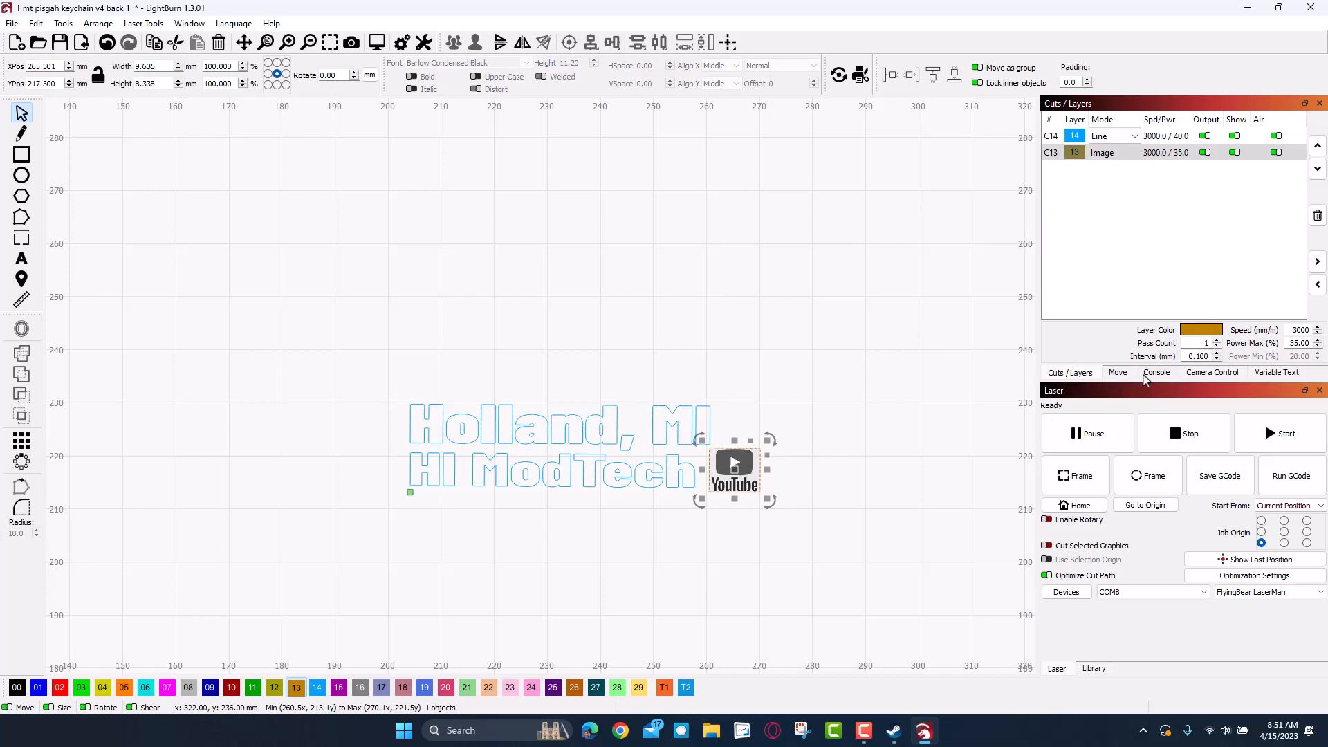
mouse_move(894, 423)
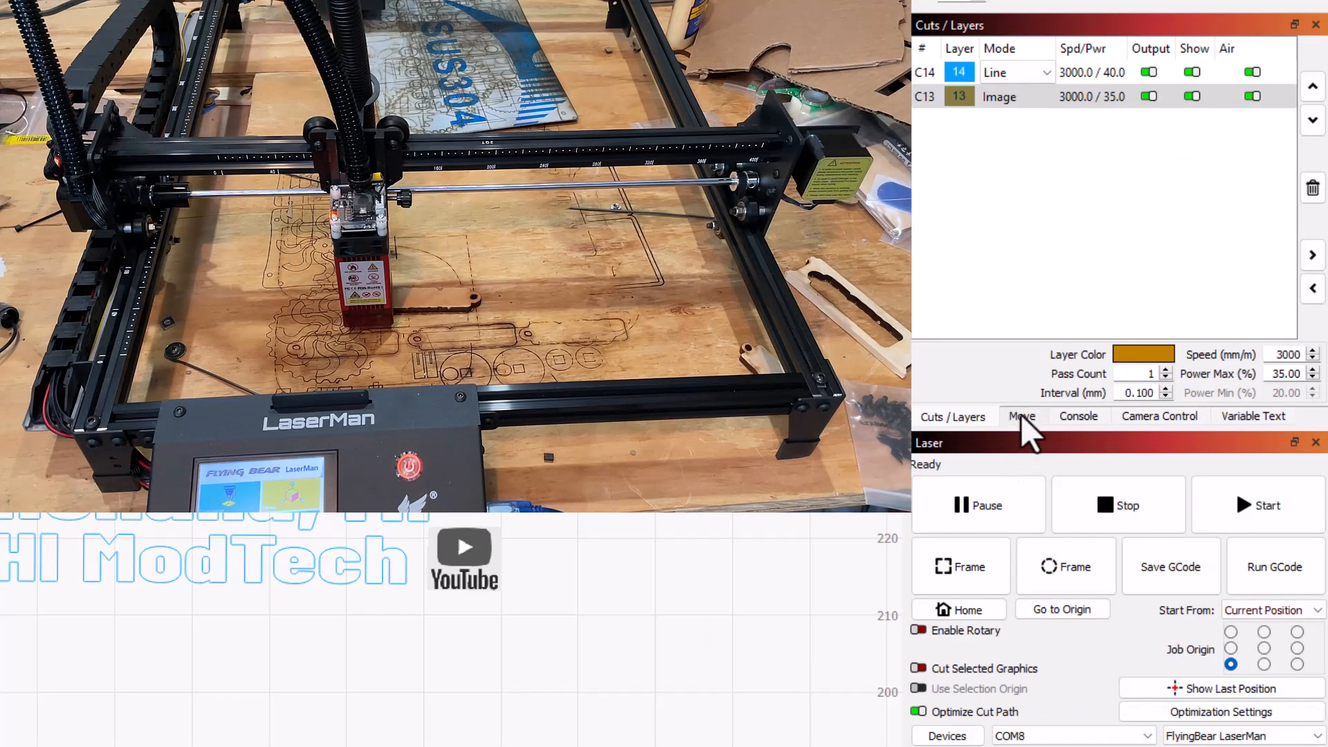
Use the aiming dot to jog the head to X 145, Y 107, then start engraving
left_click(1022, 416)
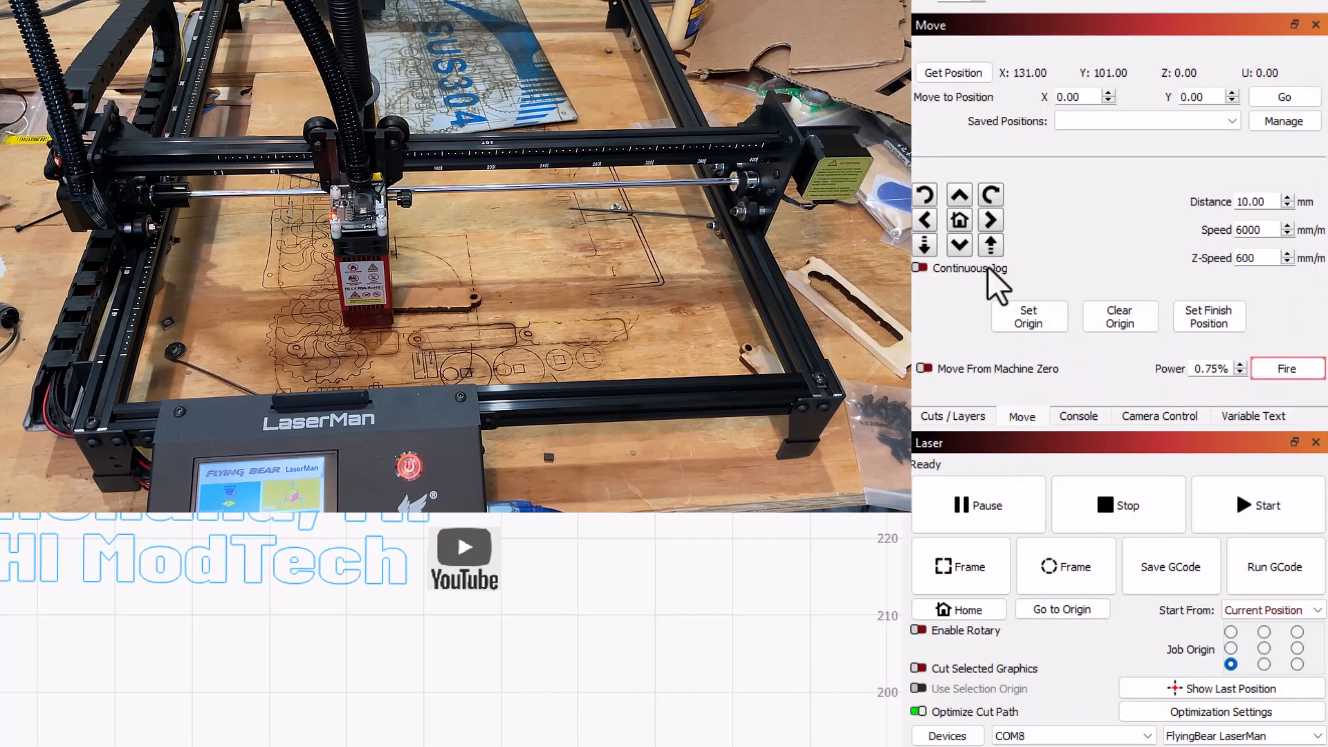
mouse_move(991, 245)
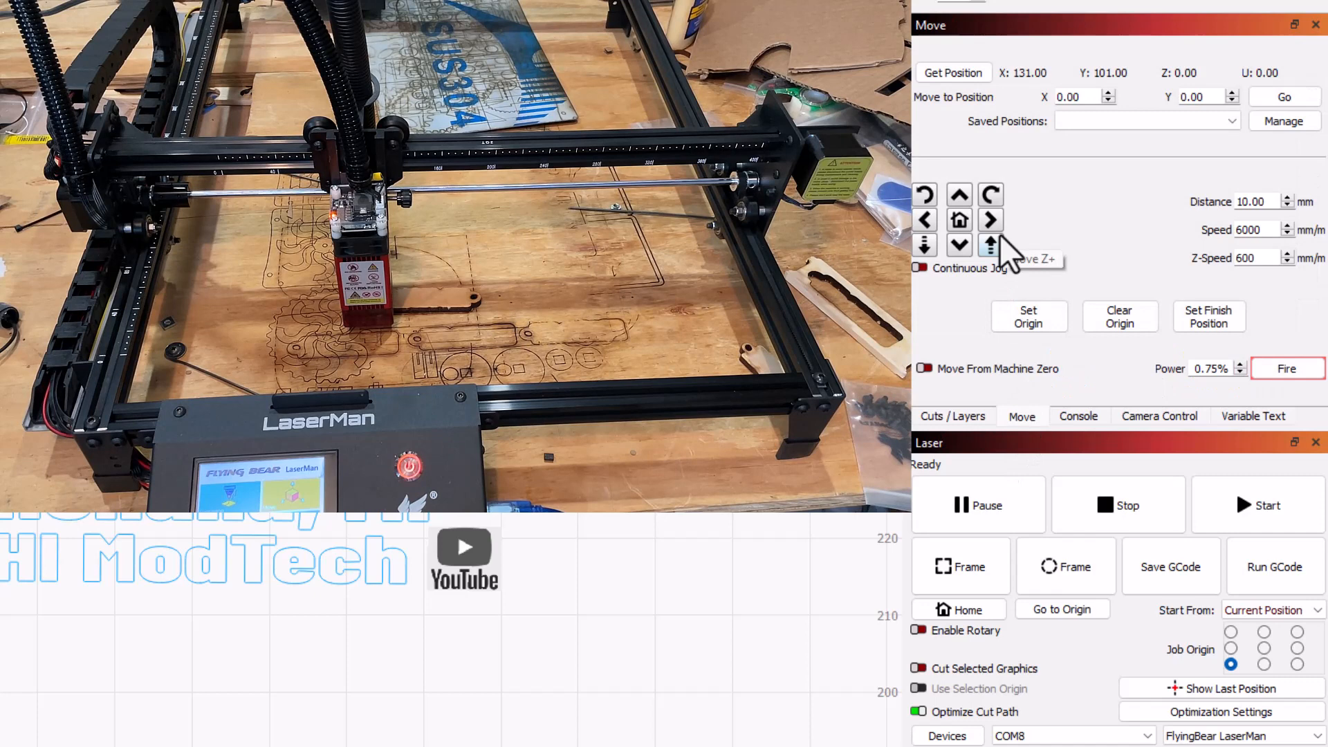
mouse_move(1286, 367)
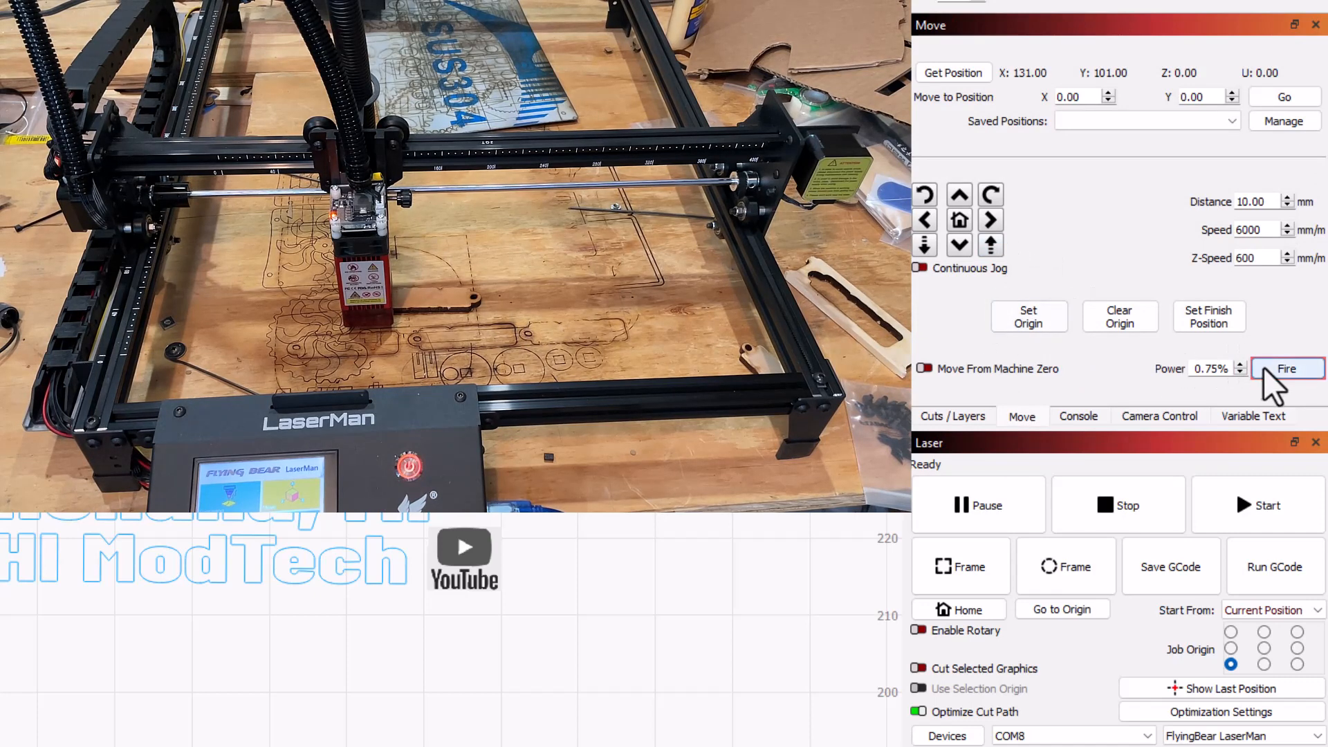
left_click(1286, 369)
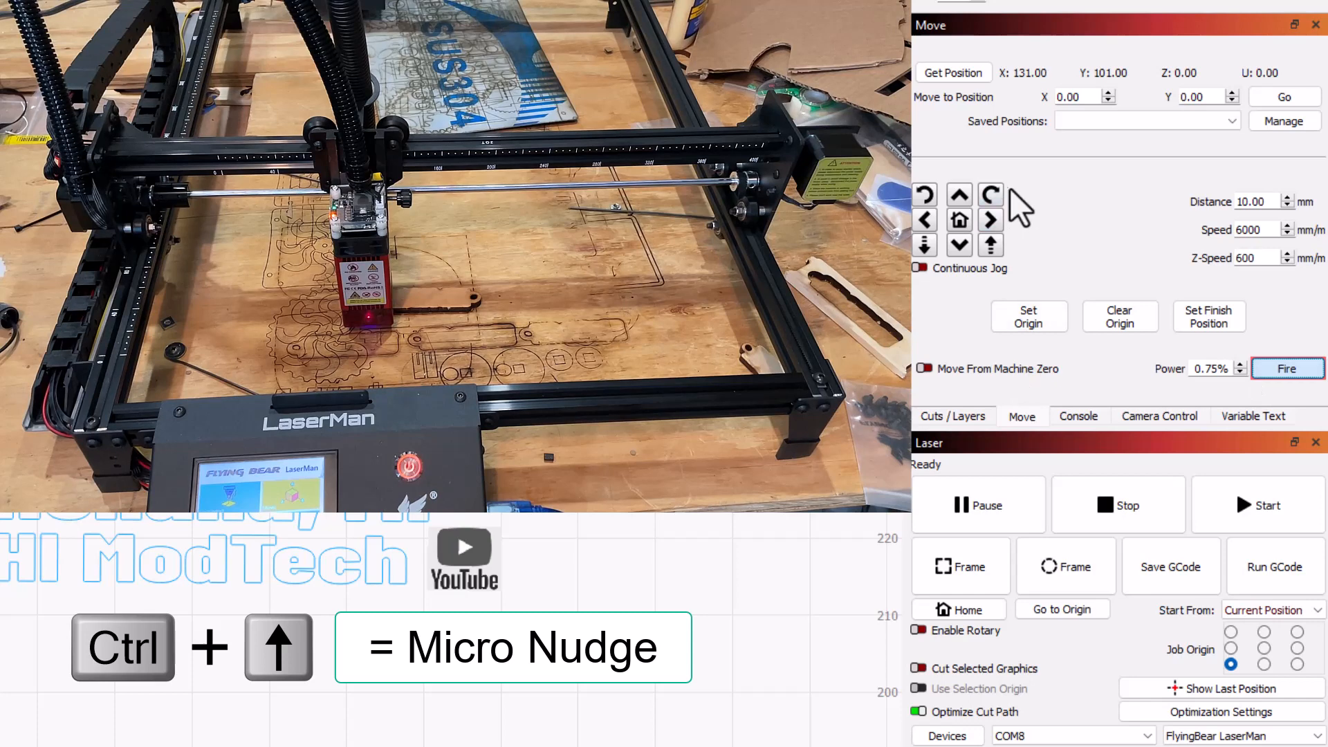
left_click(958, 194)
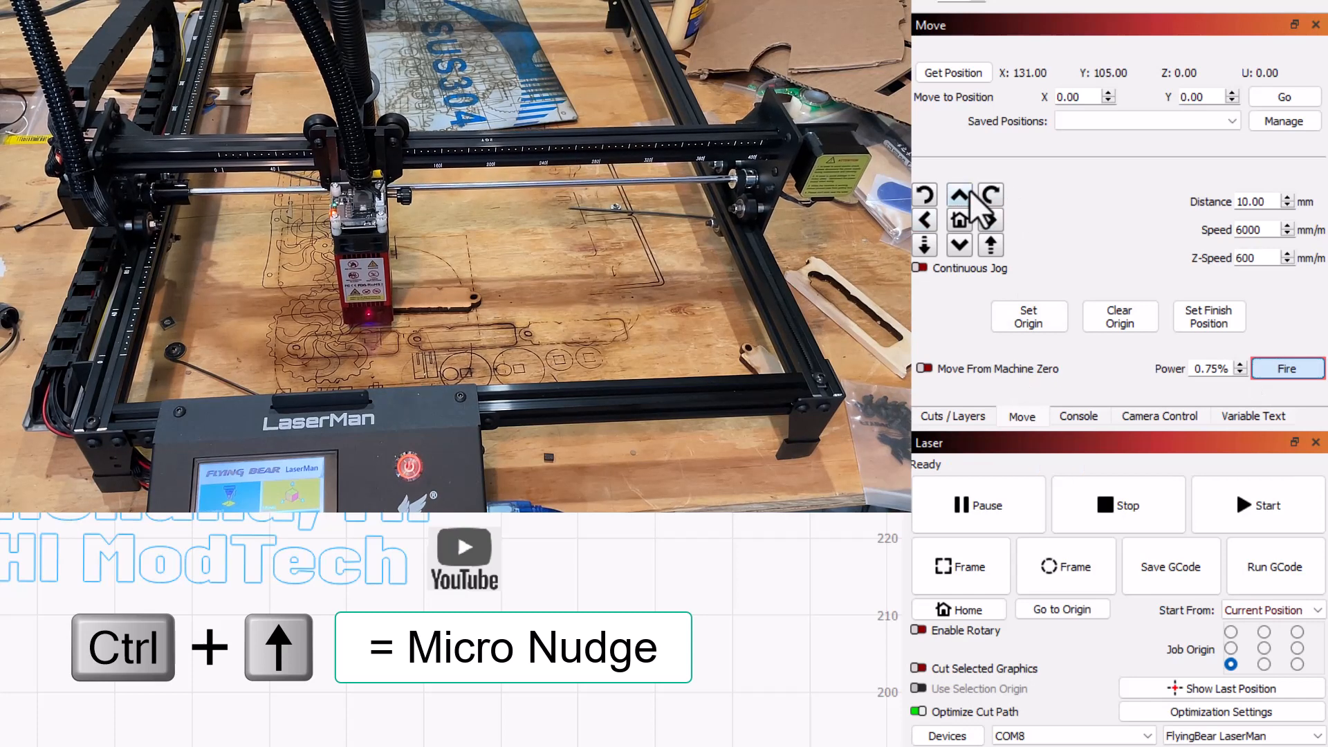
left_click(959, 195)
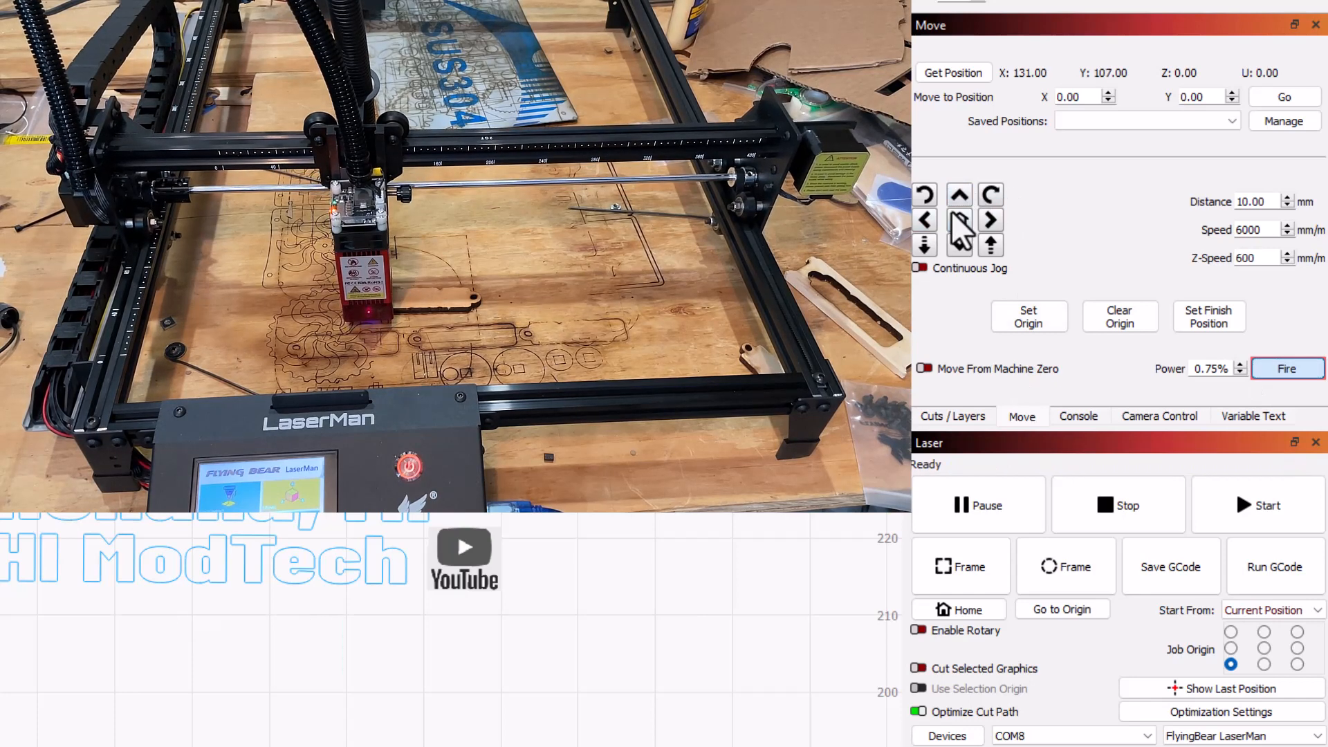
left_click(990, 219)
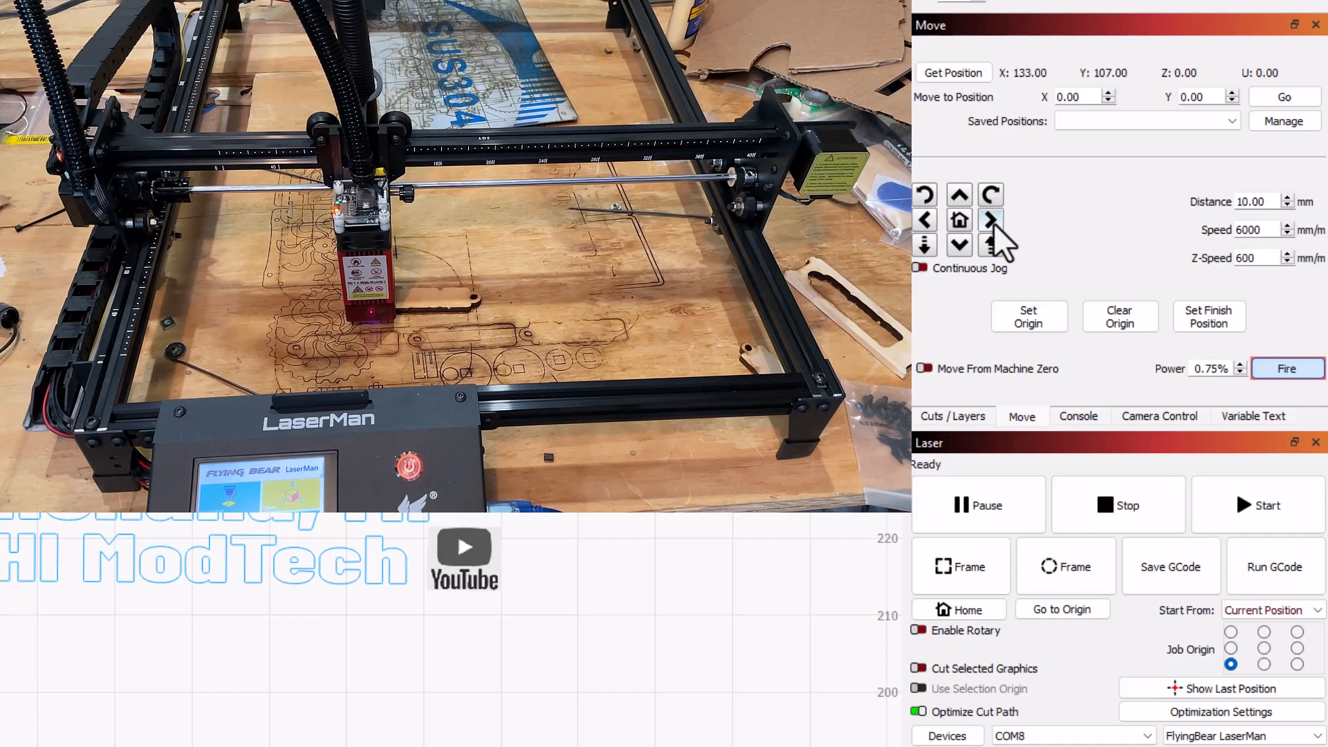
left_click(990, 219)
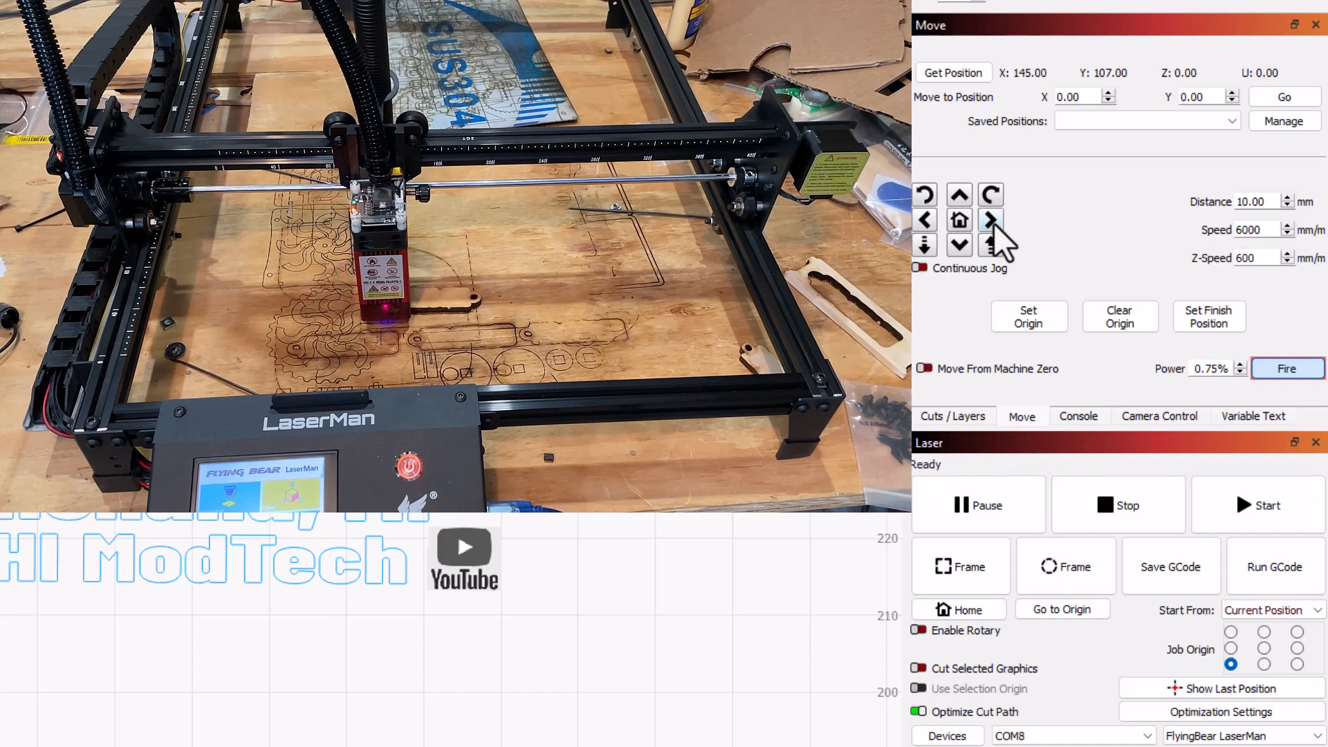
mouse_move(990, 219)
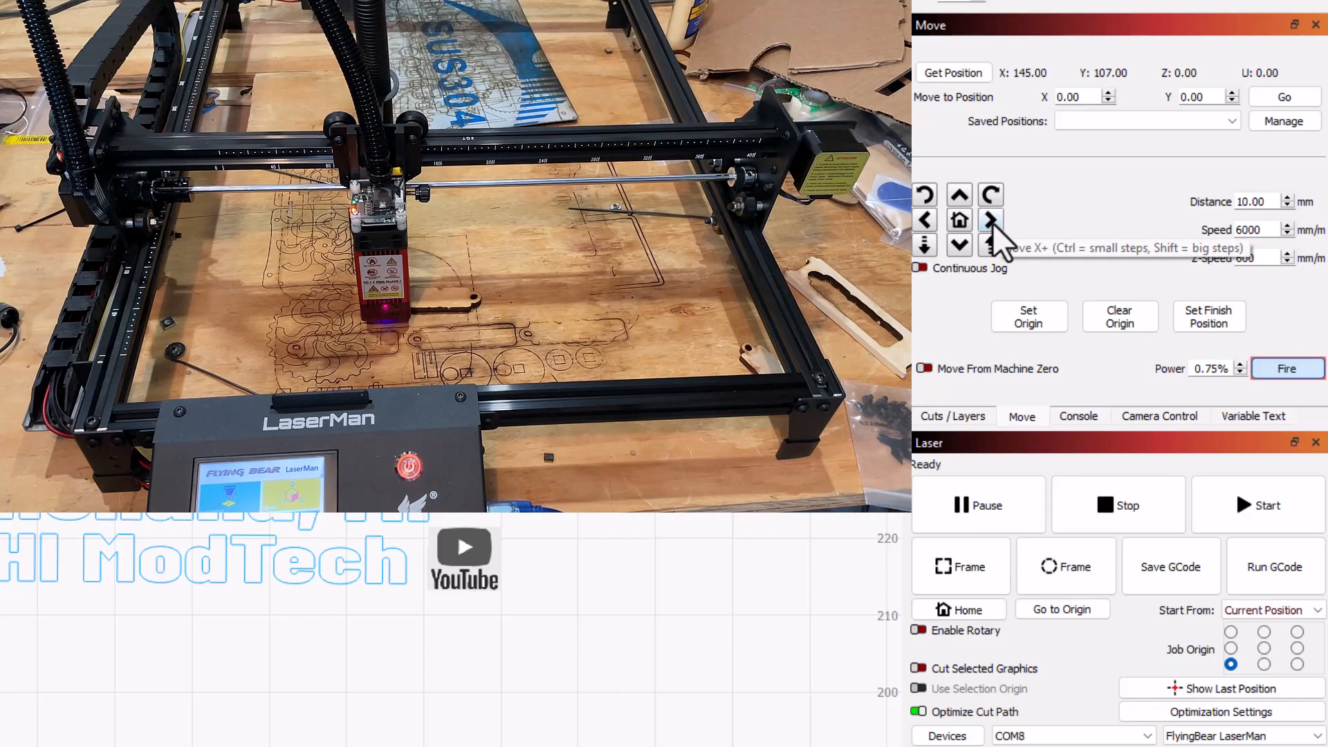
mouse_move(1312, 267)
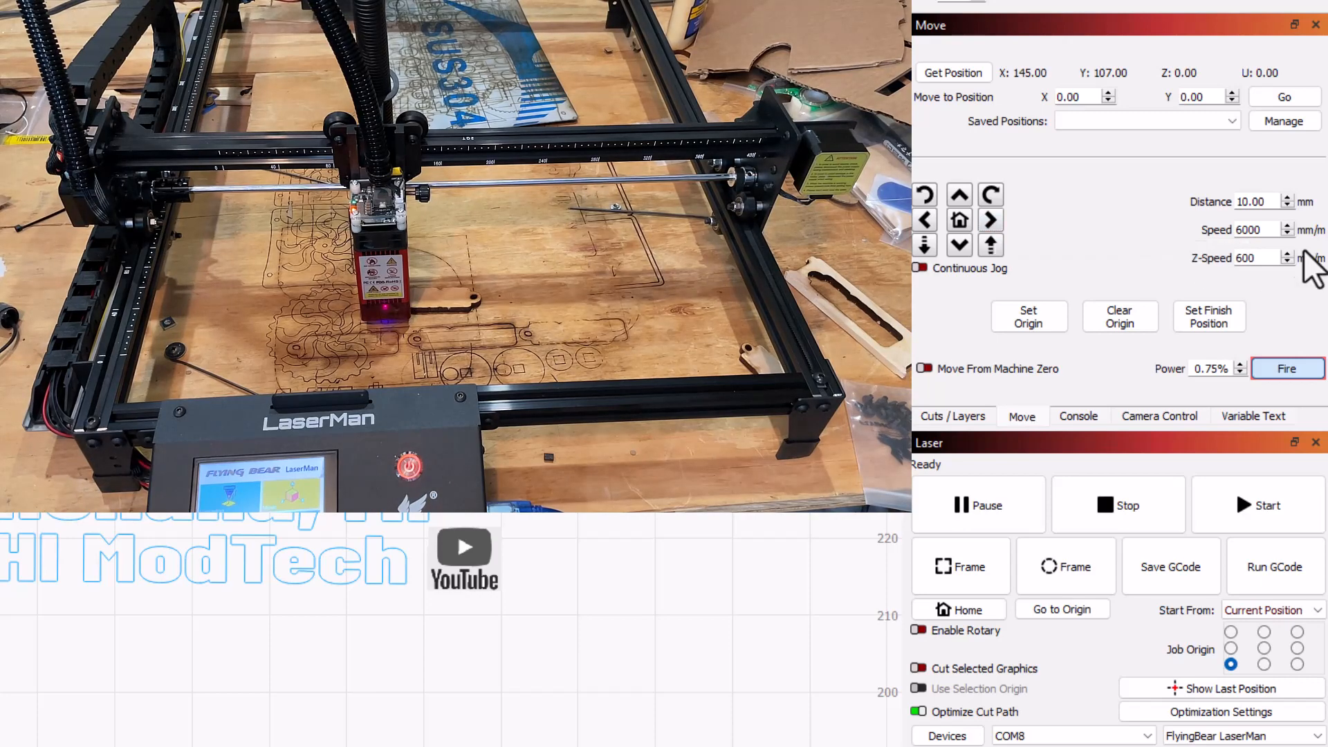
left_click(1065, 567)
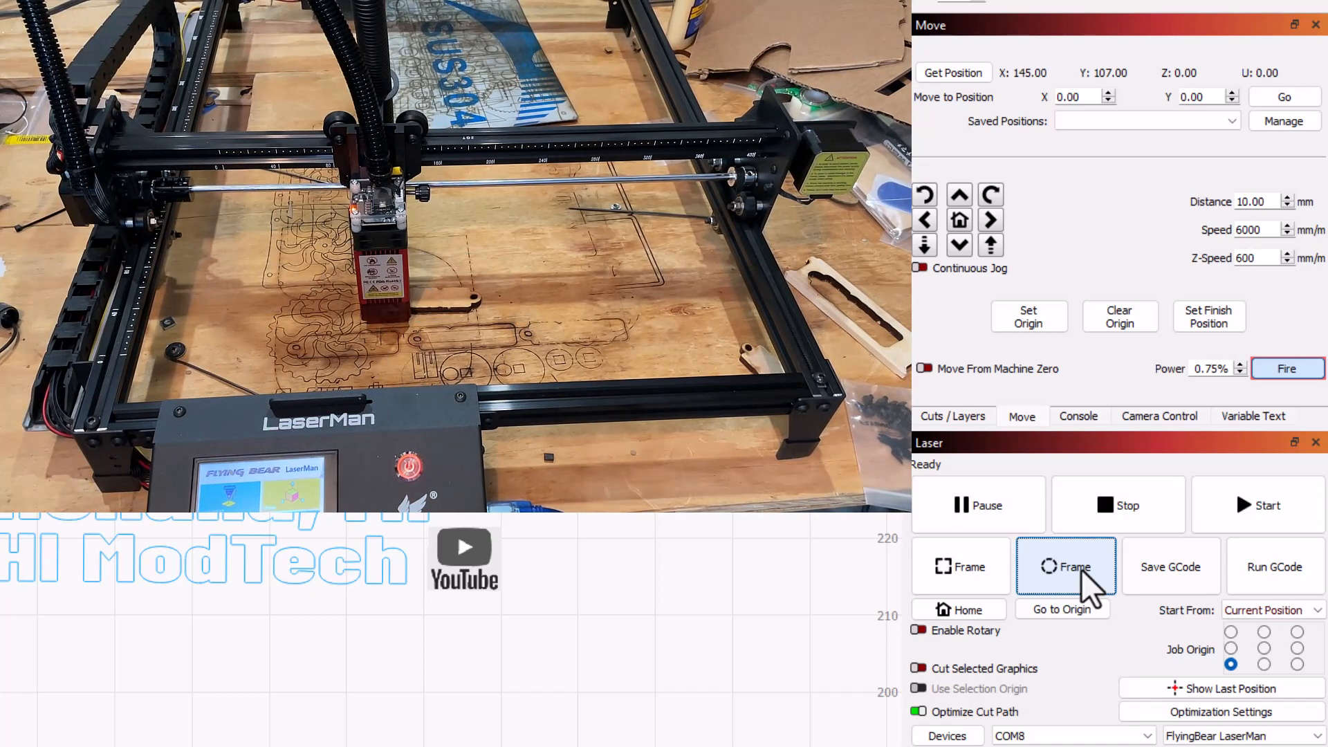
left_click(1256, 504)
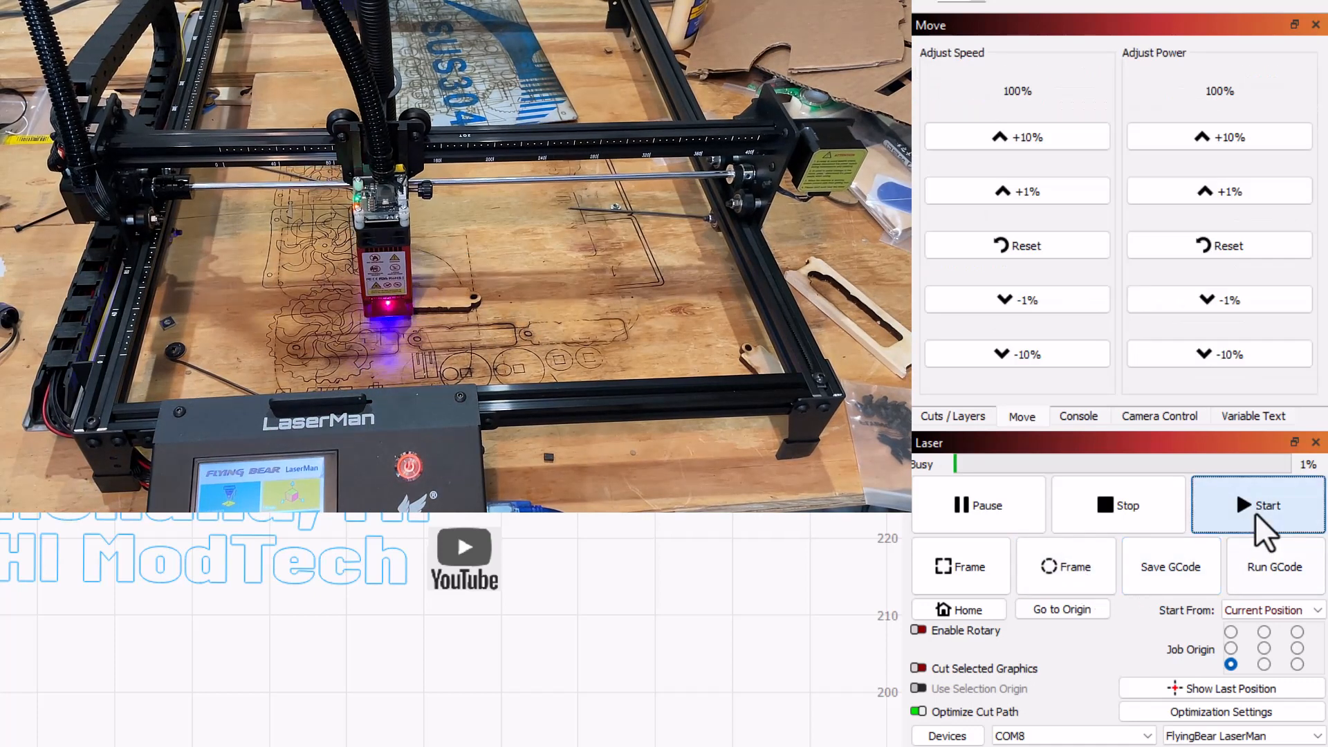